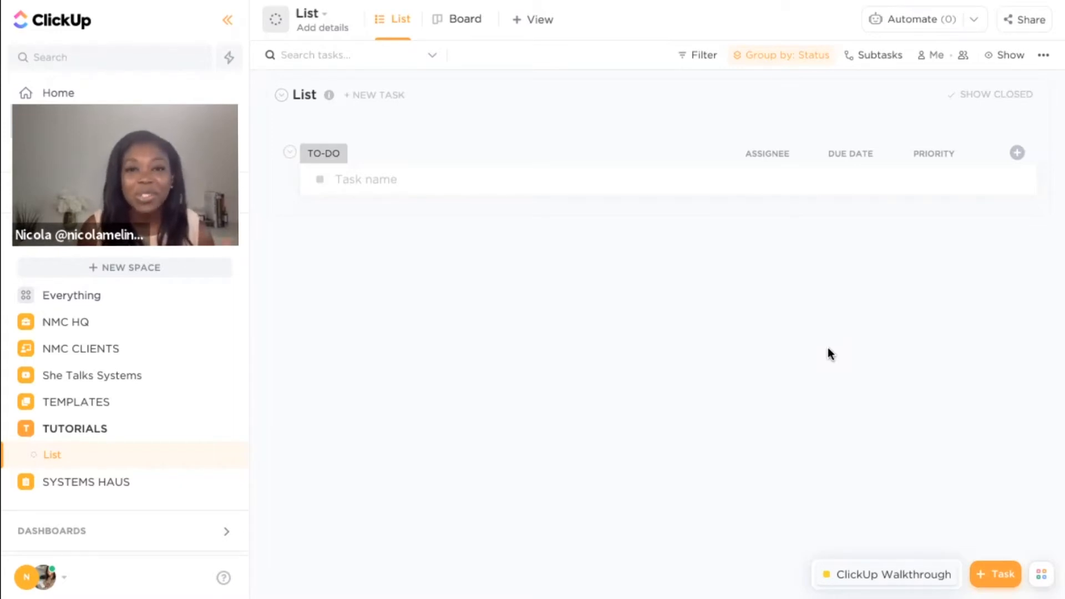
pyautogui.moveTo(531, 420)
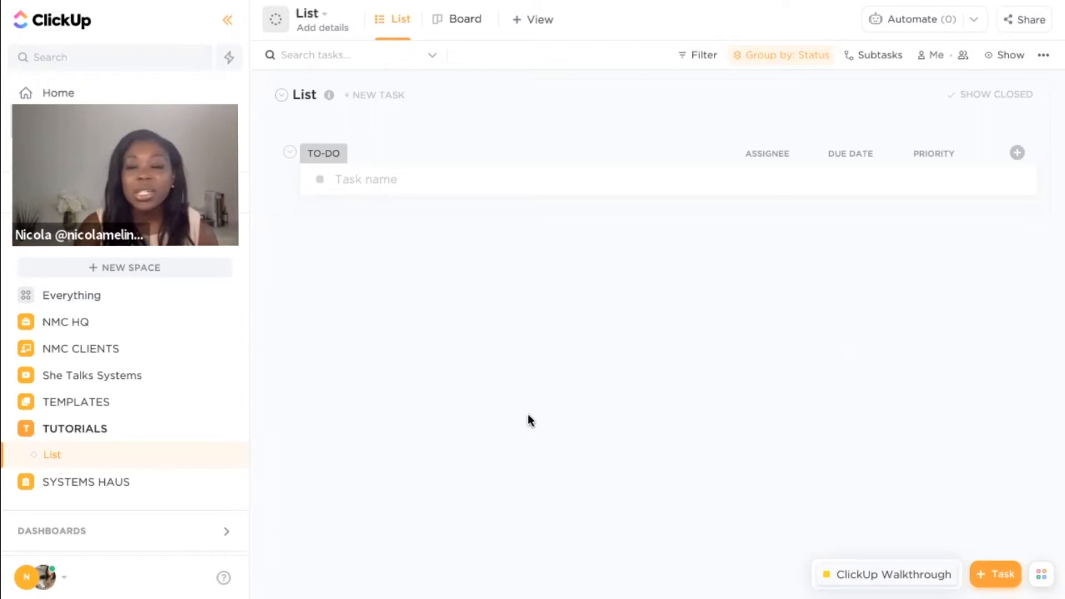
pyautogui.moveTo(332, 431)
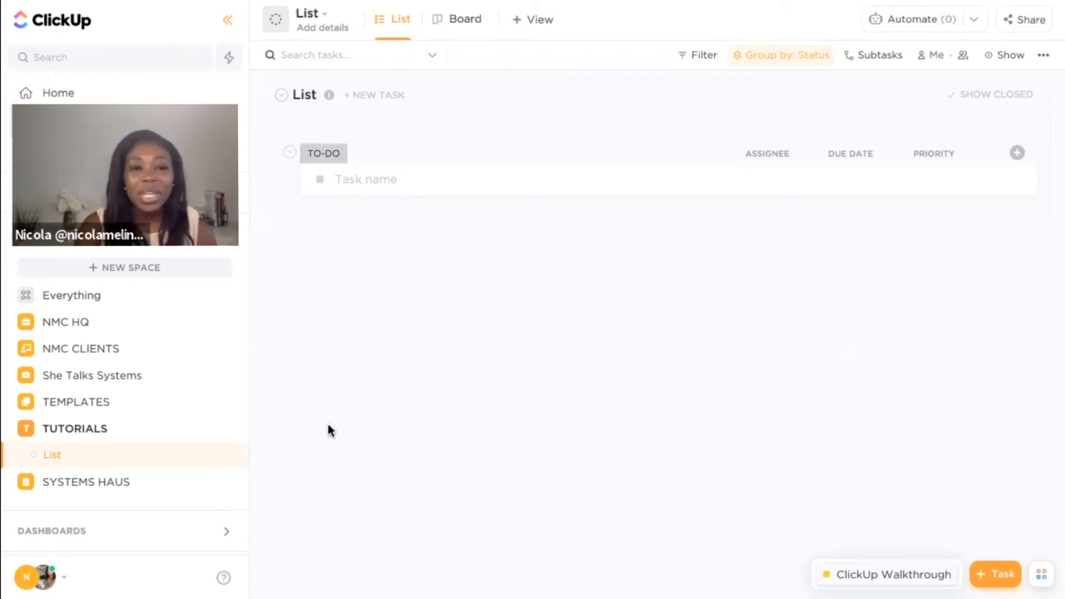
pyautogui.moveTo(506, 132)
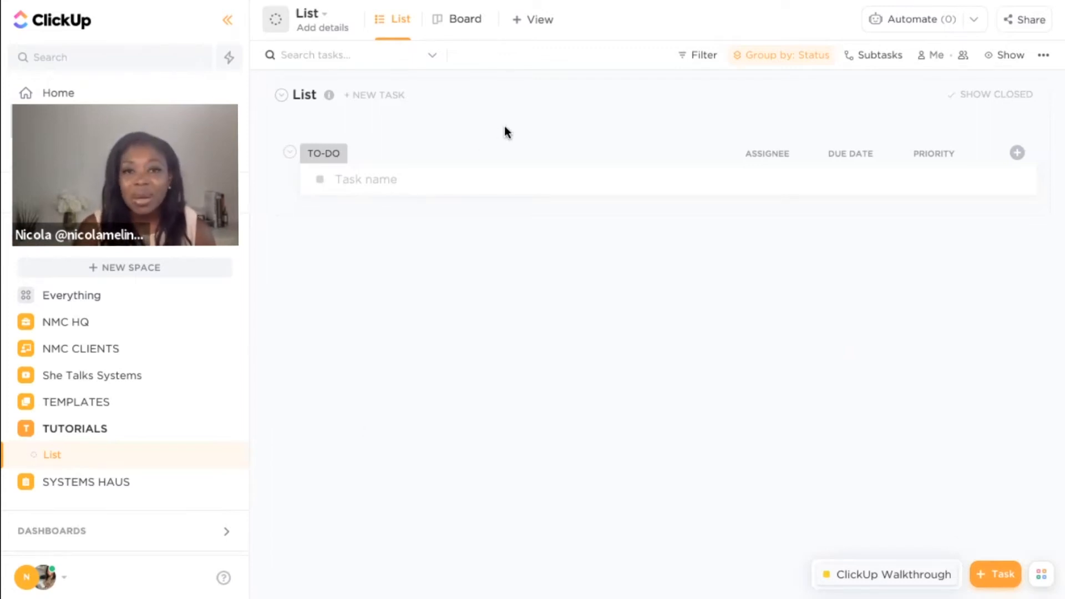
pyautogui.moveTo(93, 463)
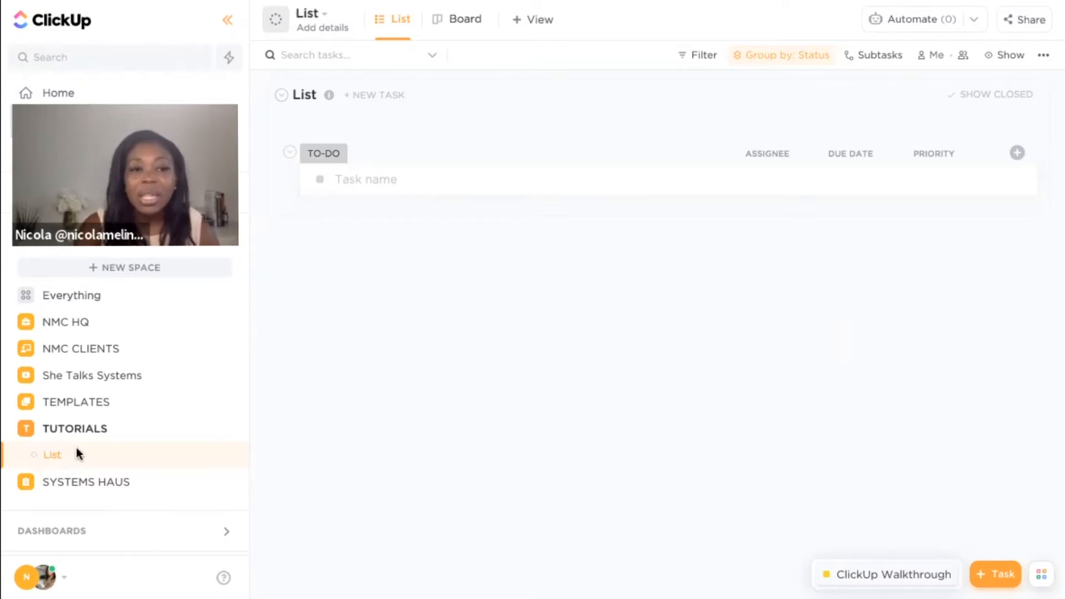
pyautogui.moveTo(528, 35)
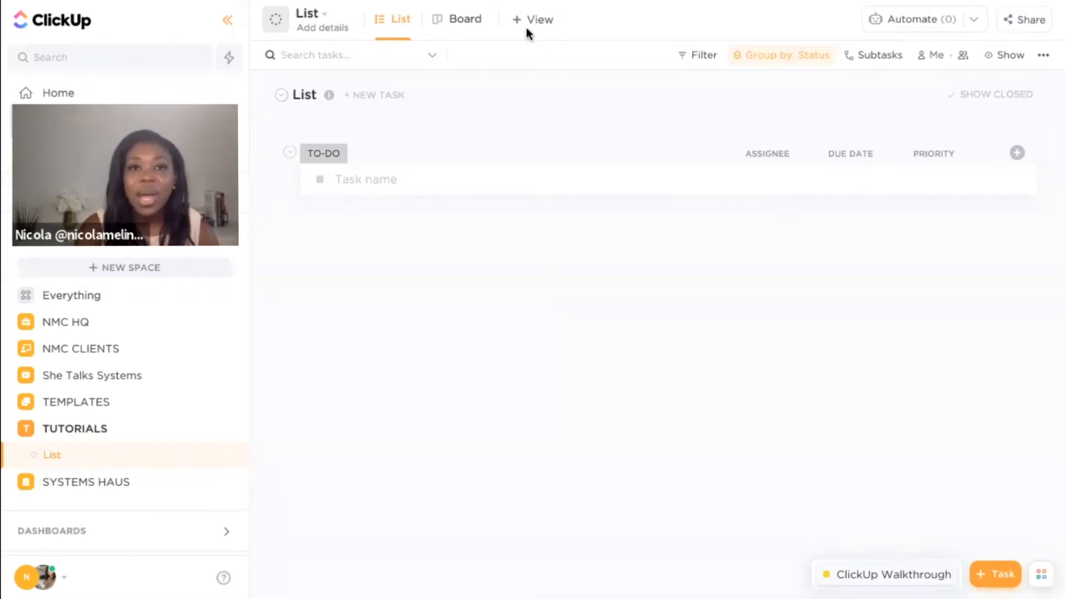
# Bring up the new-view picker on the TUTORIALS List
pyautogui.click(534, 19)
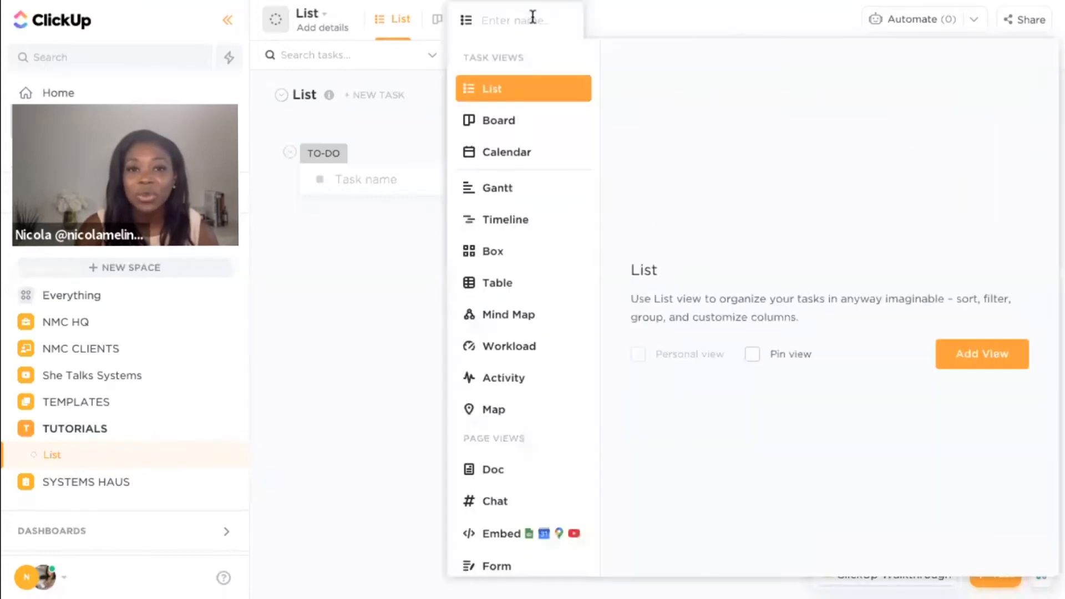
pyautogui.moveTo(496, 175)
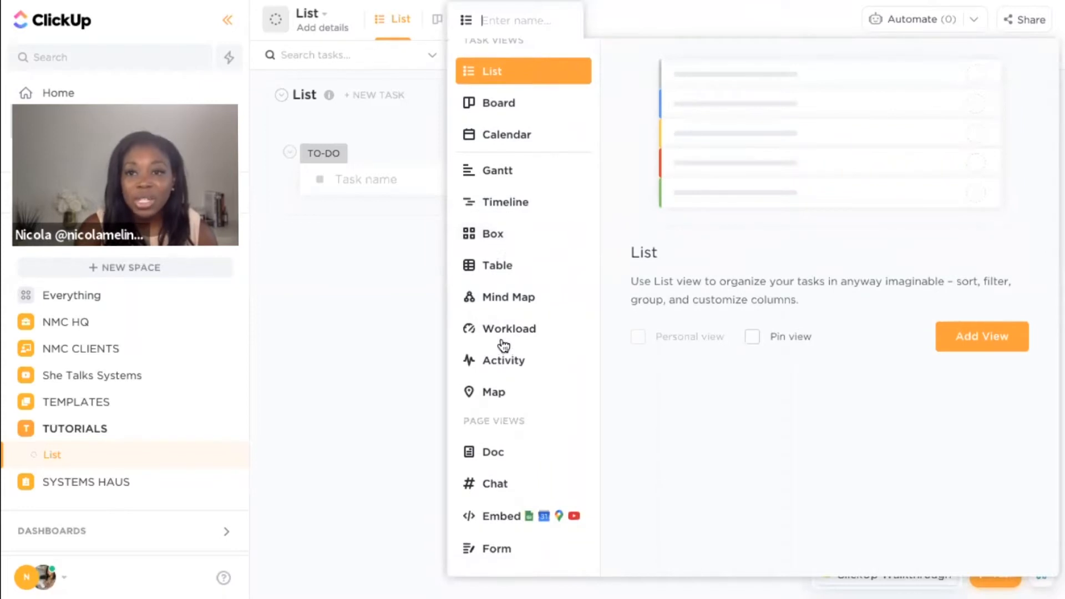
pyautogui.moveTo(503, 346)
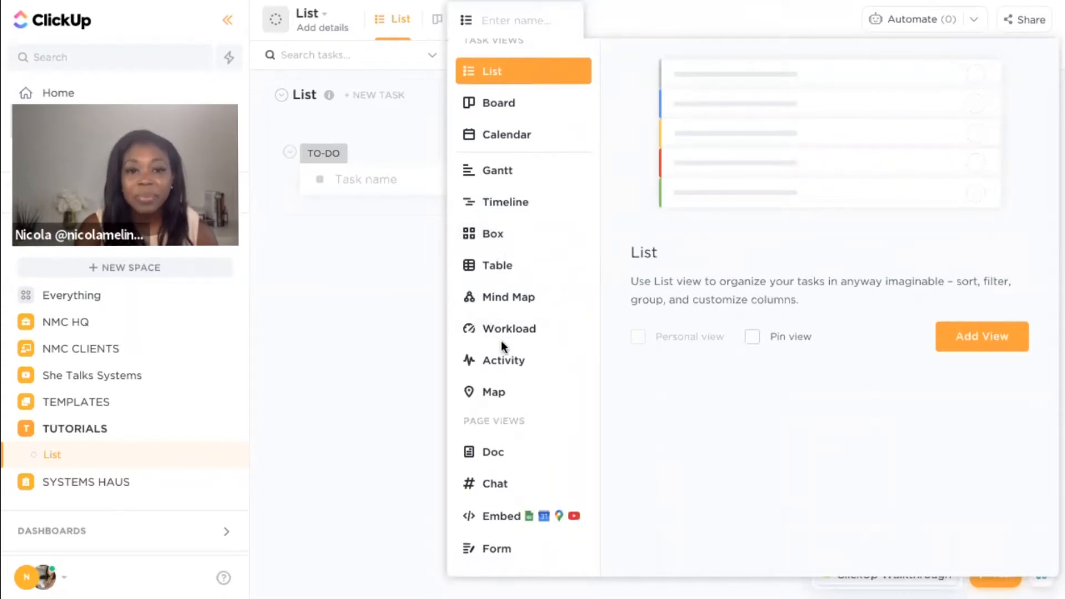
pyautogui.moveTo(506, 548)
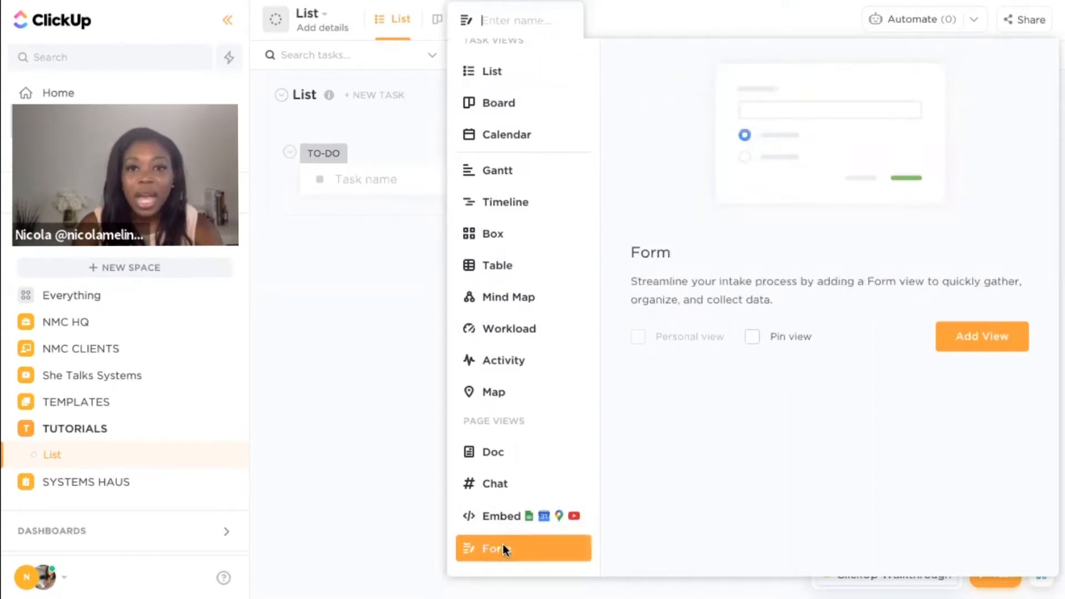
pyautogui.moveTo(814, 185)
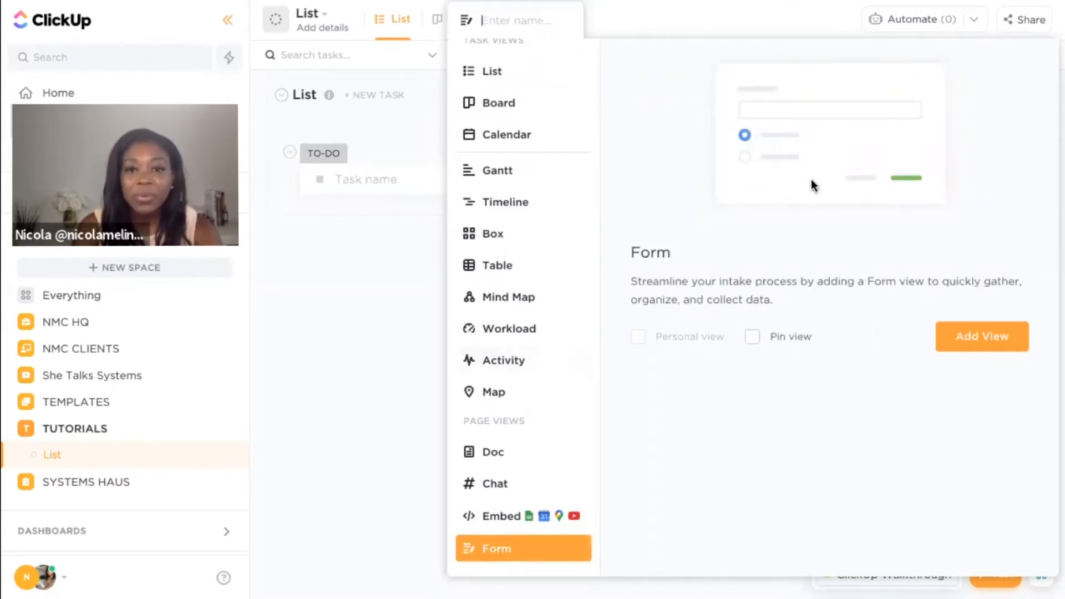
pyautogui.moveTo(766, 331)
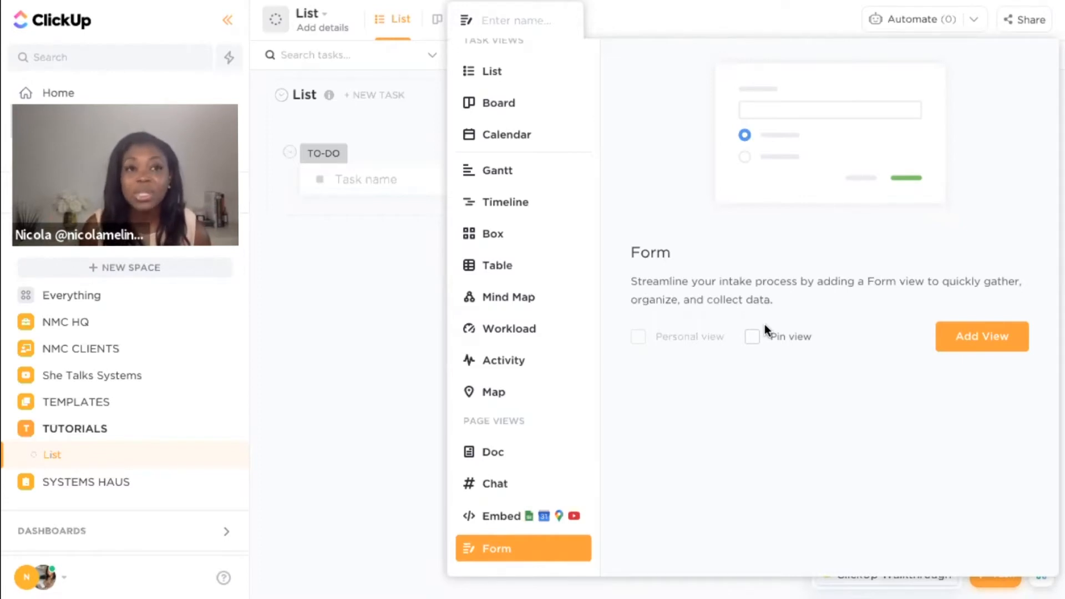
pyautogui.moveTo(753, 337)
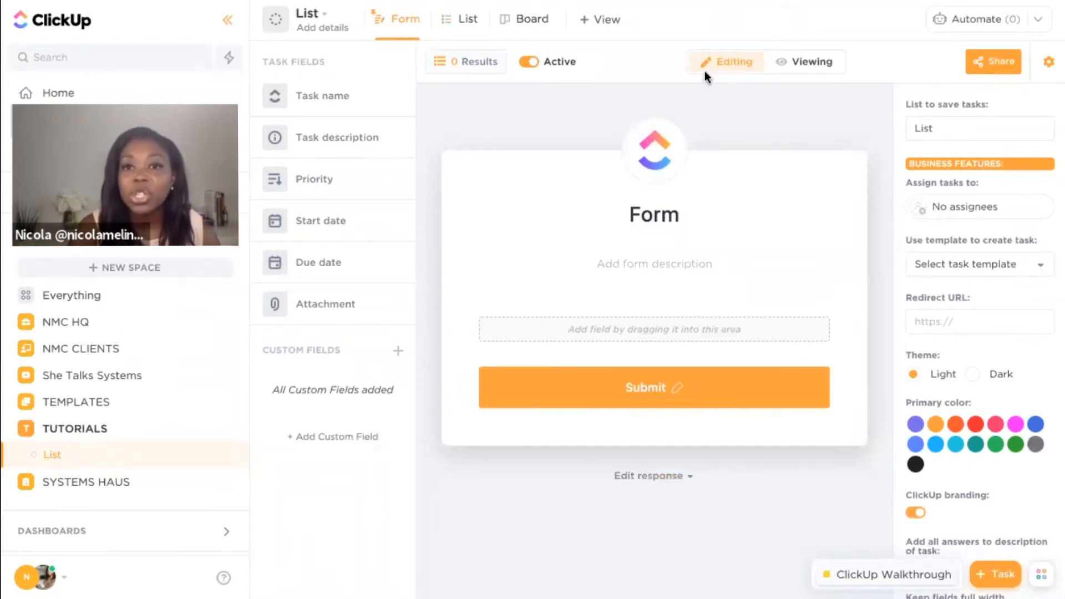
pyautogui.click(806, 62)
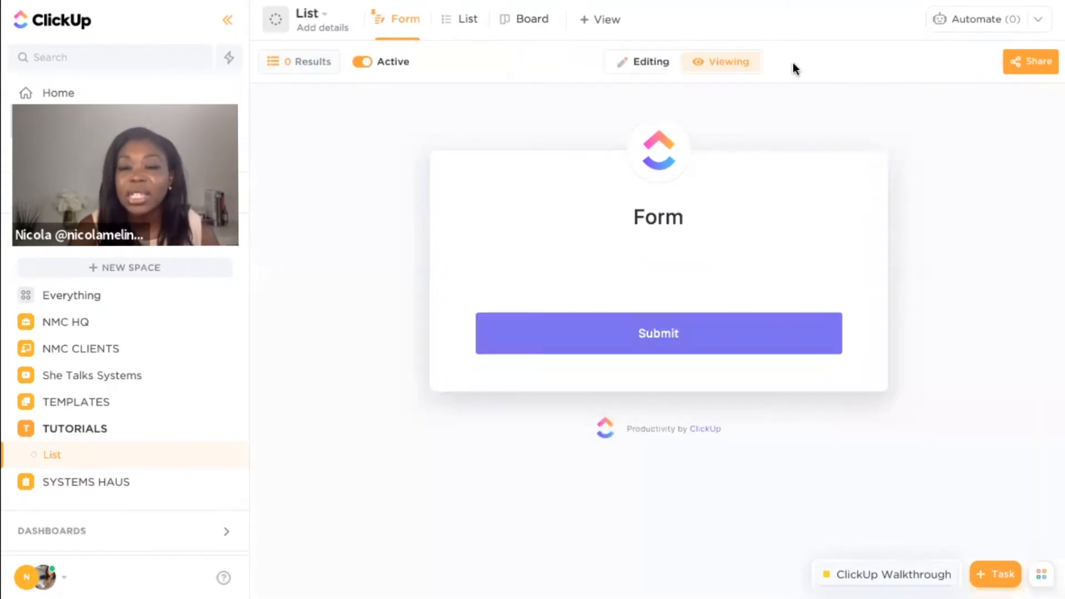
pyautogui.moveTo(689, 343)
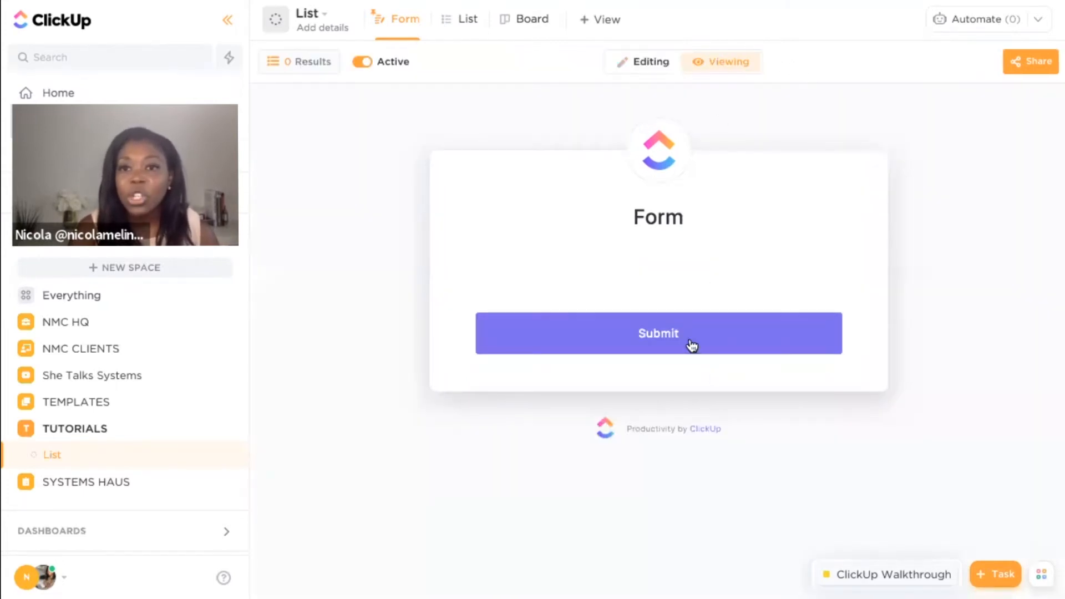
pyautogui.moveTo(692, 416)
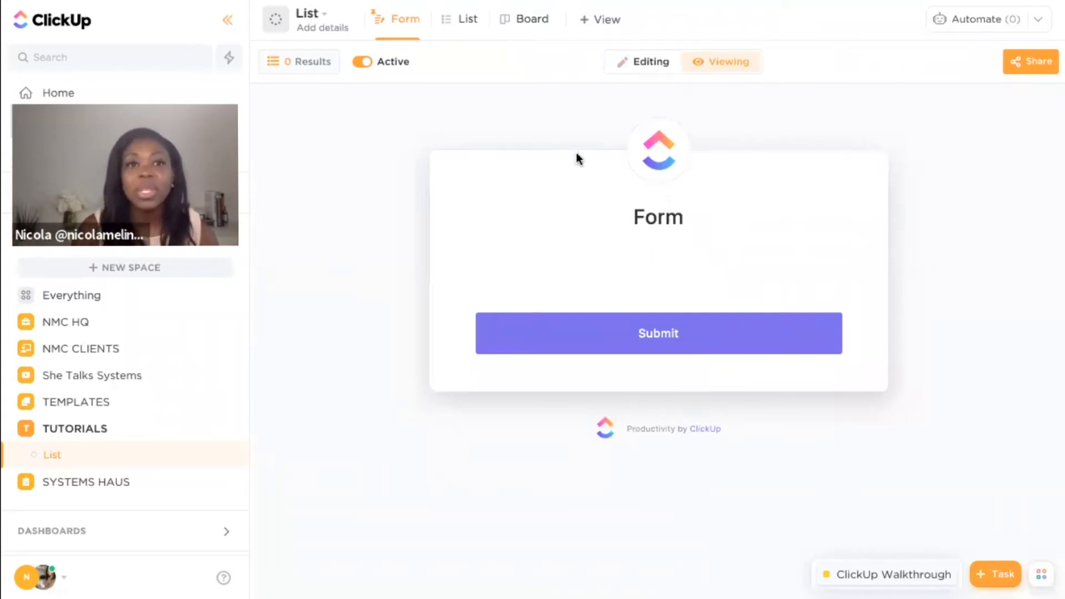
pyautogui.click(649, 63)
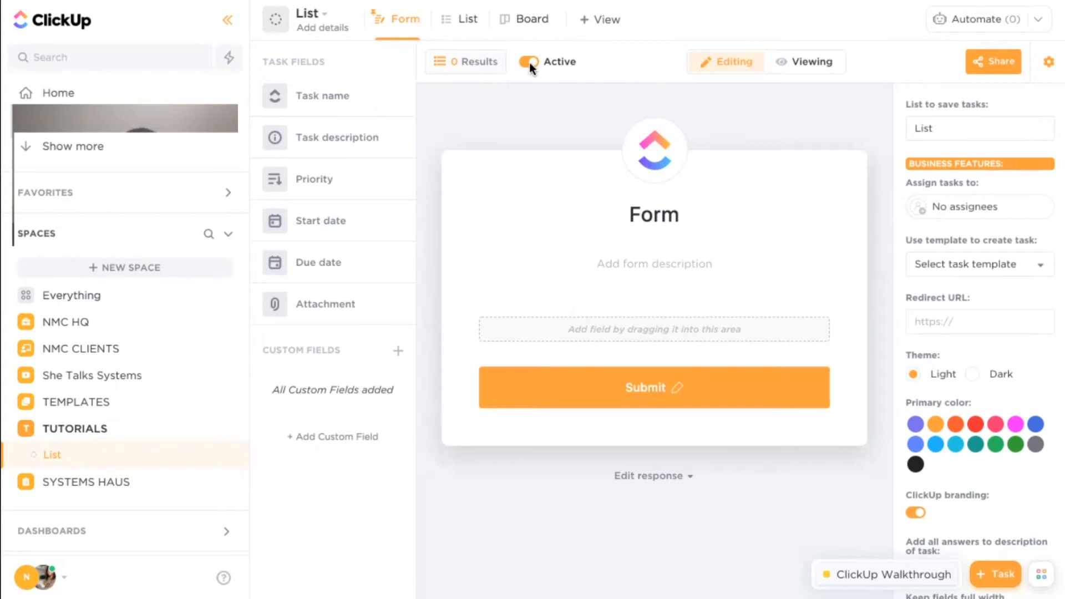
pyautogui.click(528, 62)
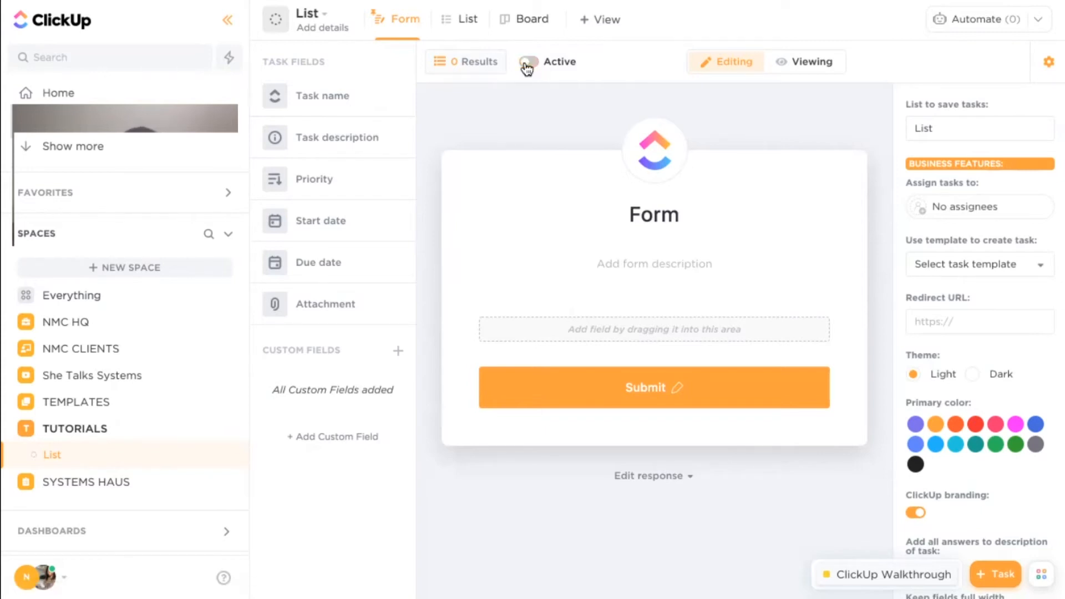
pyautogui.click(529, 62)
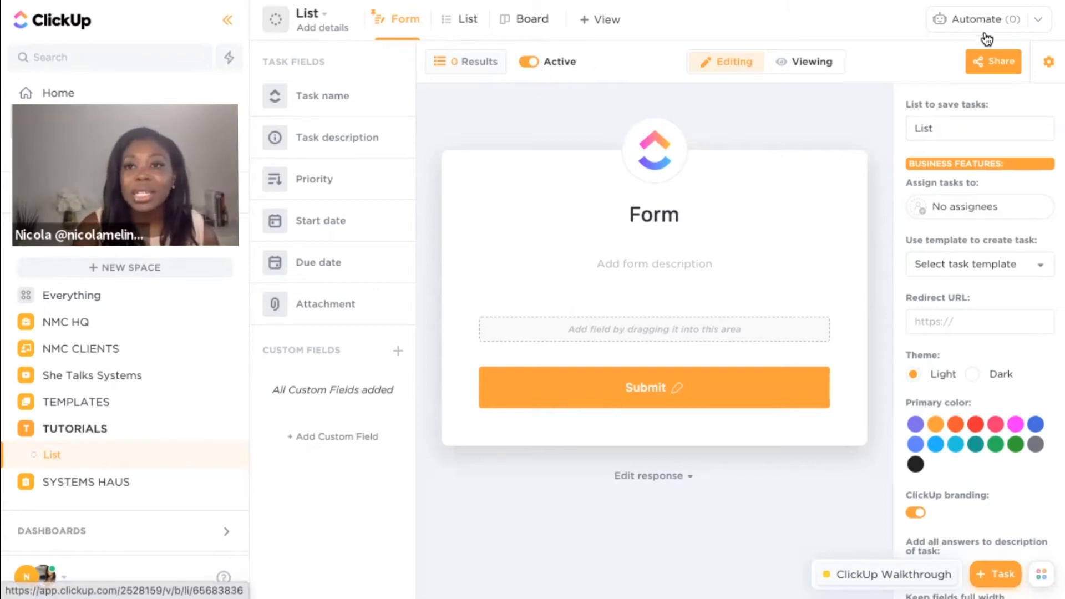
pyautogui.click(992, 61)
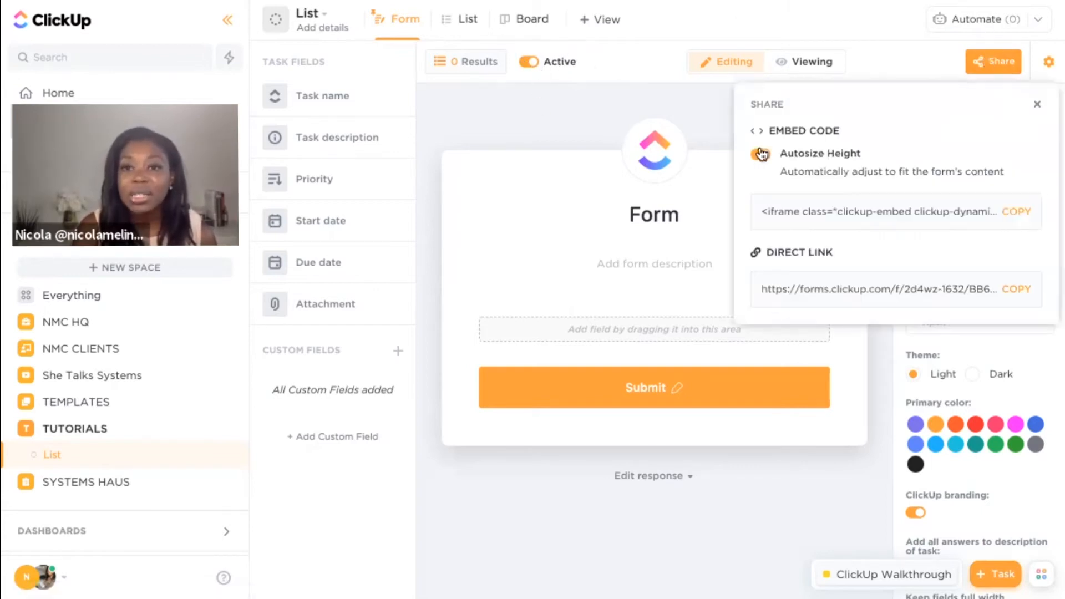
pyautogui.click(759, 154)
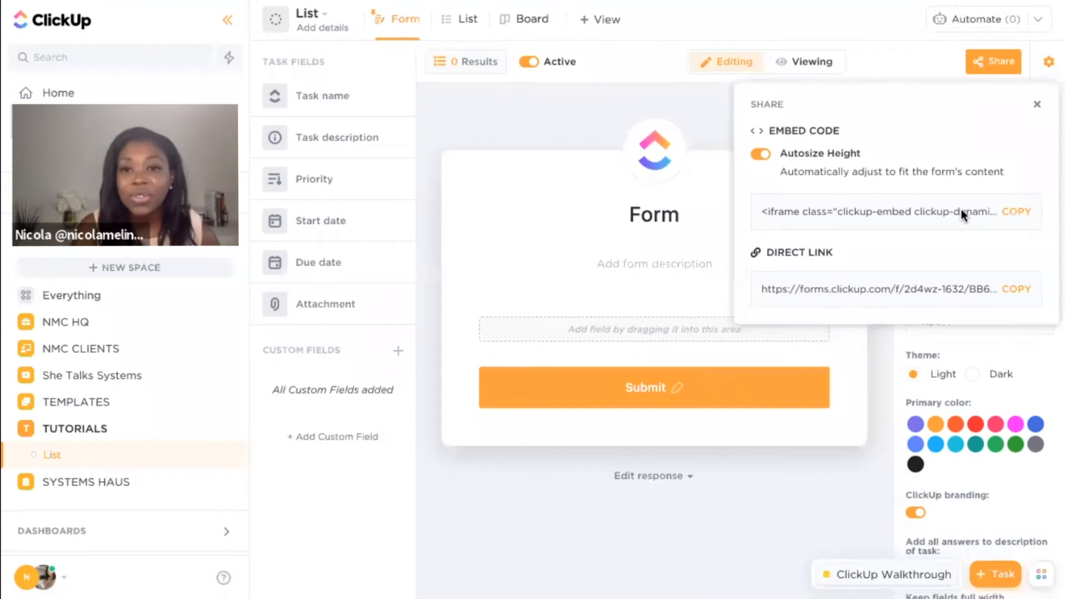
pyautogui.moveTo(925, 294)
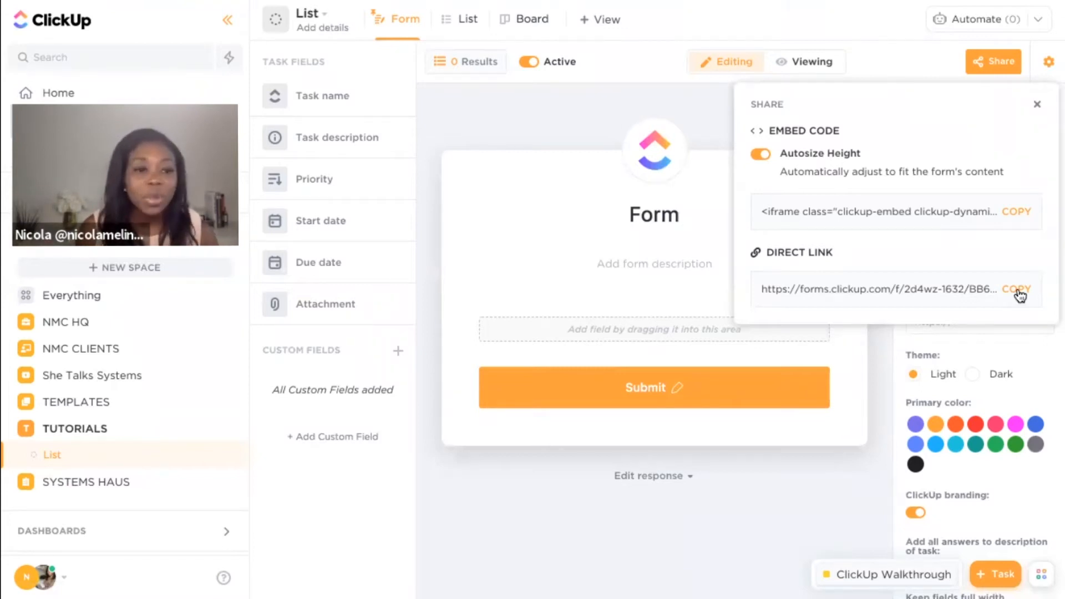
pyautogui.moveTo(1046, 184)
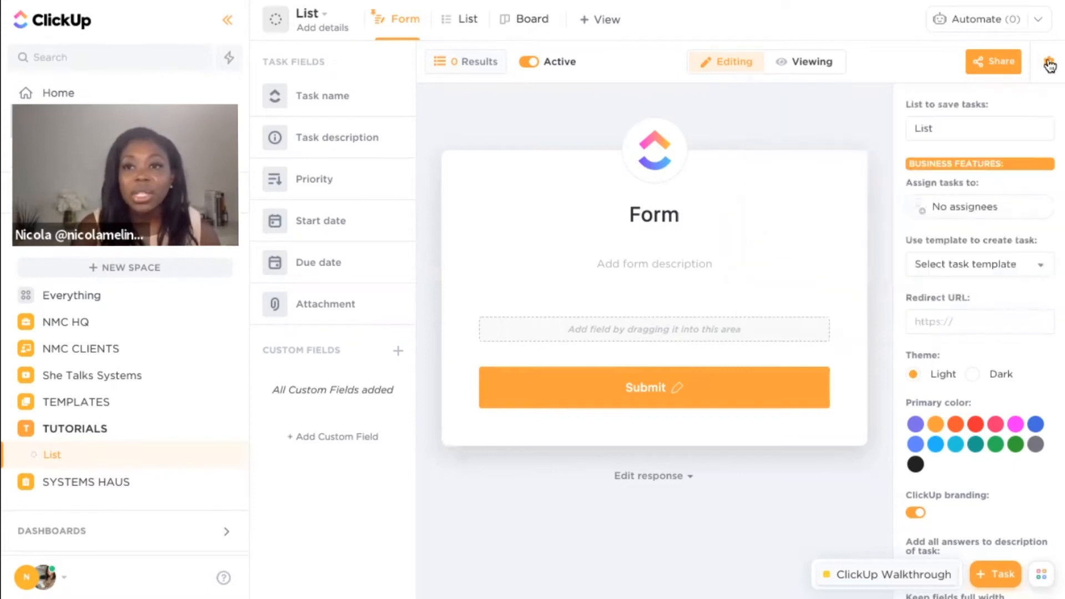
pyautogui.click(1049, 63)
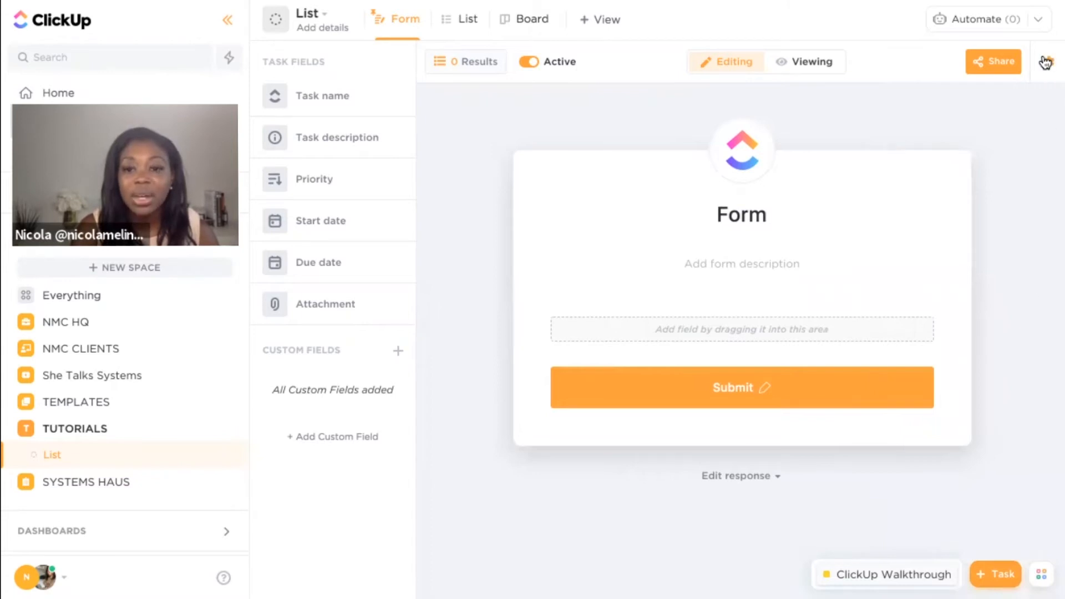
pyautogui.click(1052, 62)
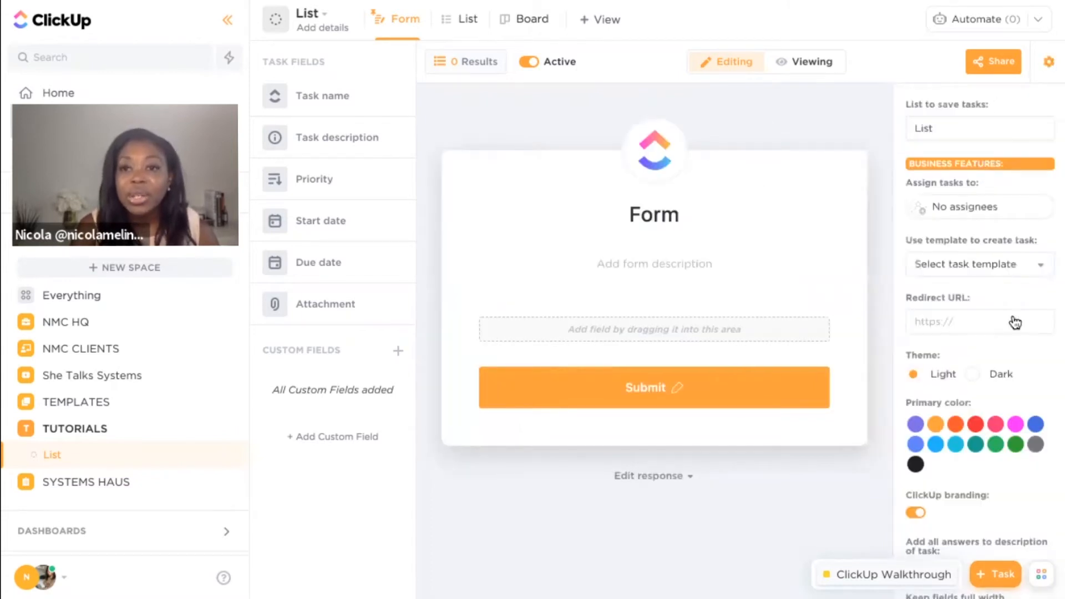
pyautogui.moveTo(996, 182)
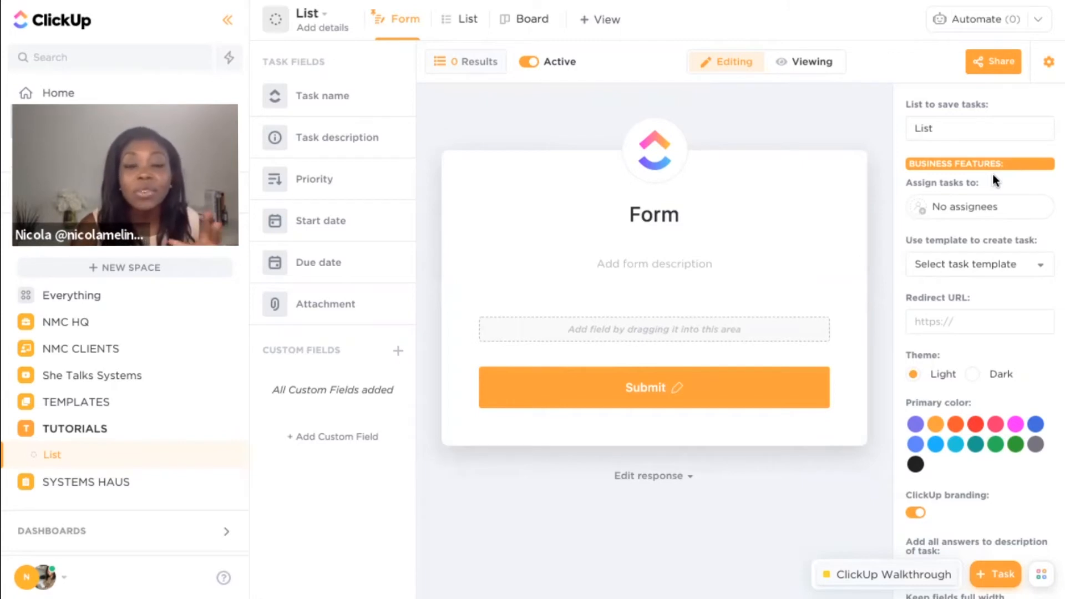
pyautogui.moveTo(757, 203)
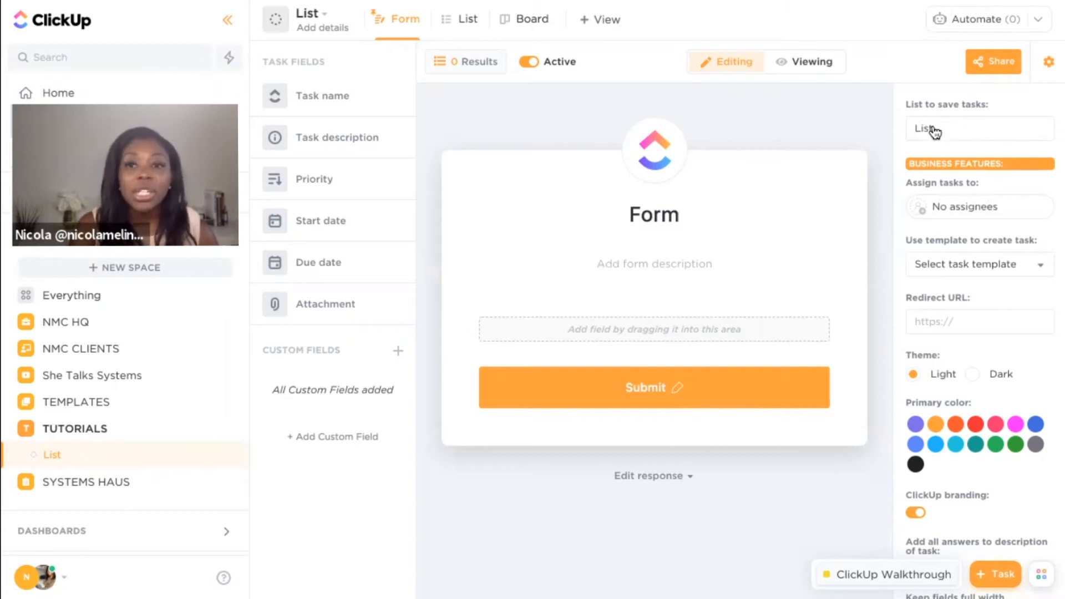
pyautogui.moveTo(185, 336)
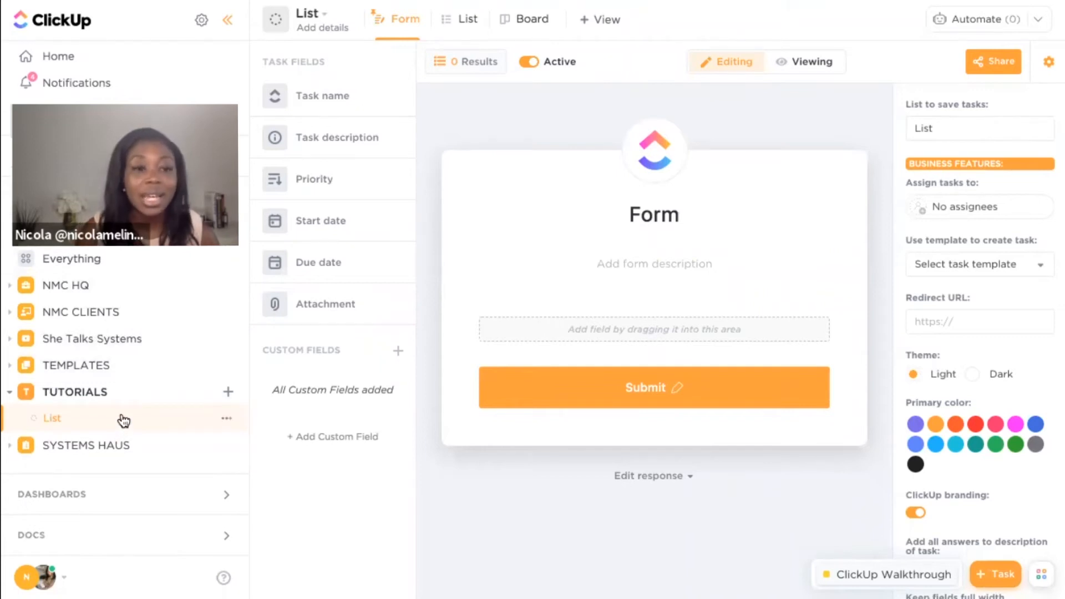
pyautogui.moveTo(959, 211)
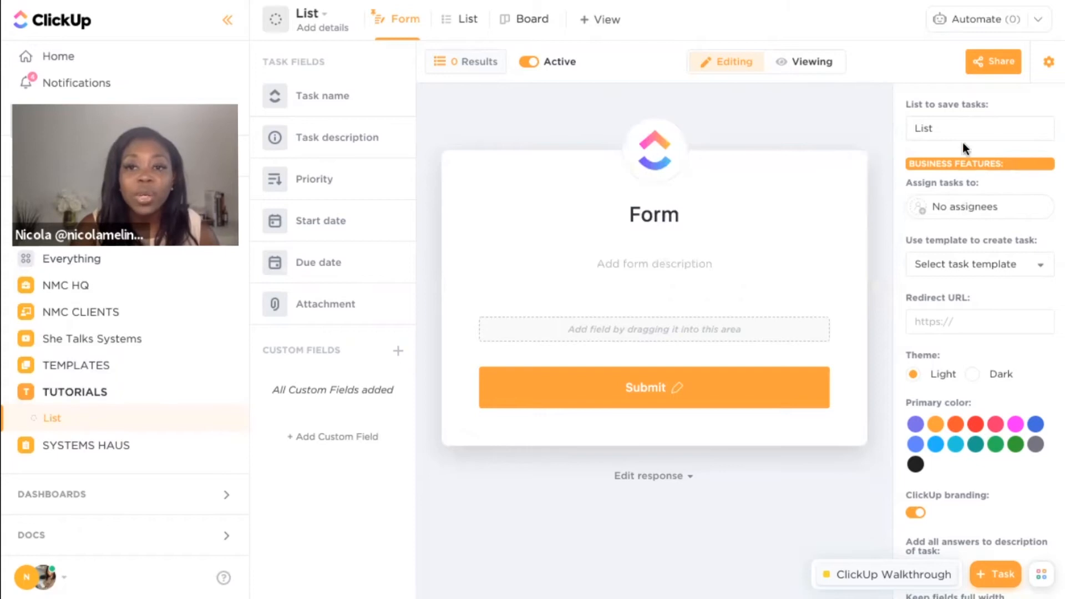
pyautogui.moveTo(972, 273)
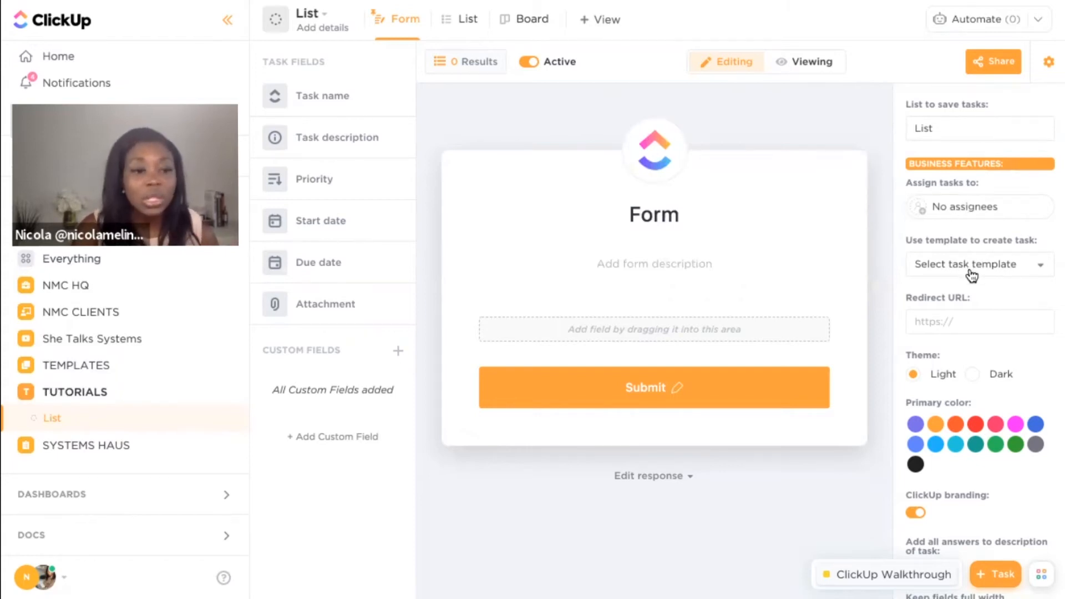
pyautogui.scroll(-3)
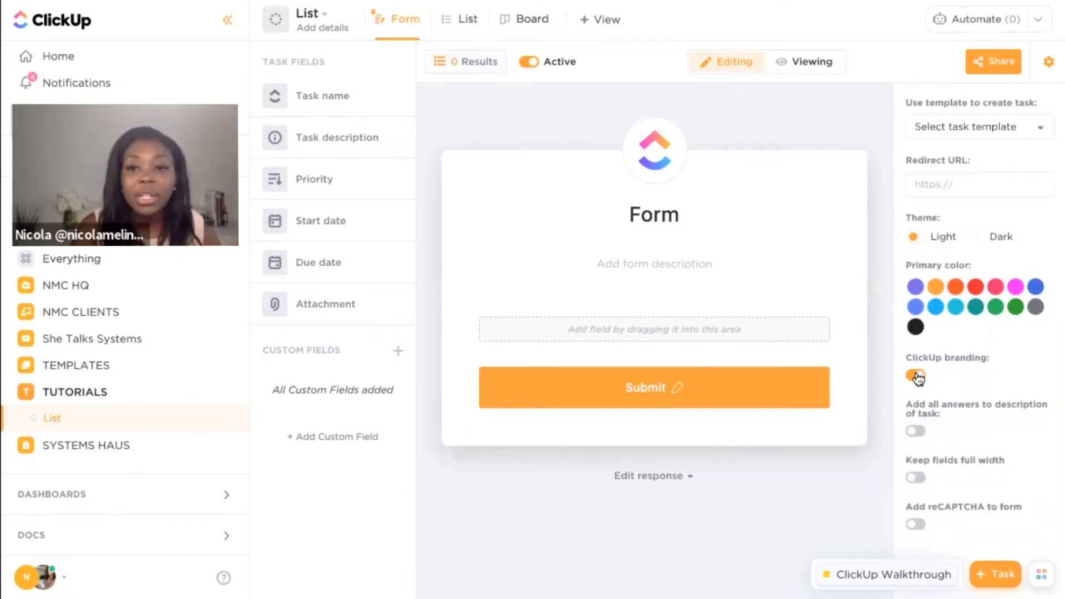
pyautogui.click(915, 377)
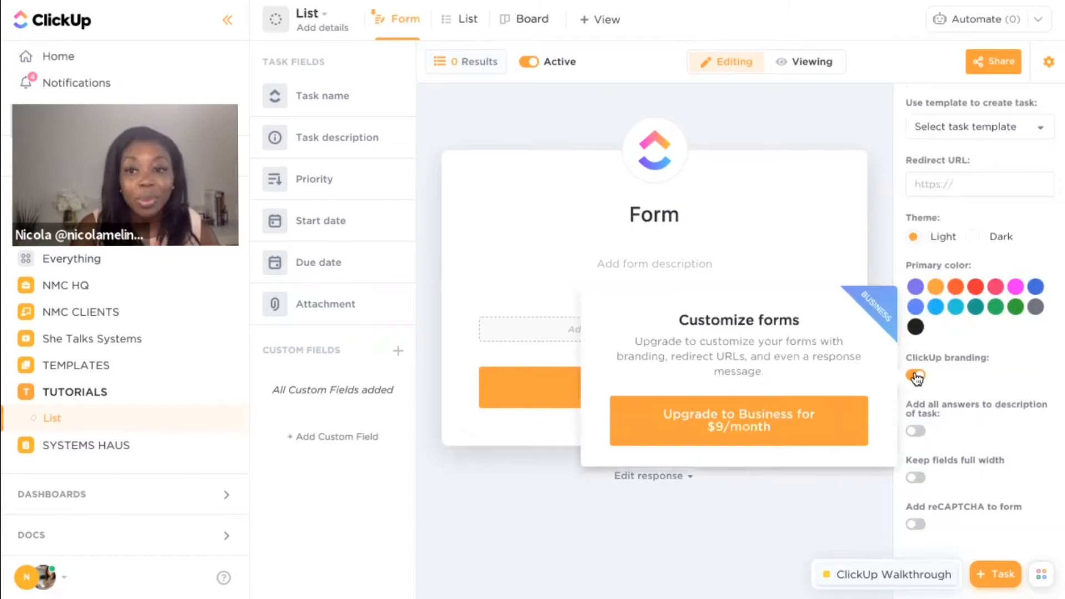
pyautogui.click(915, 375)
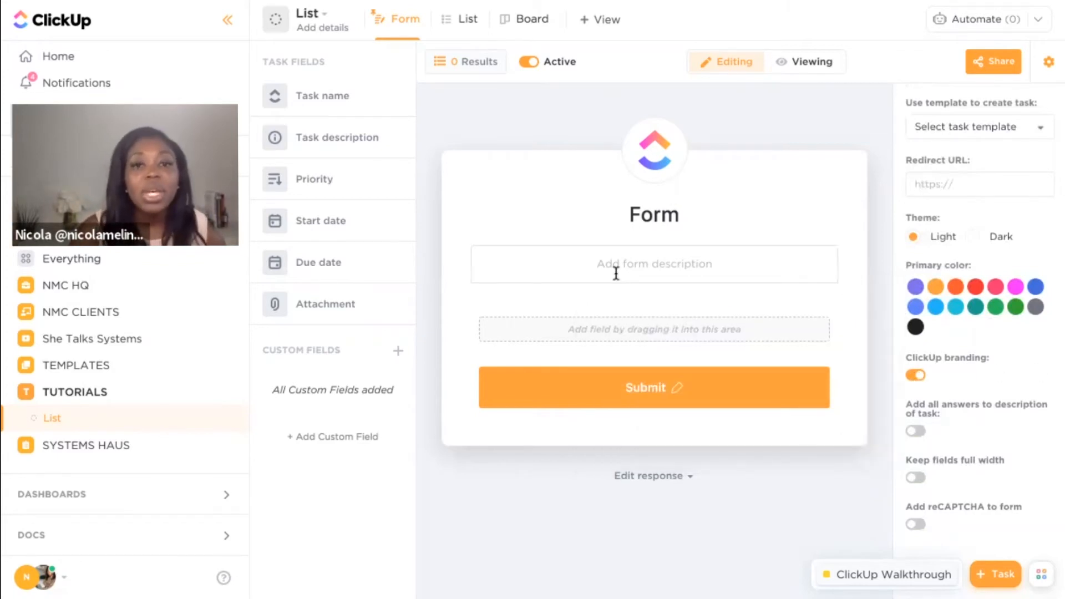
# Write the welcome description: 'Hey there ... be sure to complete this form in detail and we cannot wait to start working with you!'
pyautogui.click(653, 264)
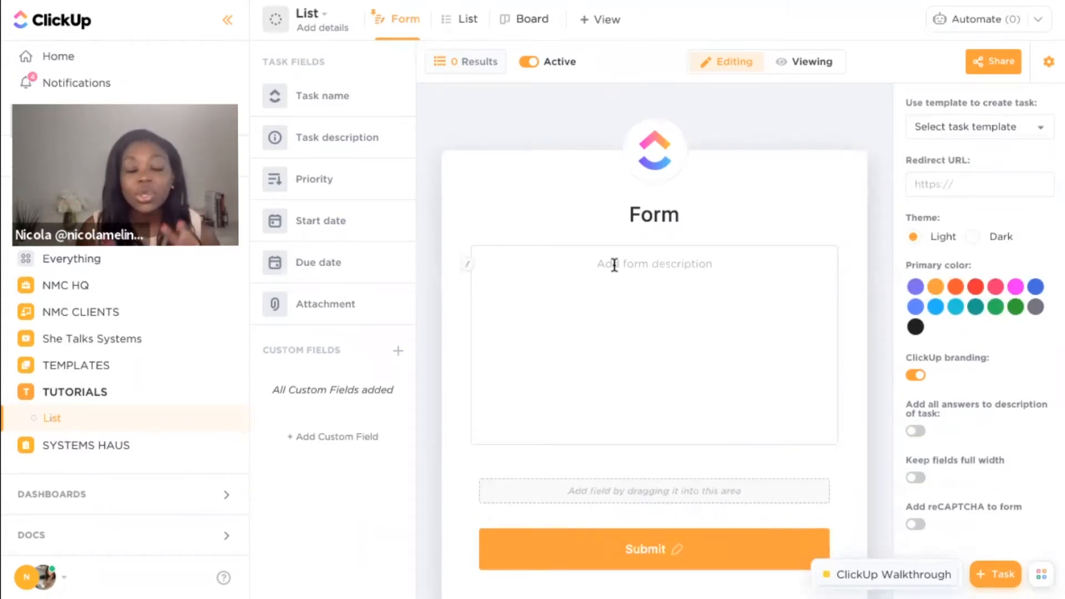
pyautogui.click(655, 264)
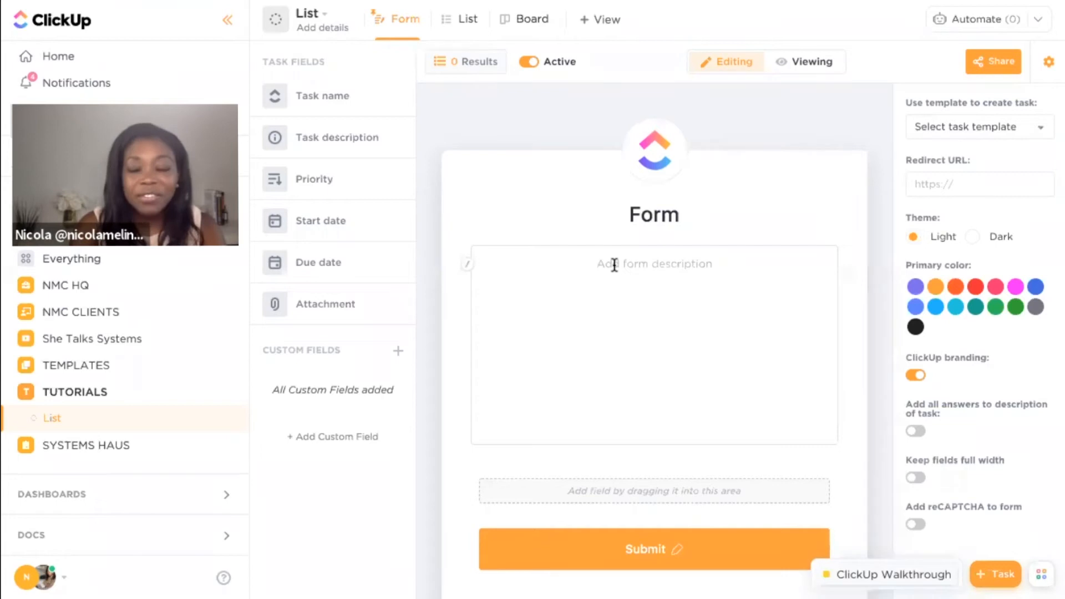
pyautogui.write('Hey')
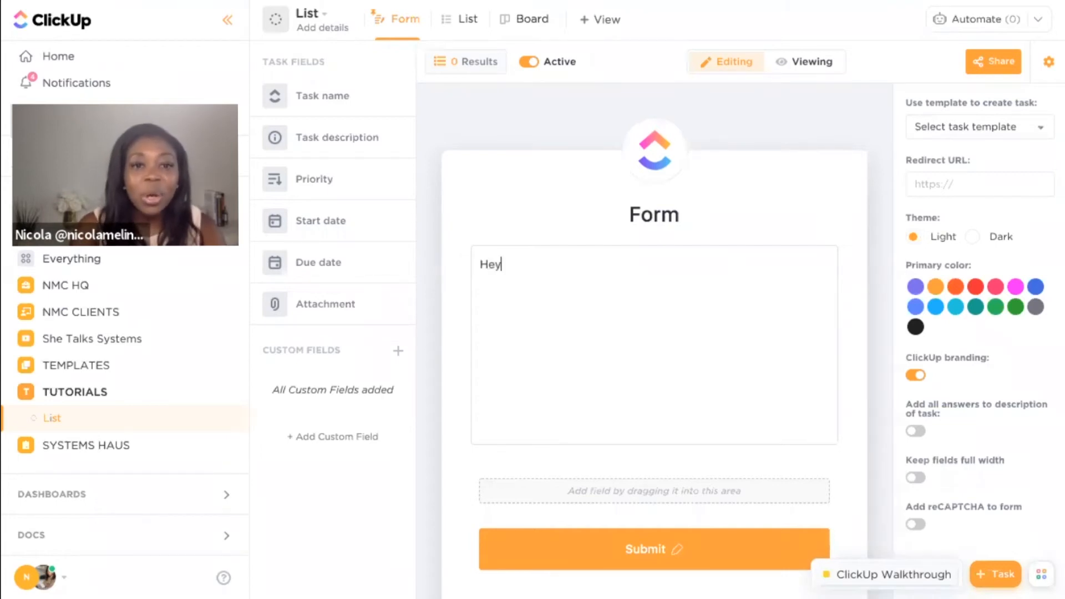
pyautogui.write('there!')
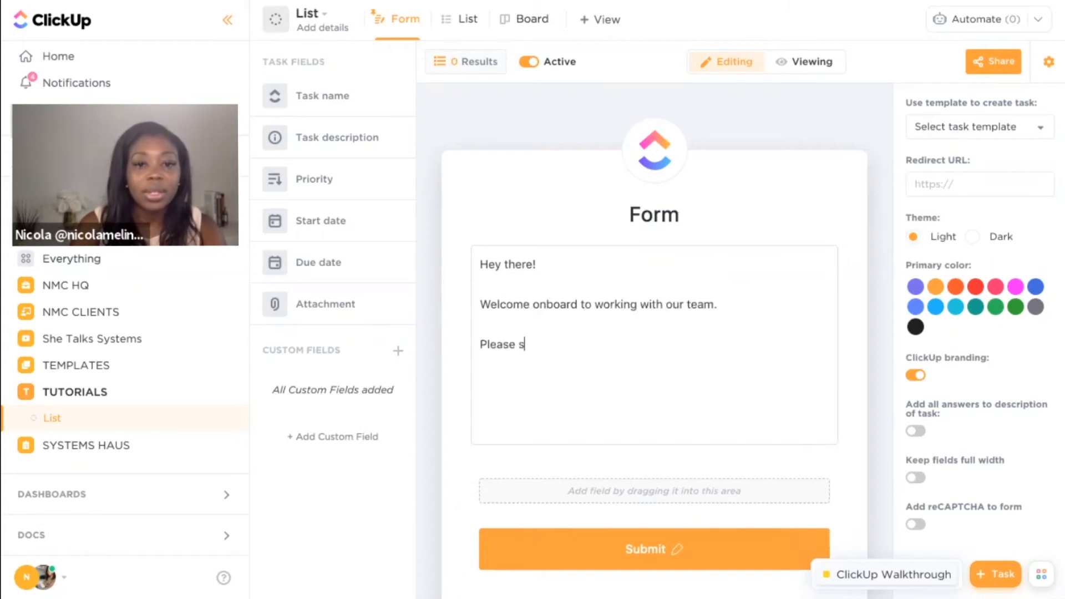
pyautogui.write('be sure to complete this form in detail and we cannot wait to s')
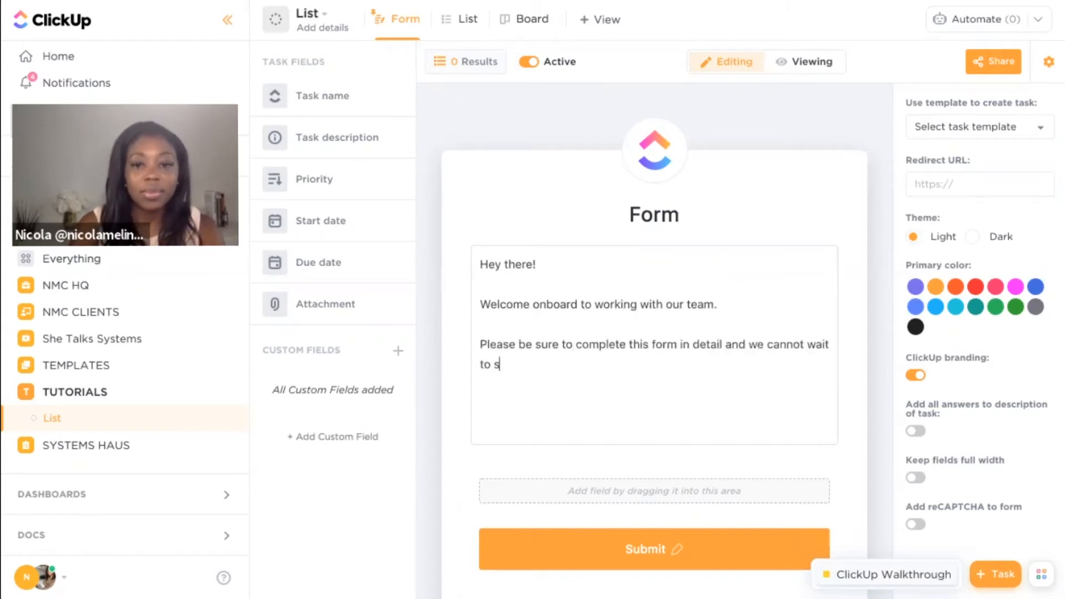
pyautogui.write('tart working with you!')
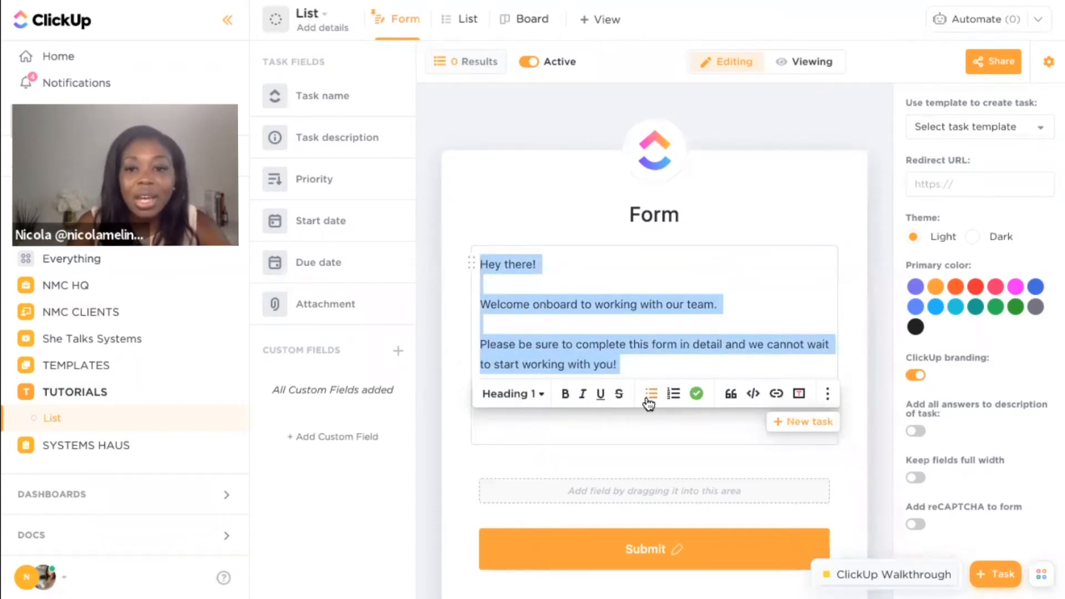
# Centre-align the welcome message and select the closing paragraph for highlighting
pyautogui.click(827, 393)
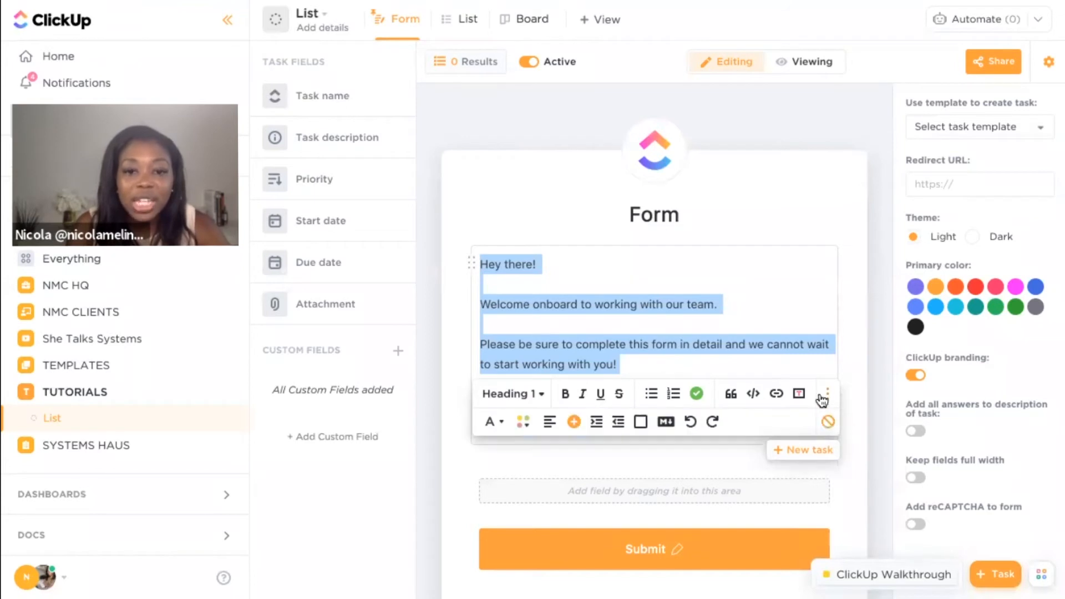
pyautogui.click(549, 422)
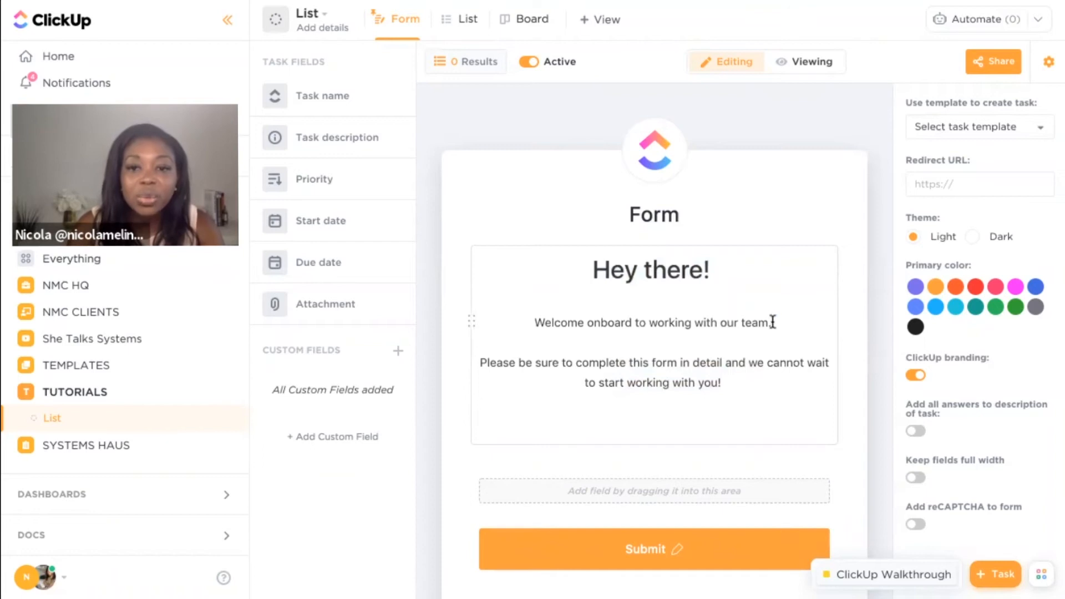
pyautogui.click(772, 322)
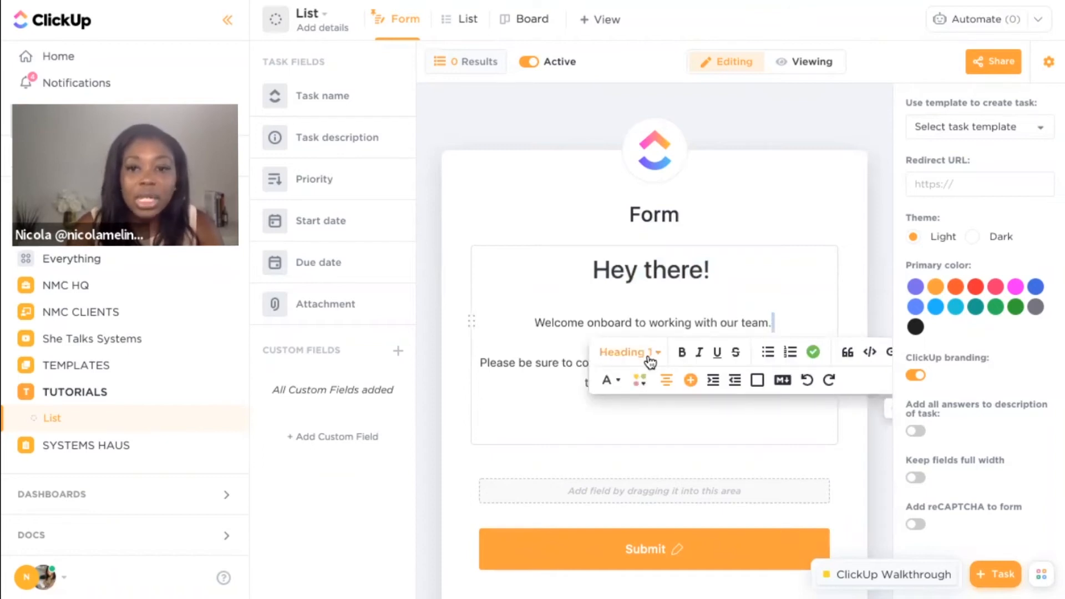
pyautogui.moveTo(711, 75)
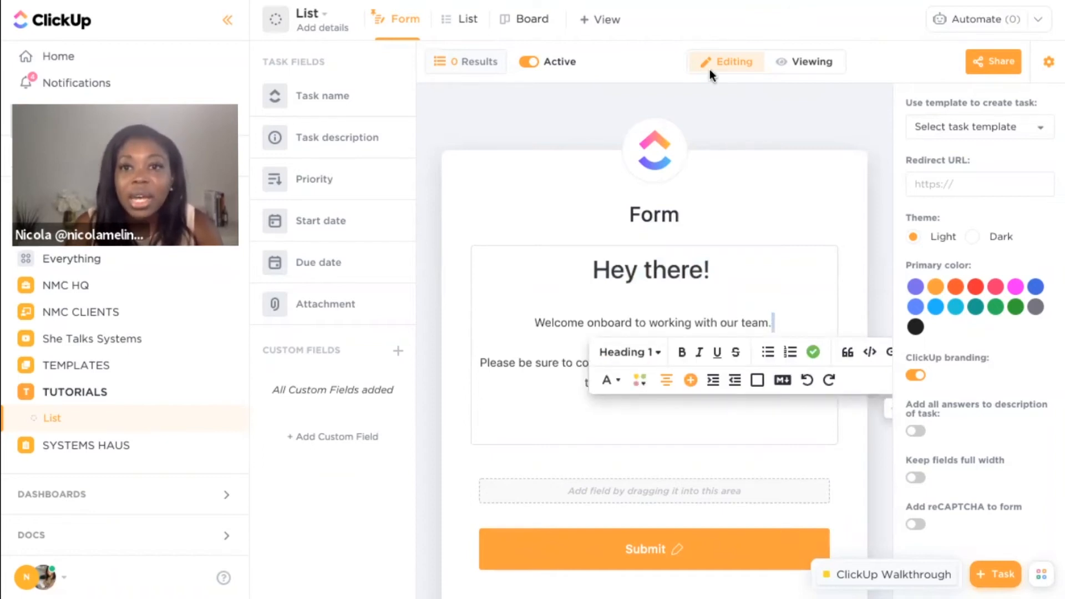
pyautogui.moveTo(753, 85)
pyautogui.write(' 🎉')
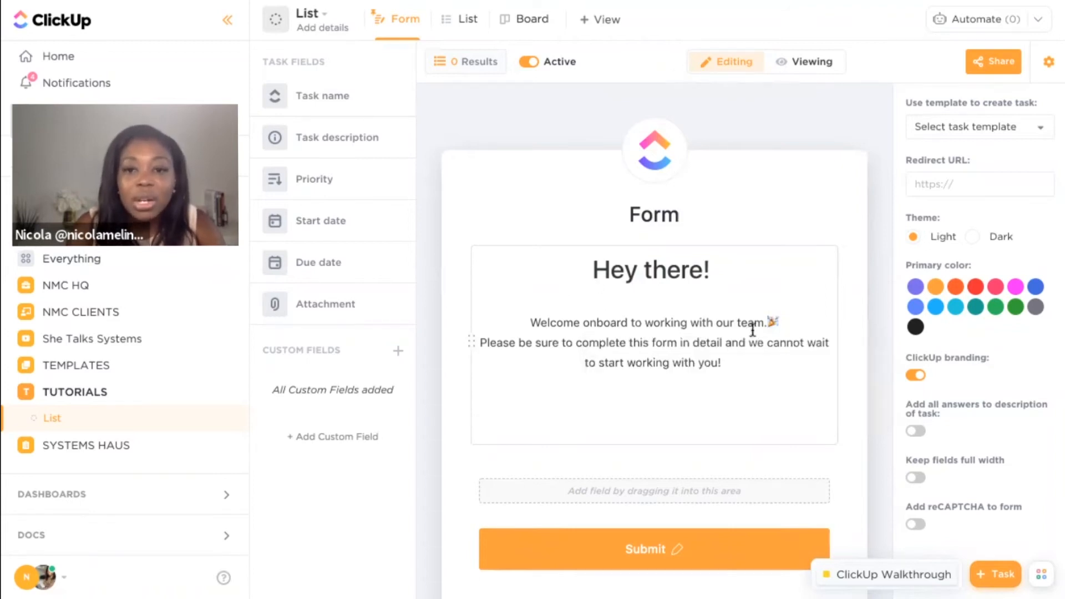
pyautogui.click(655, 342)
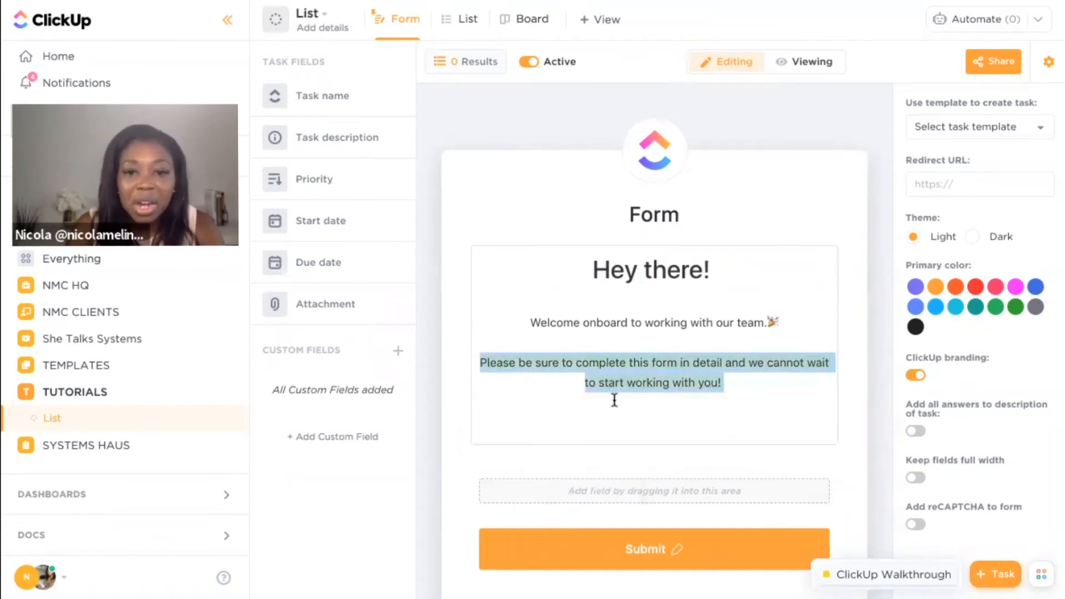
pyautogui.scroll(-3)
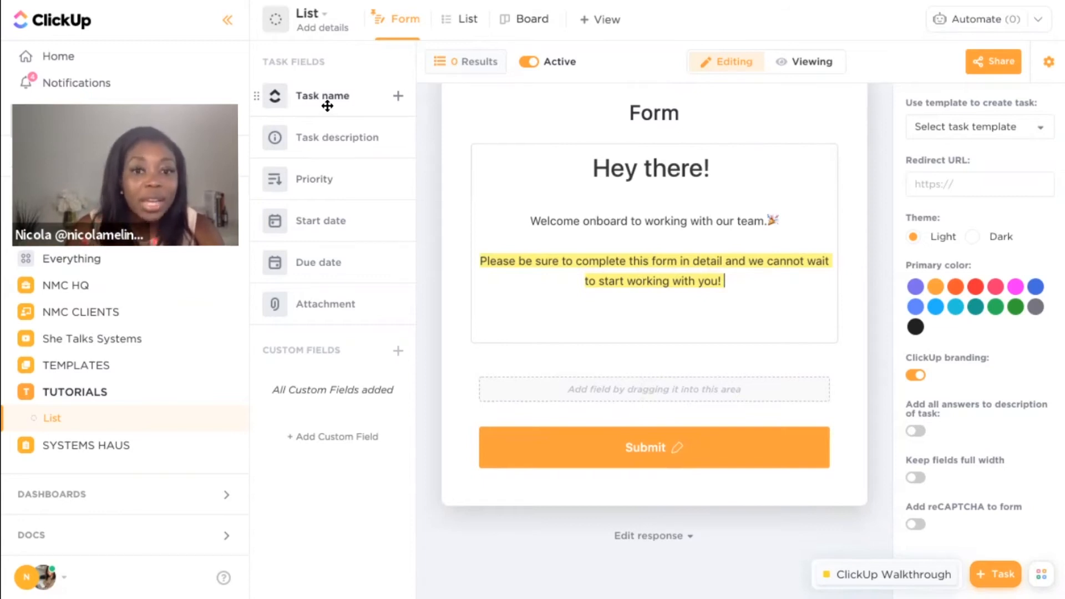
pyautogui.moveTo(499, 281)
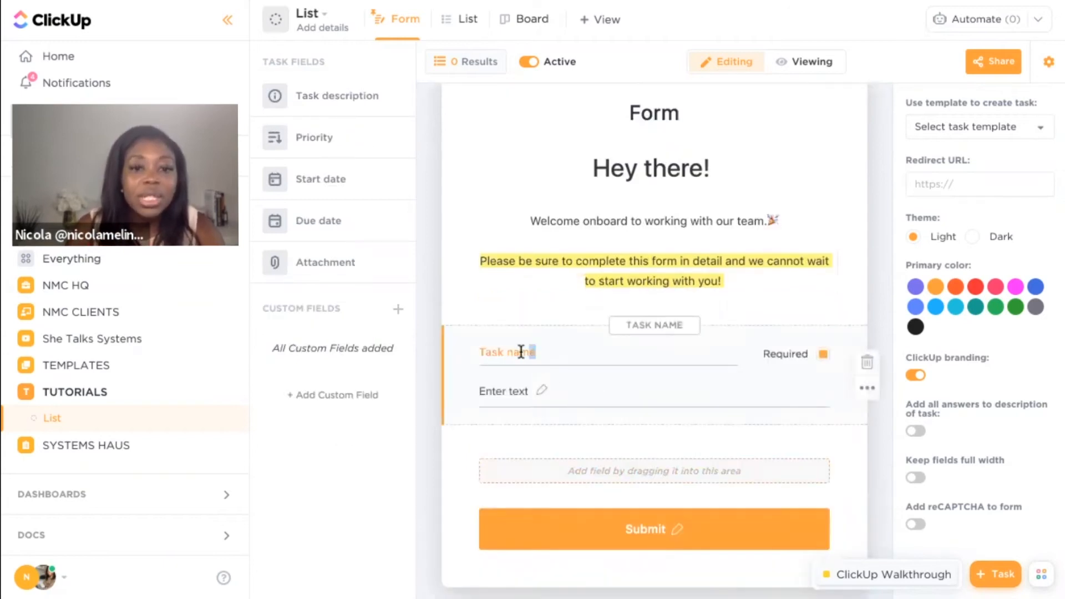
# Relabel the Task name question as 'Your Company Name'
pyautogui.doubleClick(506, 352)
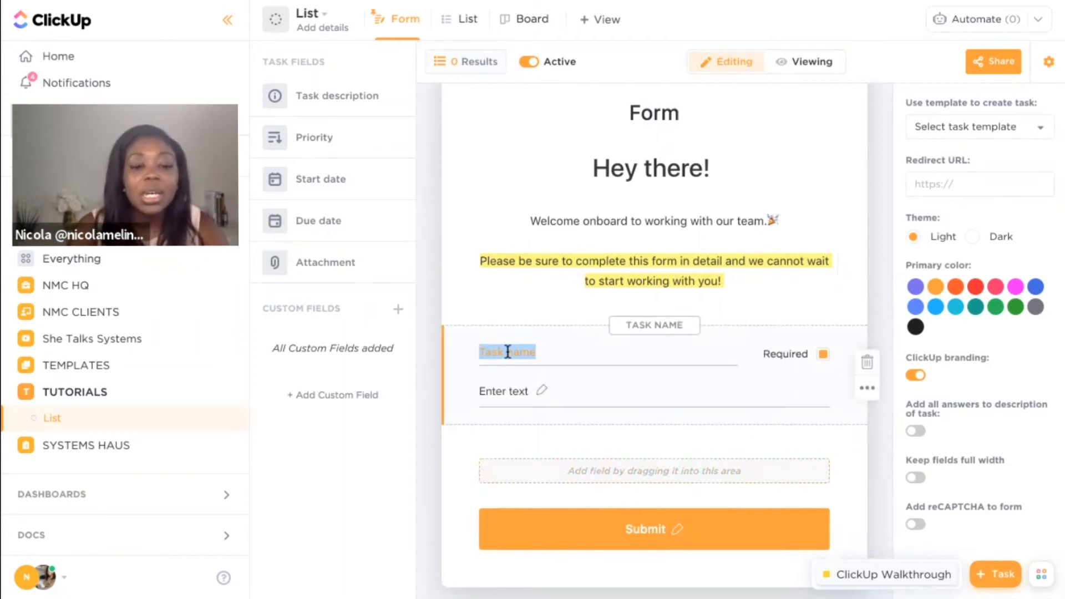
pyautogui.write('Y')
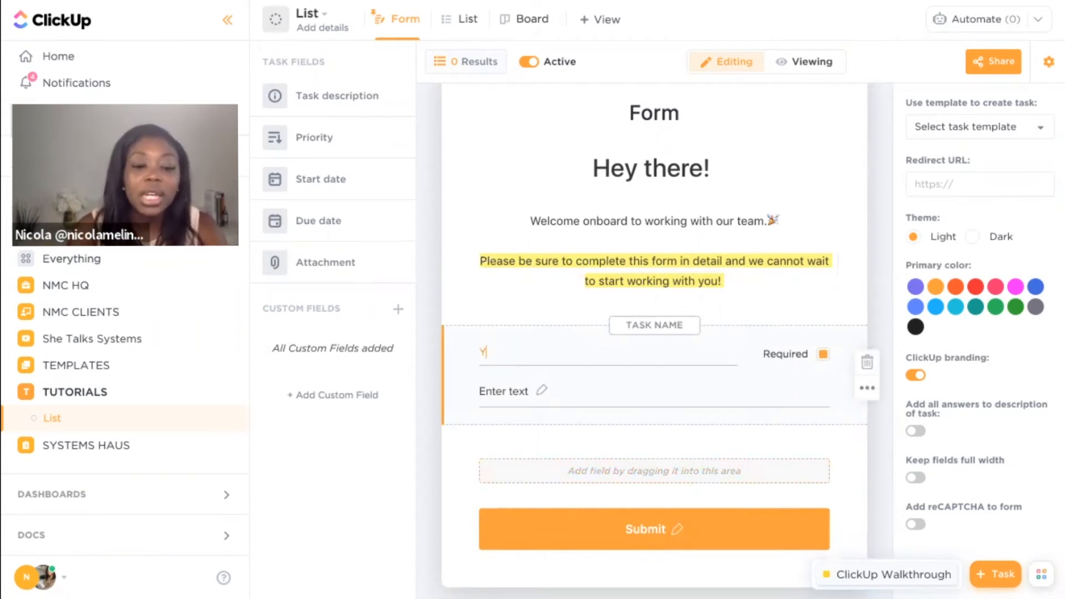
pyautogui.write('Your Company')
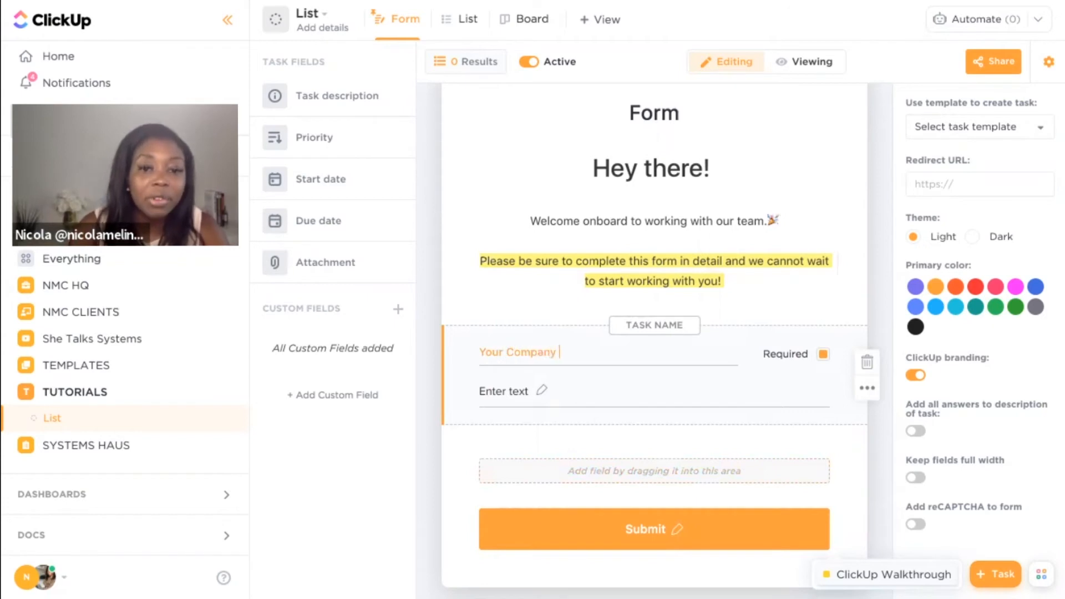
pyautogui.write('Name')
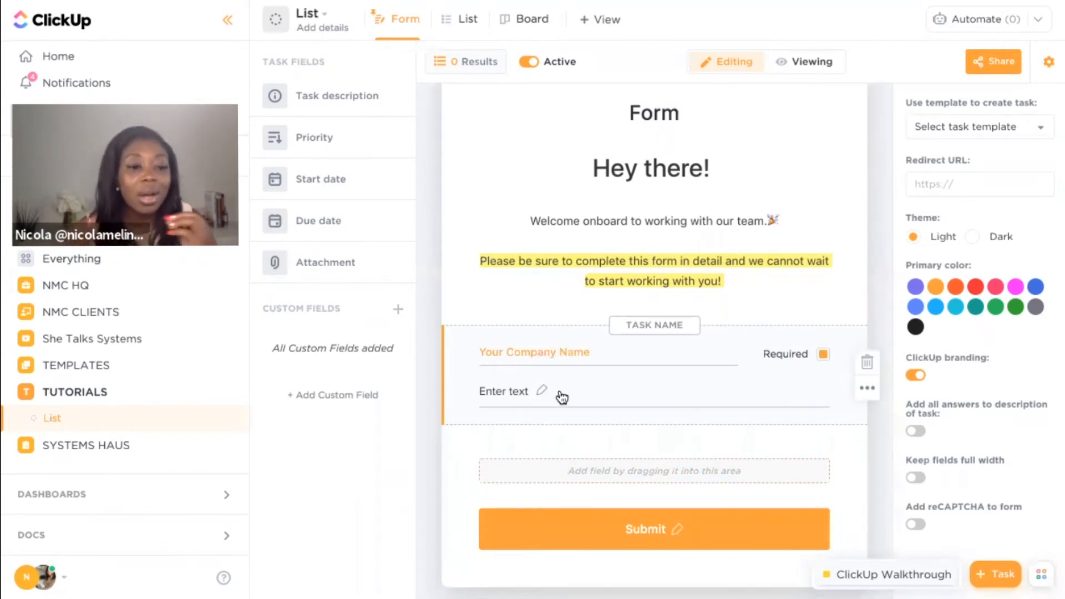
pyautogui.click(534, 352)
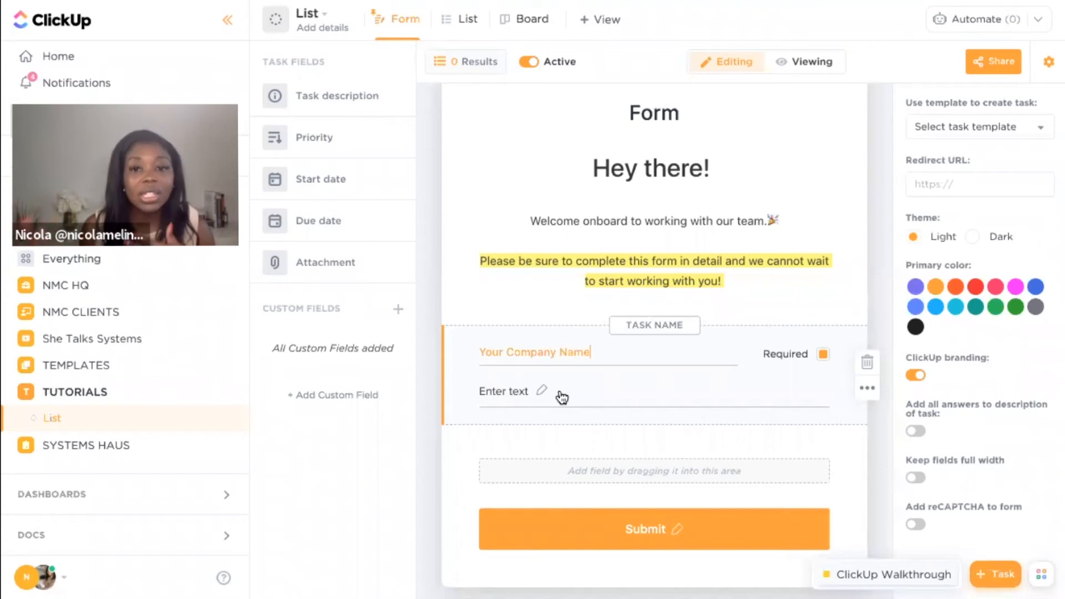
pyautogui.moveTo(541, 349)
pyautogui.write('Full')
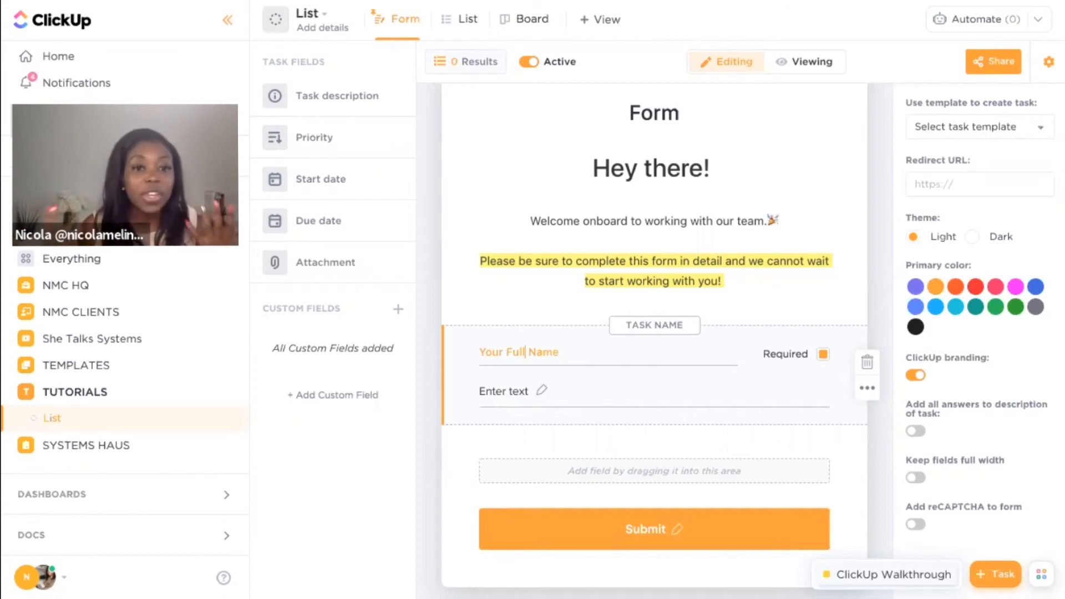
pyautogui.moveTo(495, 406)
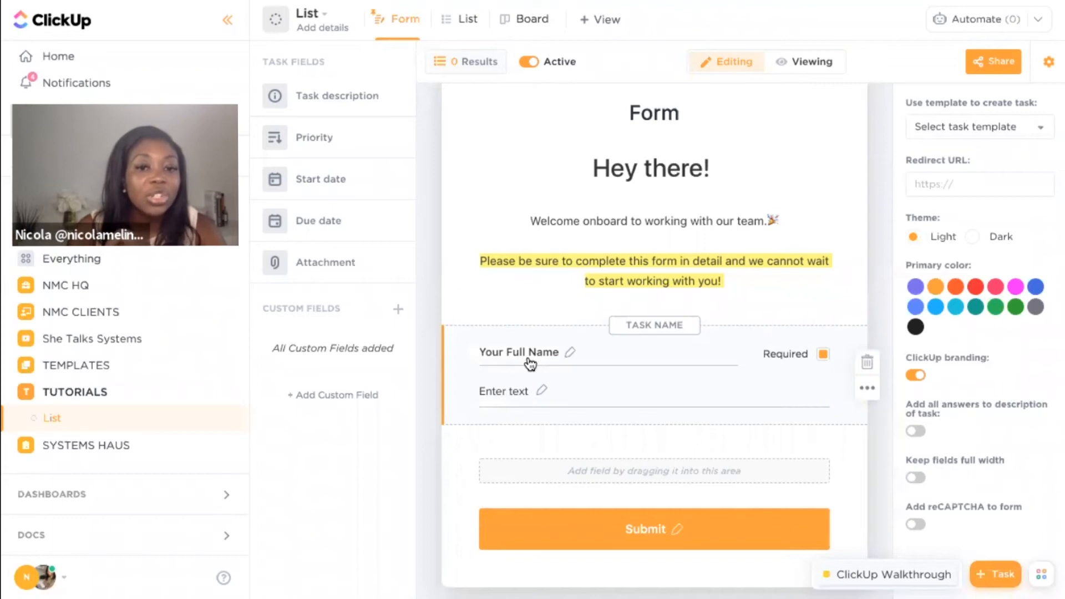
pyautogui.moveTo(624, 356)
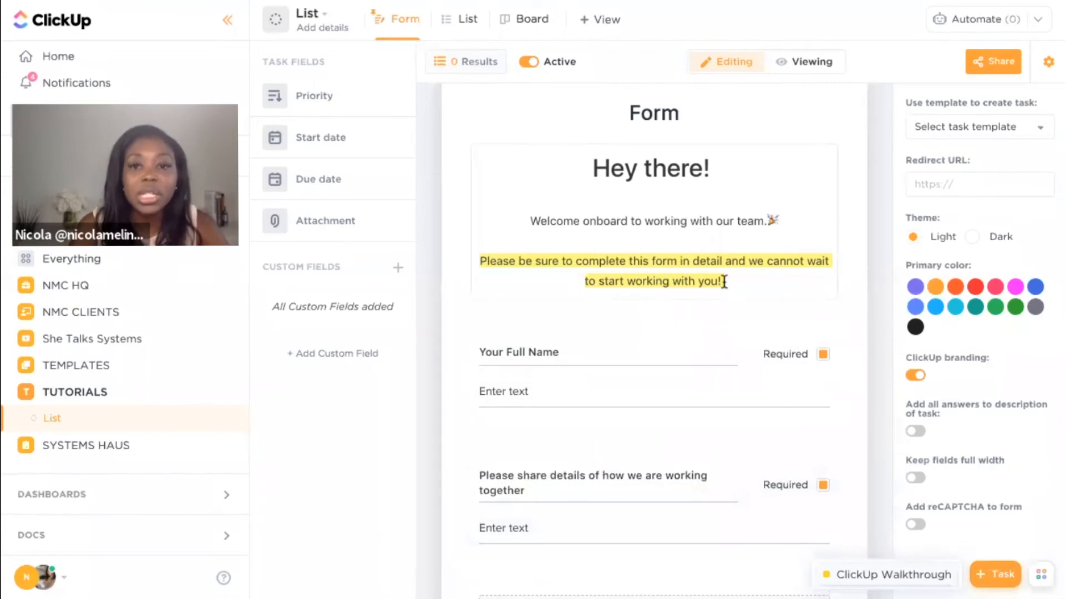
# Relabel the start-date question as 'When do we start?'
pyautogui.scroll(-3)
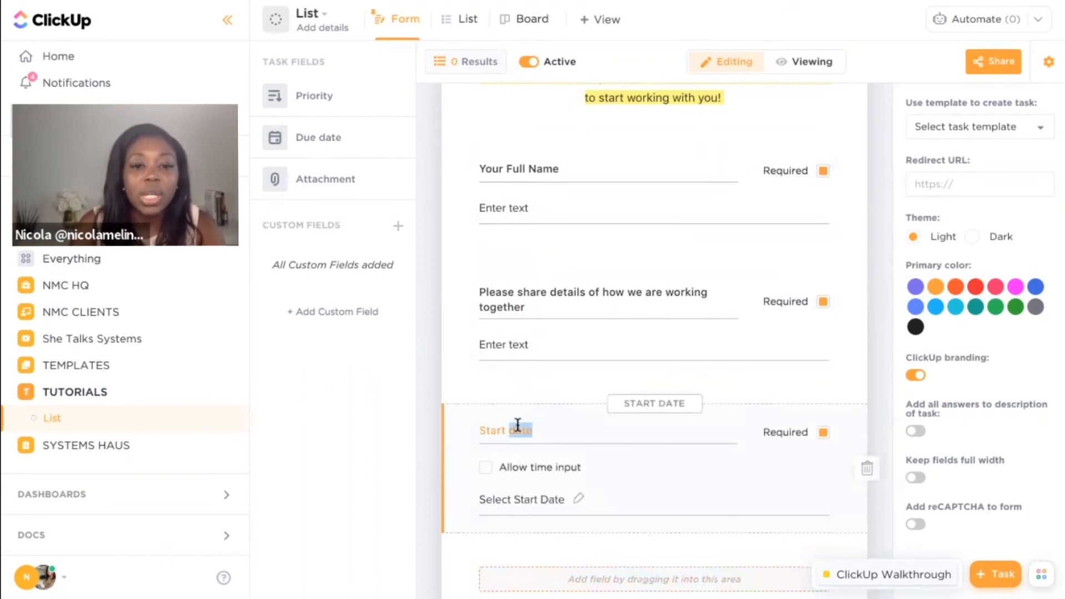
pyautogui.write('When do we start?')
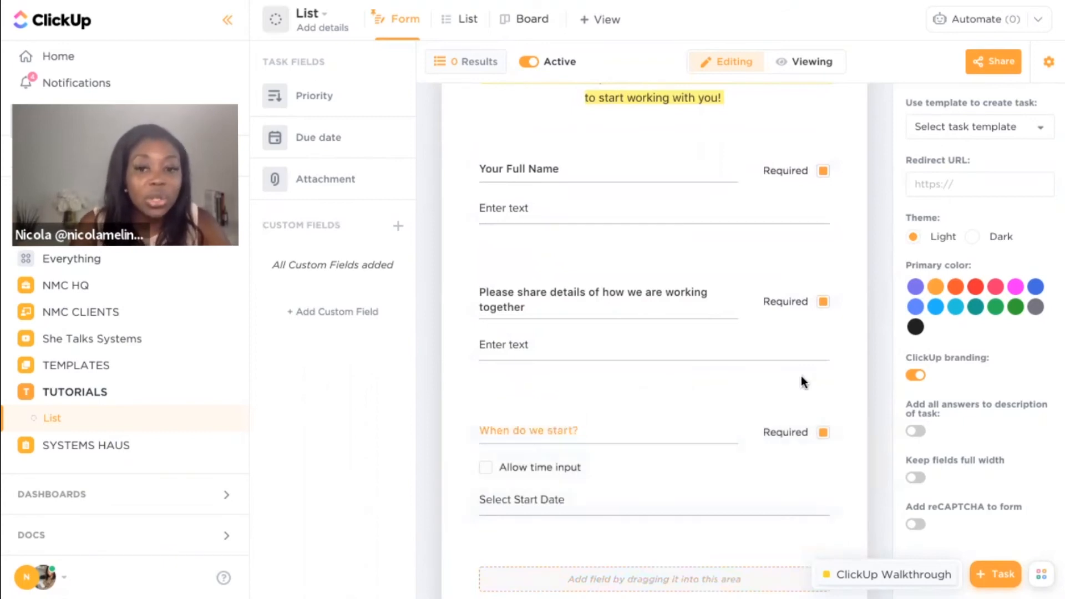
pyautogui.scroll(-3)
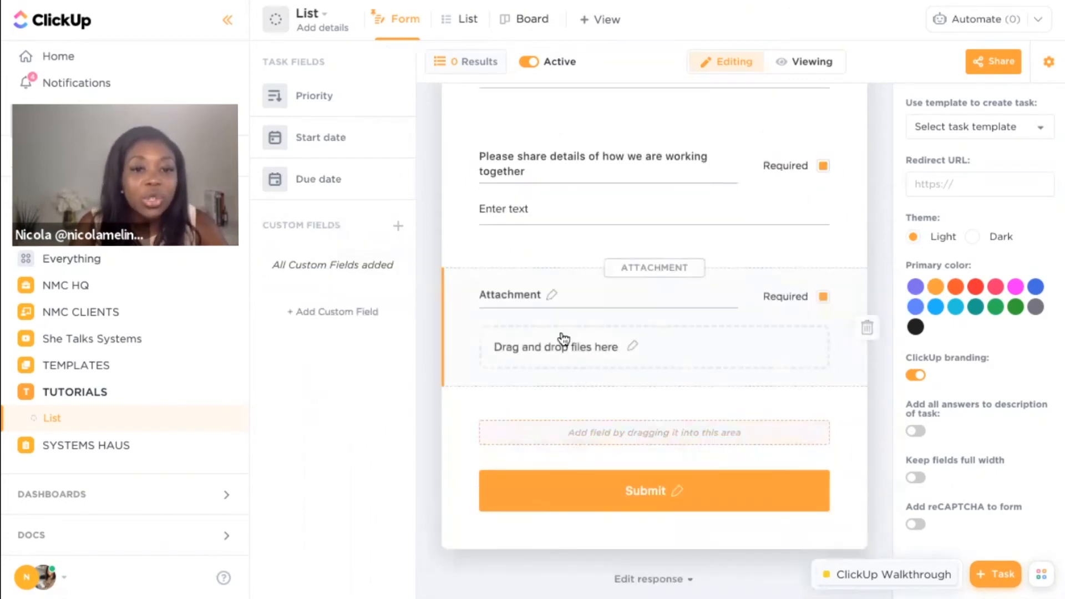
# Relabel the attachment question as 'Please share your PDF here'
pyautogui.doubleClick(509, 294)
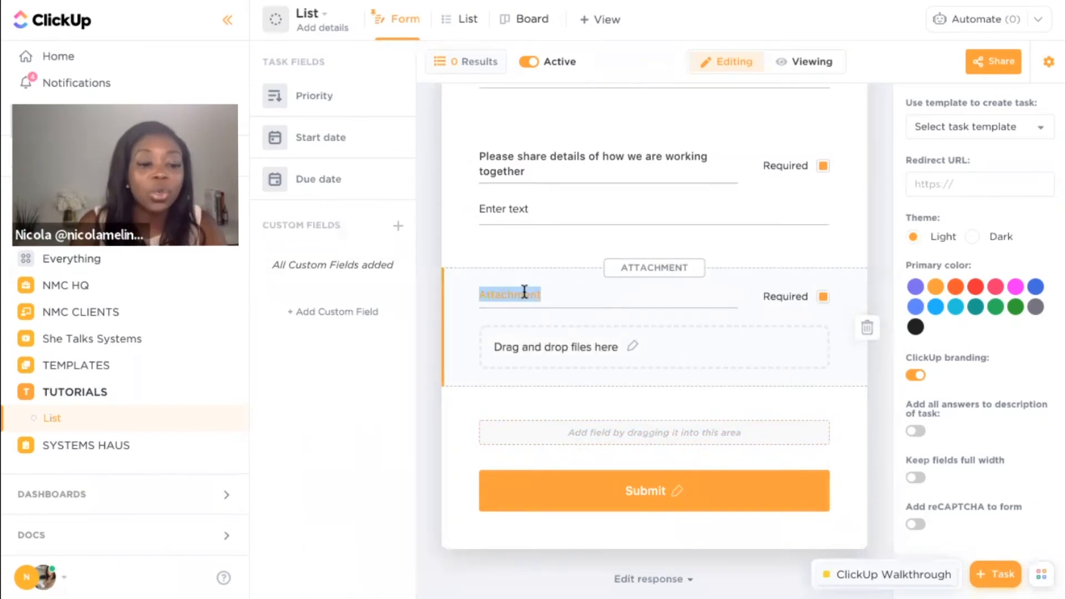
pyautogui.write('Please share your PDF here')
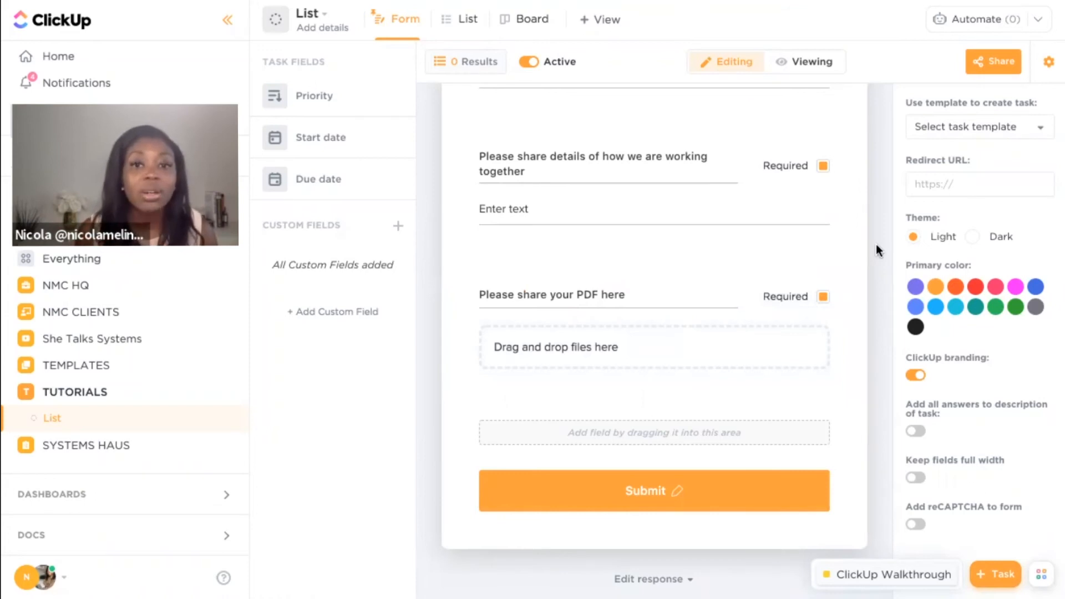
pyautogui.moveTo(304, 244)
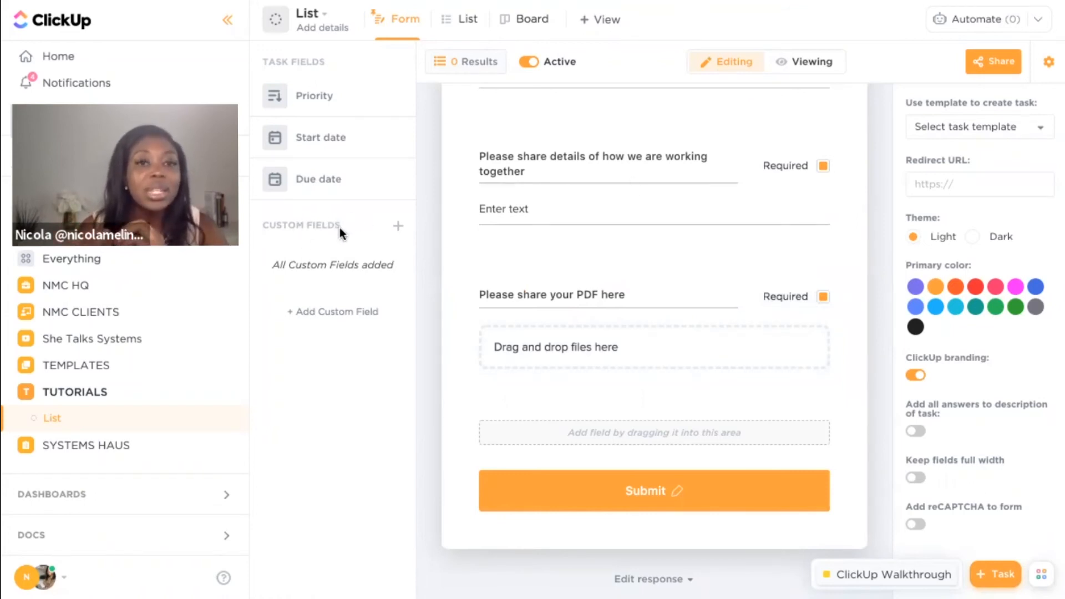
pyautogui.moveTo(468, 19)
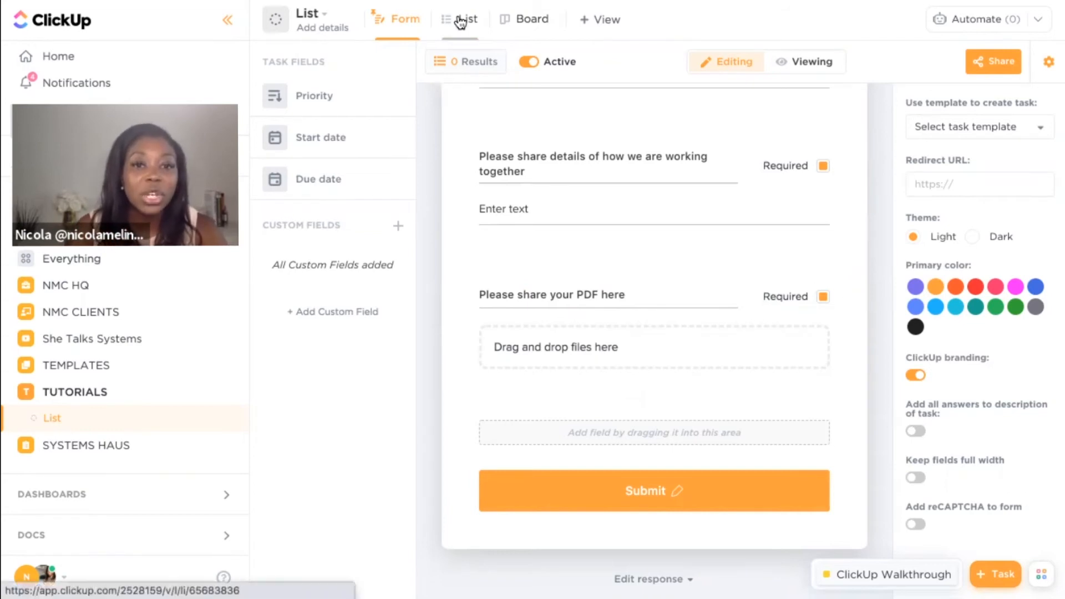
pyautogui.click(468, 19)
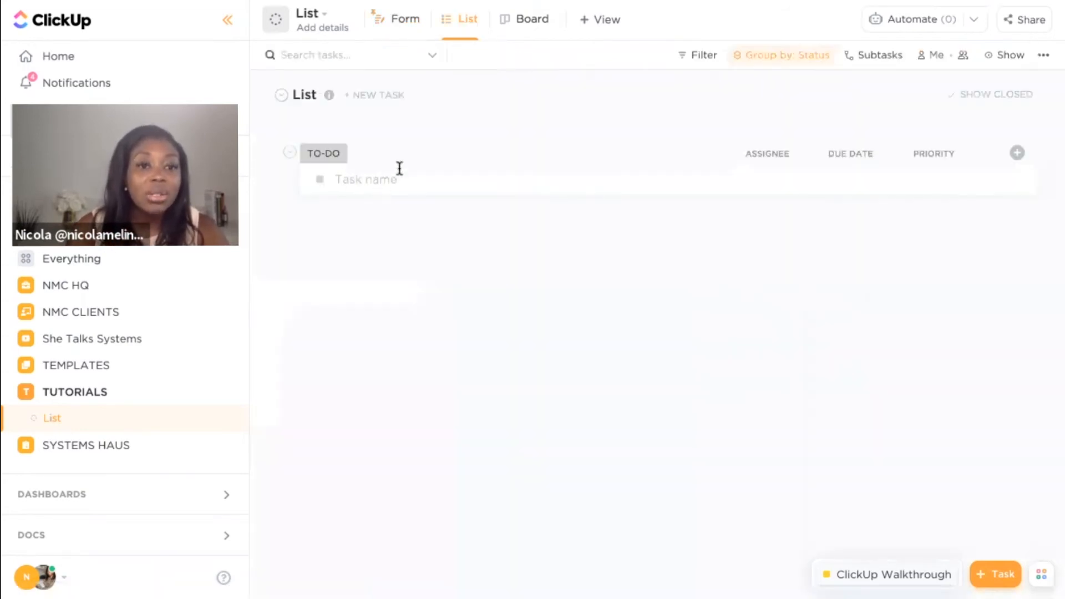
pyautogui.moveTo(835, 157)
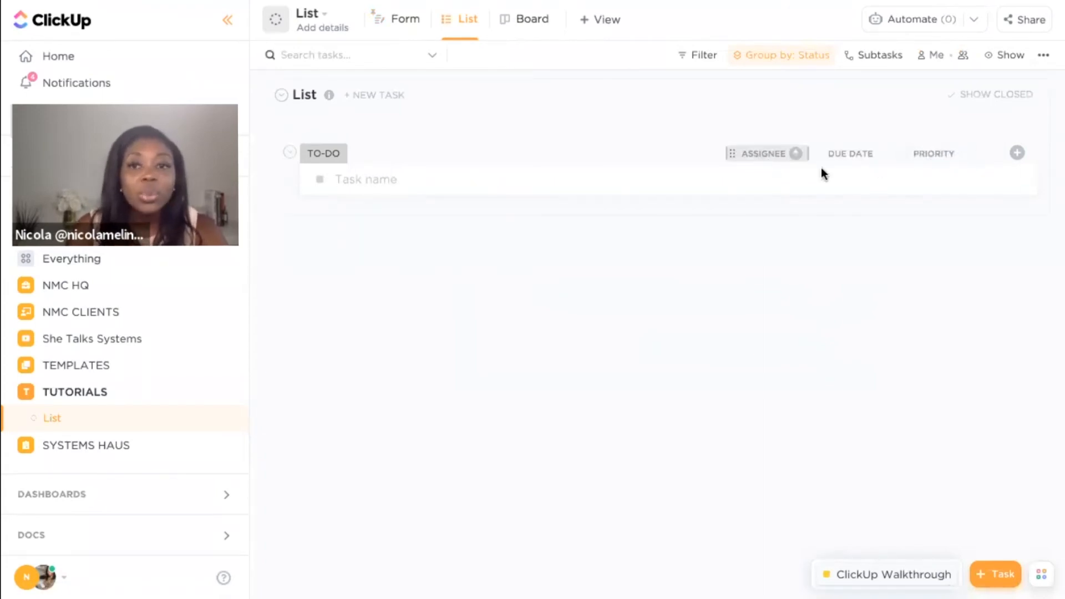
pyautogui.moveTo(833, 176)
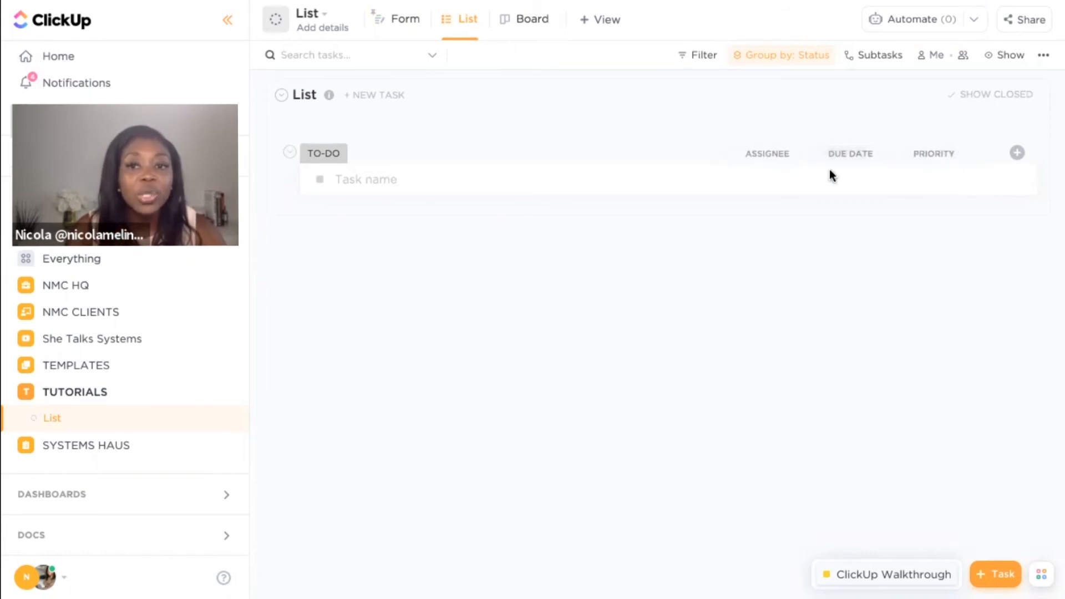
pyautogui.moveTo(495, 137)
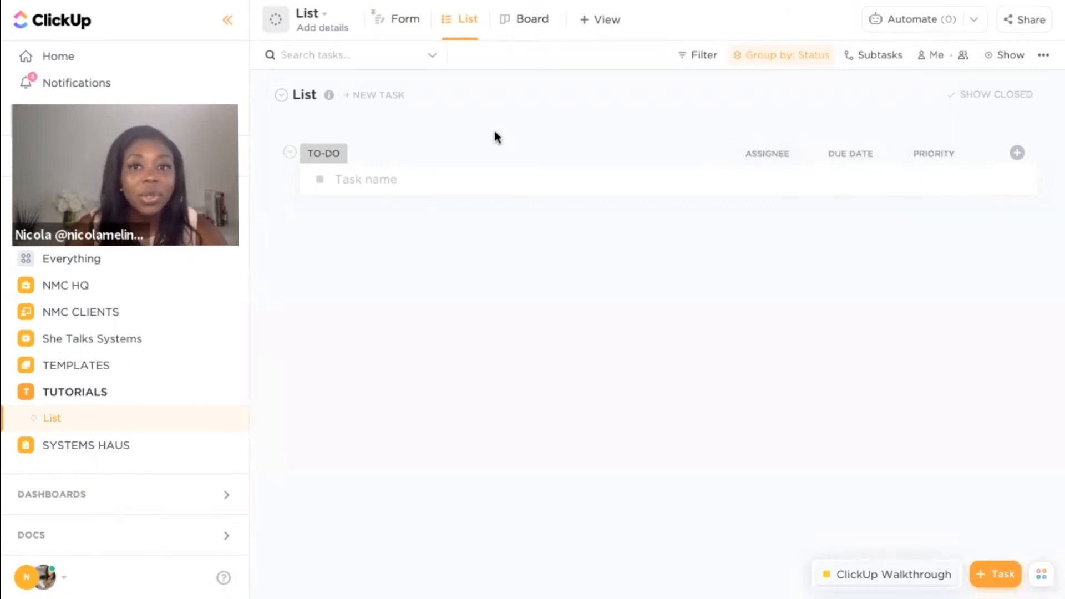
pyautogui.click(1018, 153)
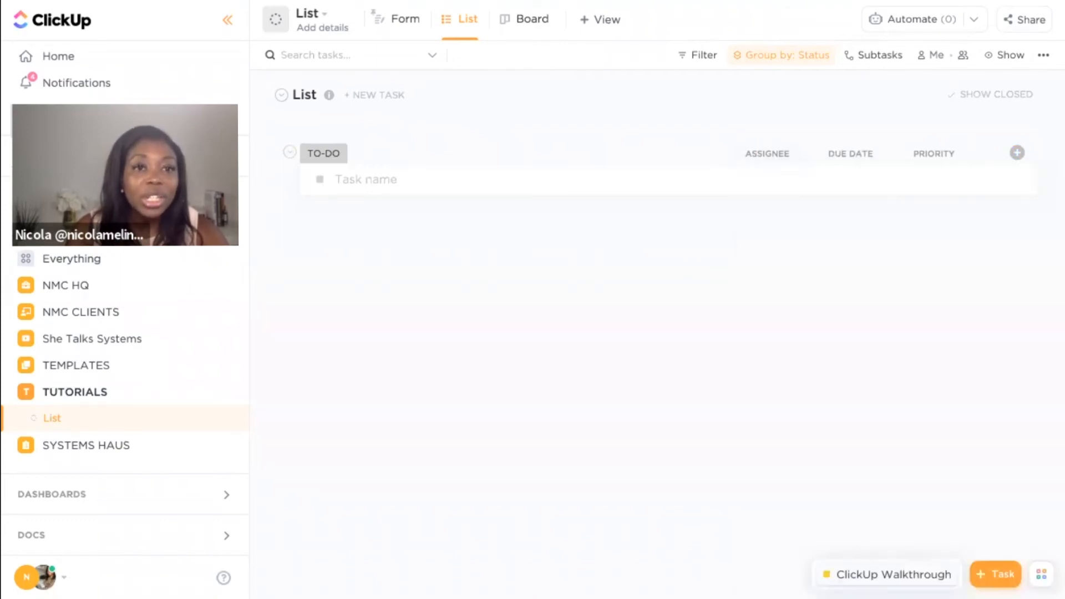
pyautogui.click(406, 19)
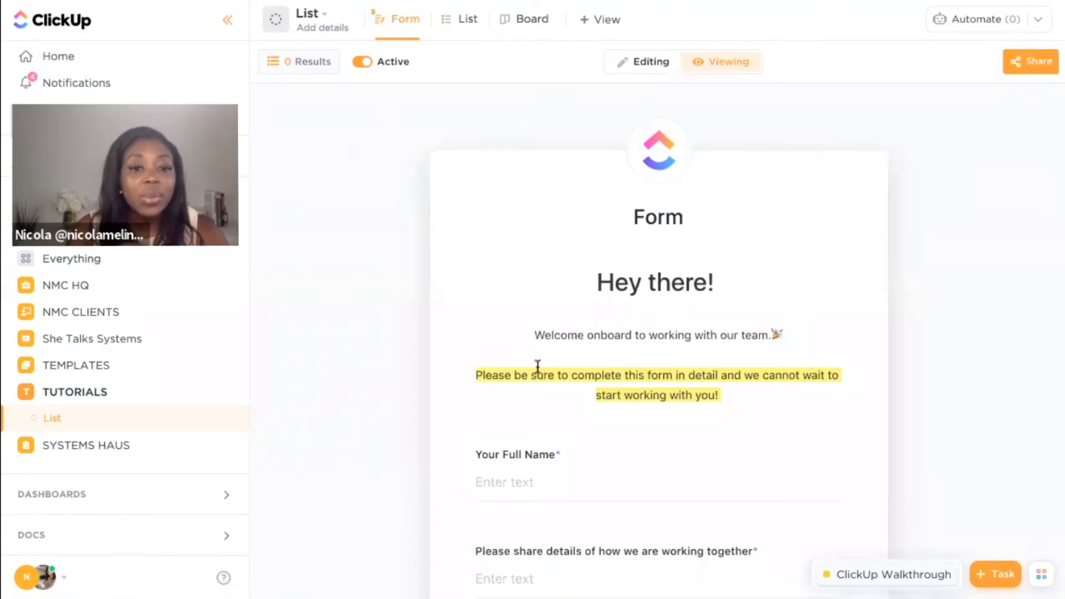
pyautogui.scroll(-3)
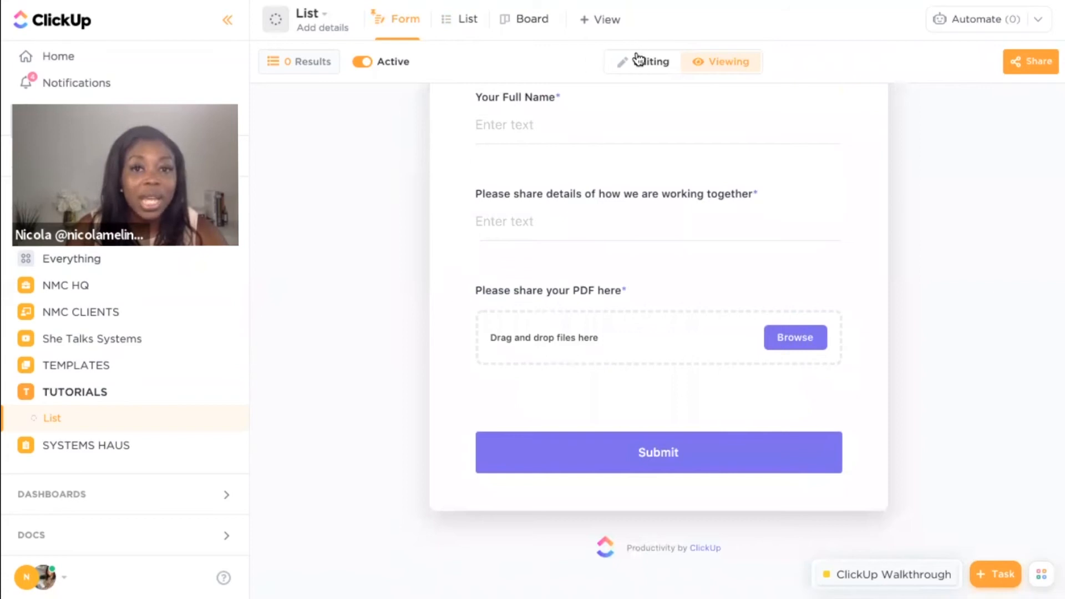
pyautogui.click(649, 62)
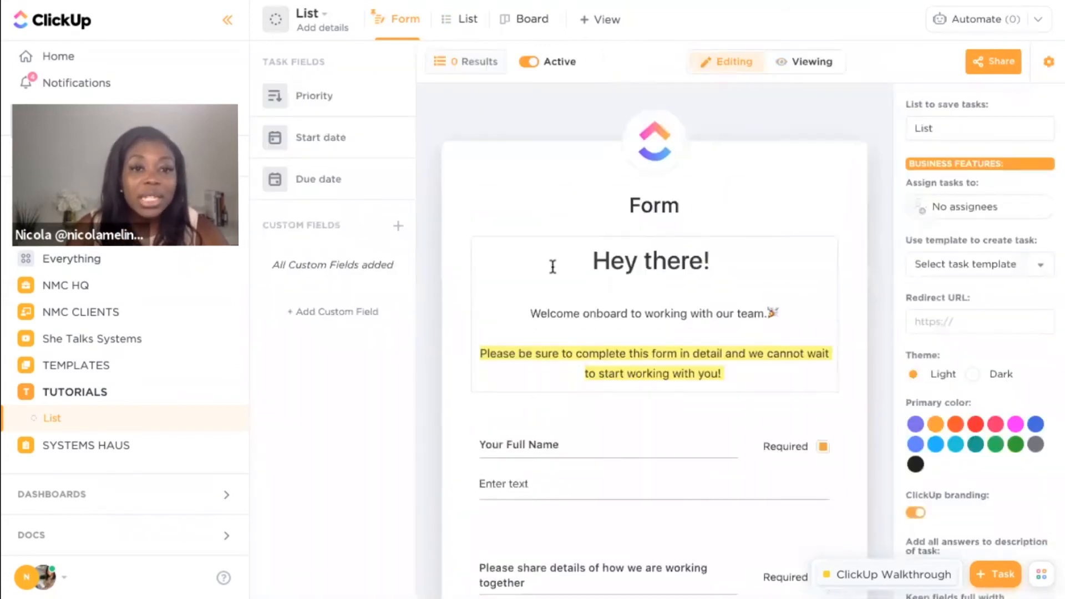
# Create an Email custom field asking for the client's email address
pyautogui.scroll(-3)
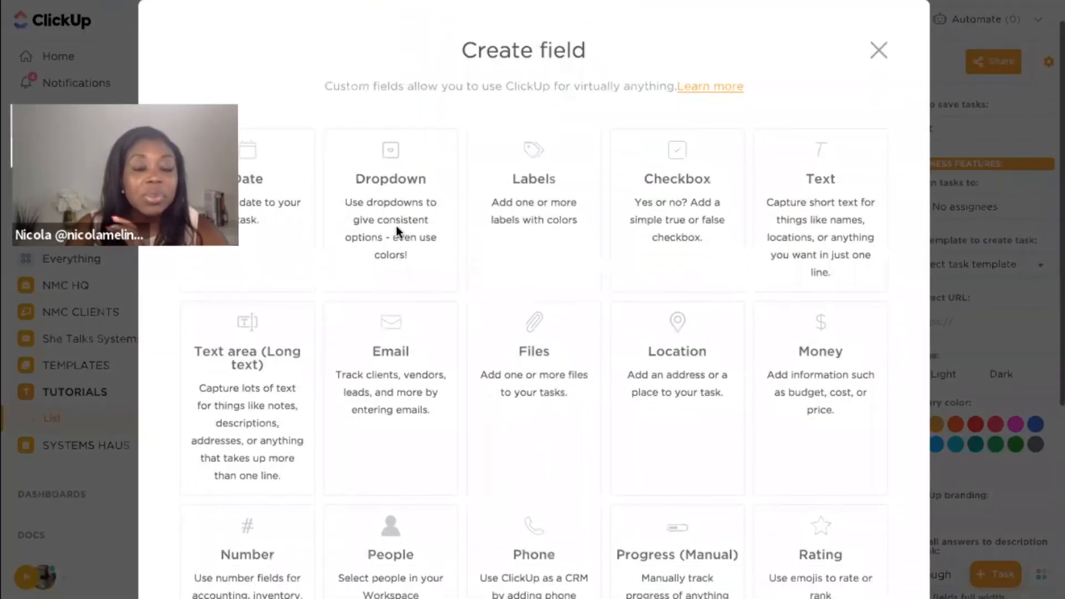
pyautogui.scroll(-3)
pyautogui.write('Y')
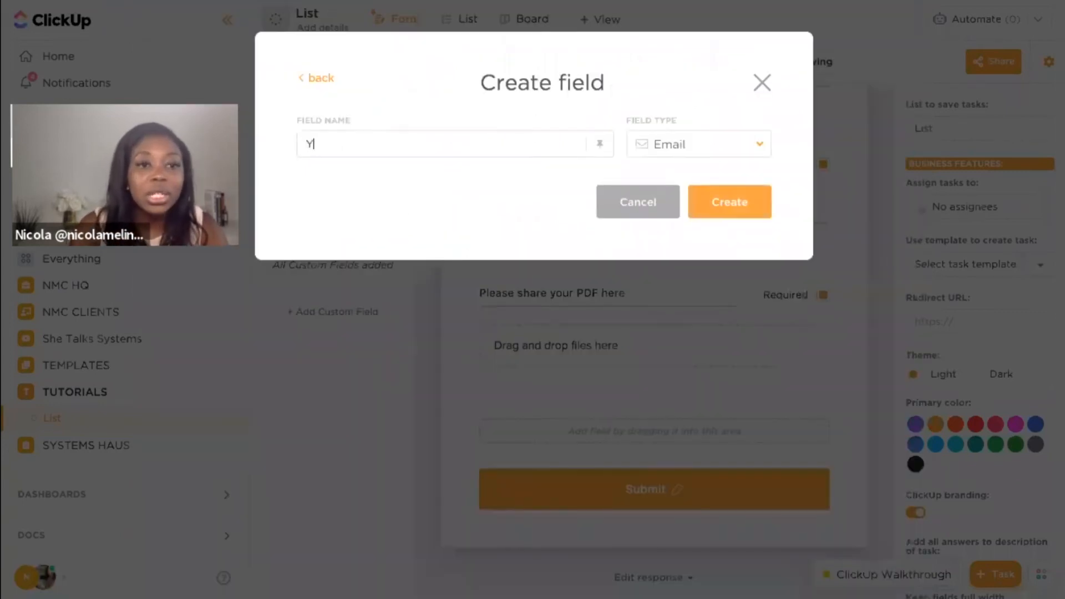
pyautogui.write('our email address')
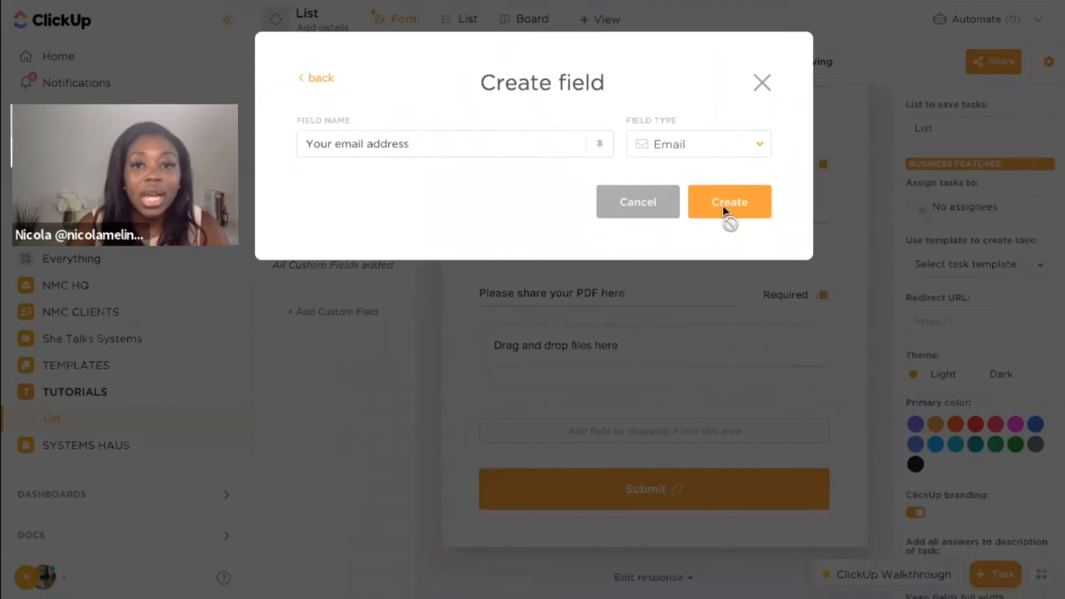
pyautogui.click(729, 202)
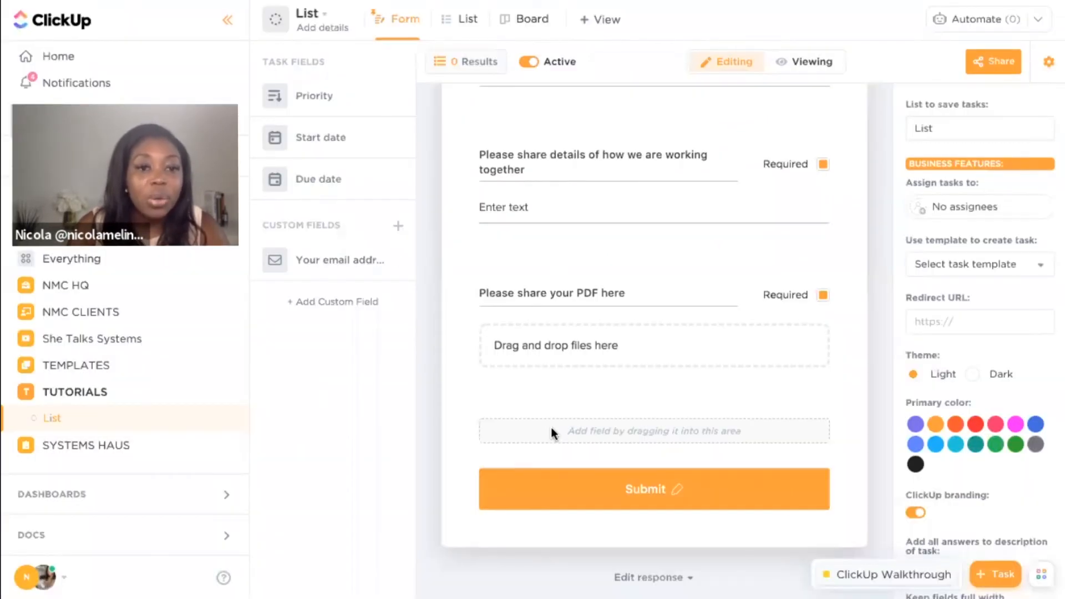
pyautogui.moveTo(374, 234)
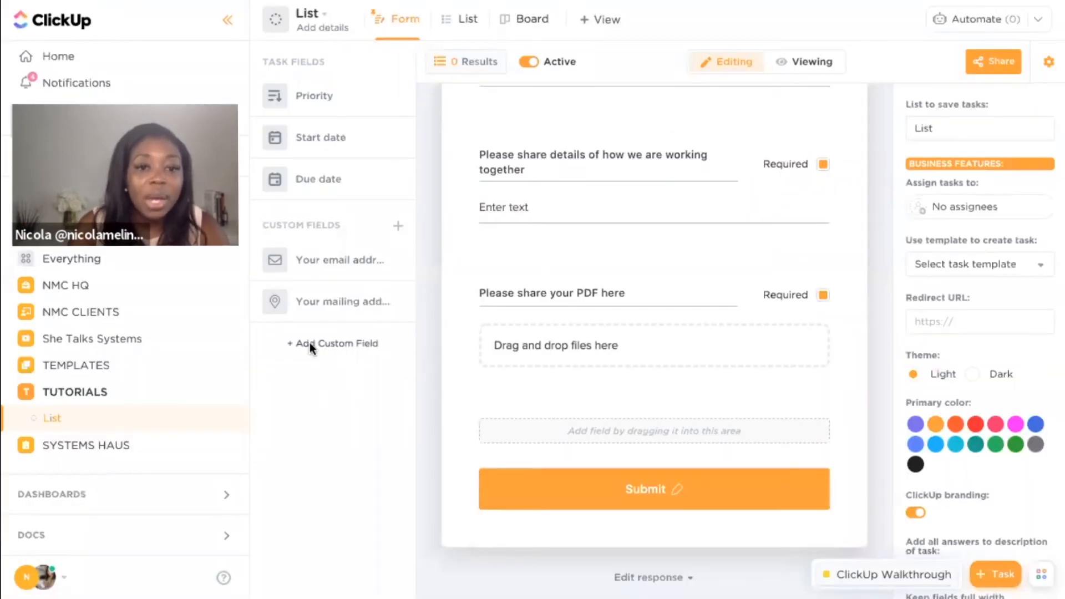
pyautogui.click(334, 343)
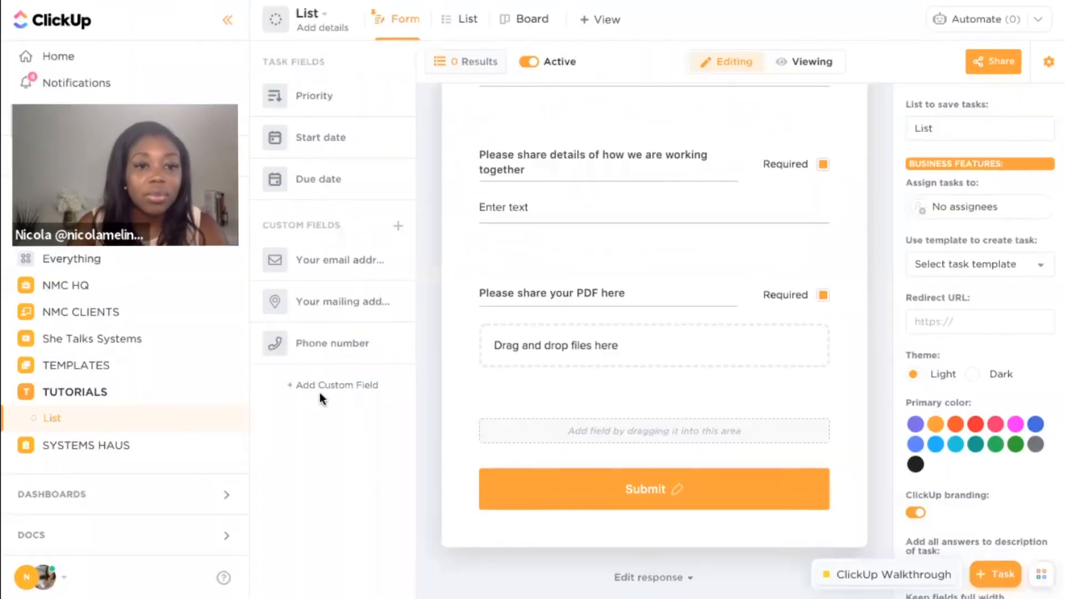
# Create a People custom field named 'Who is your contact with us?'
pyautogui.click(337, 385)
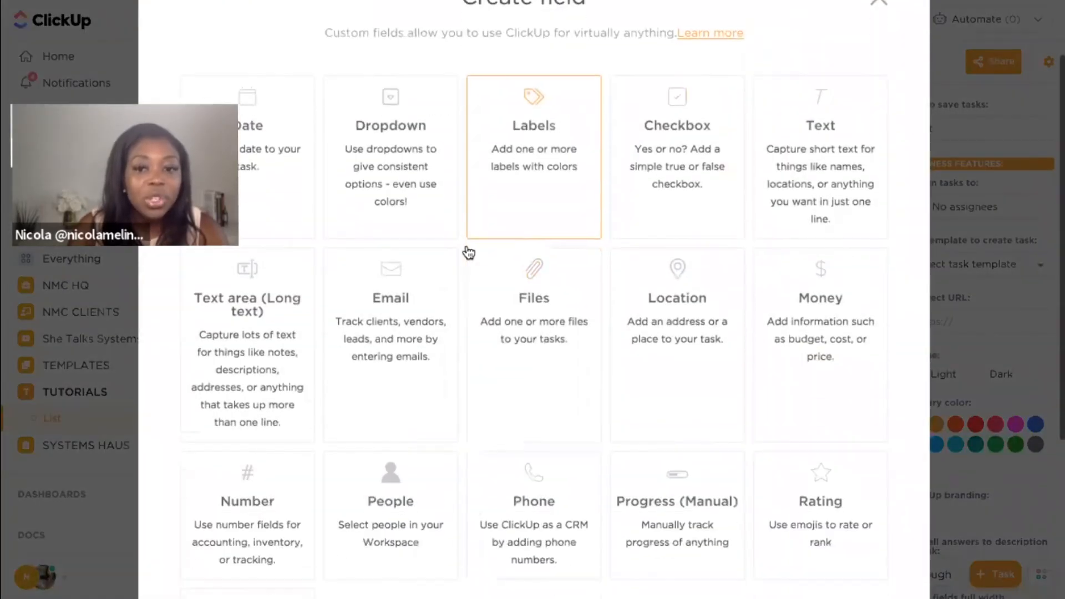
pyautogui.scroll(-3)
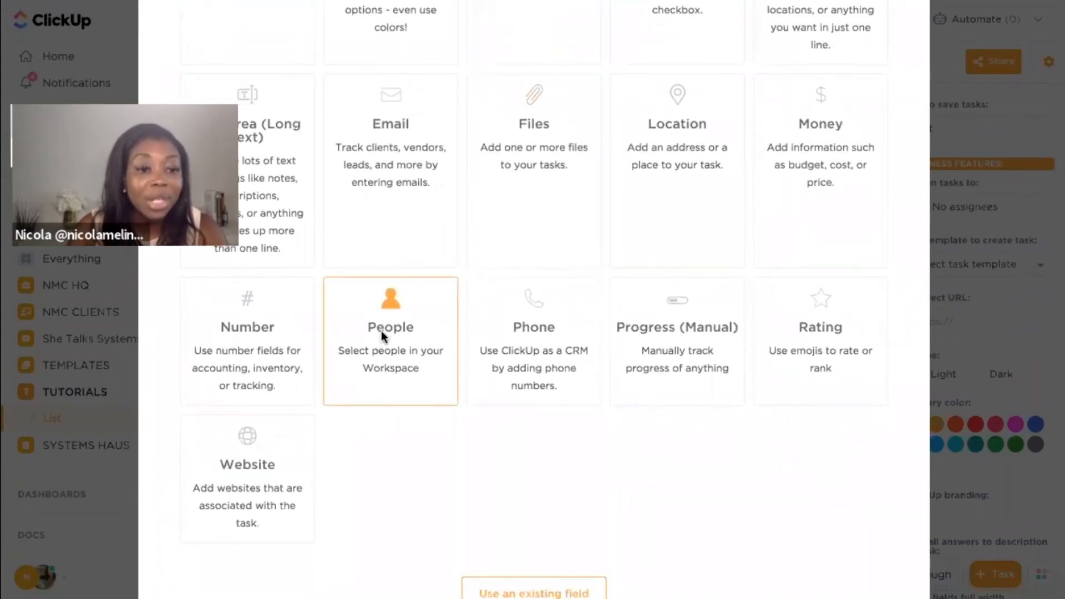
pyautogui.click(390, 340)
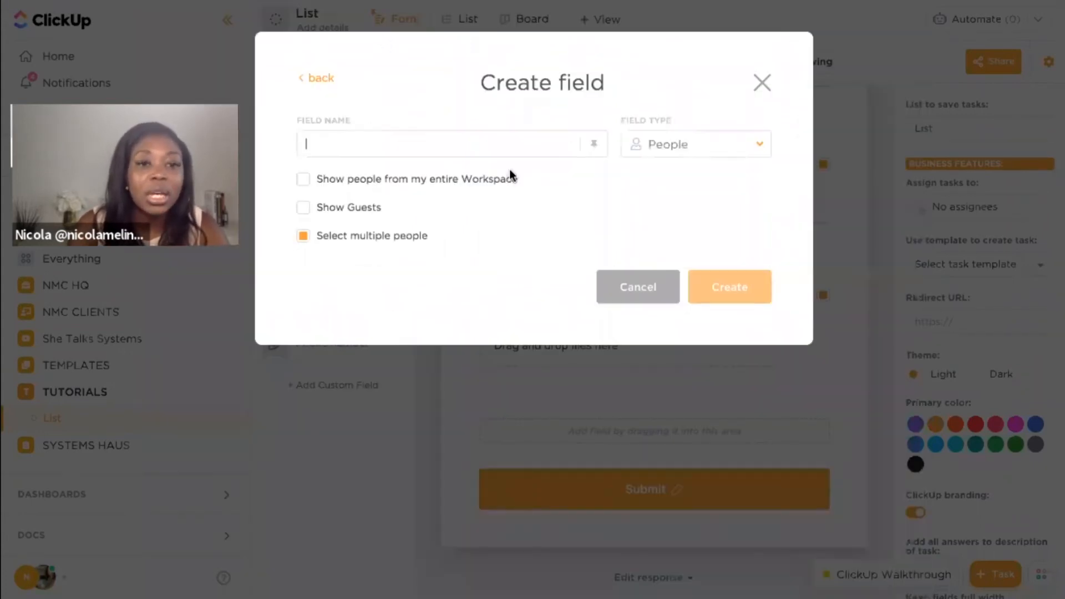
pyautogui.write('Who is your conta')
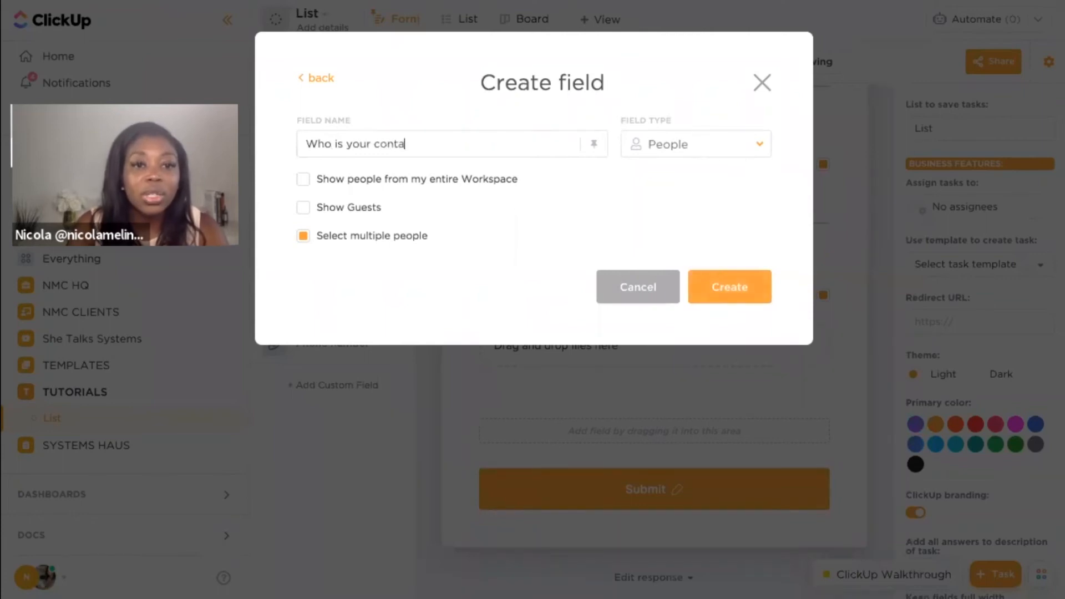
pyautogui.write('ct with us?')
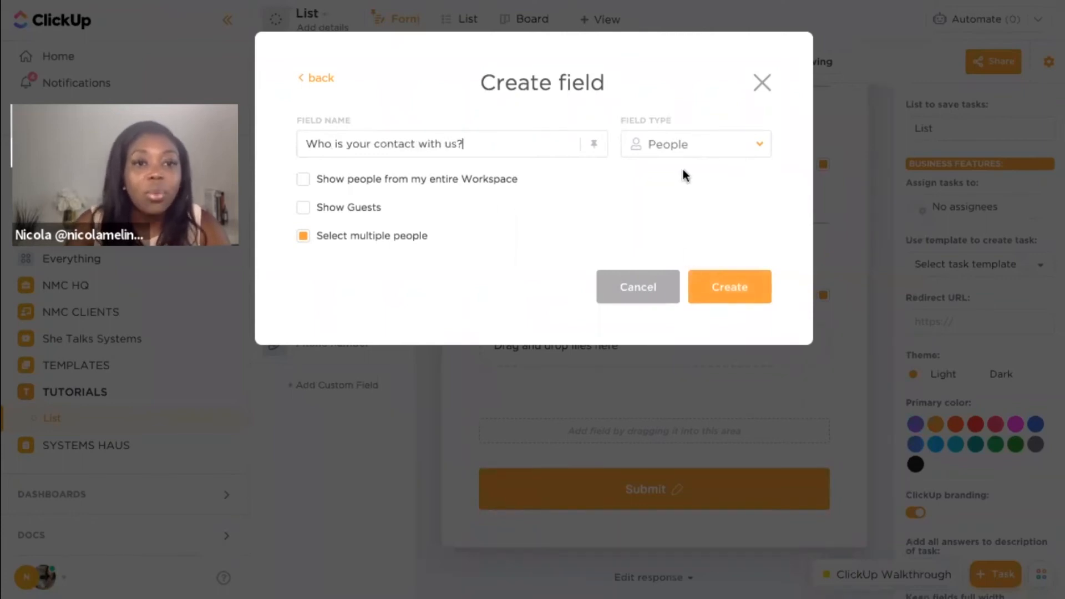
pyautogui.moveTo(482, 185)
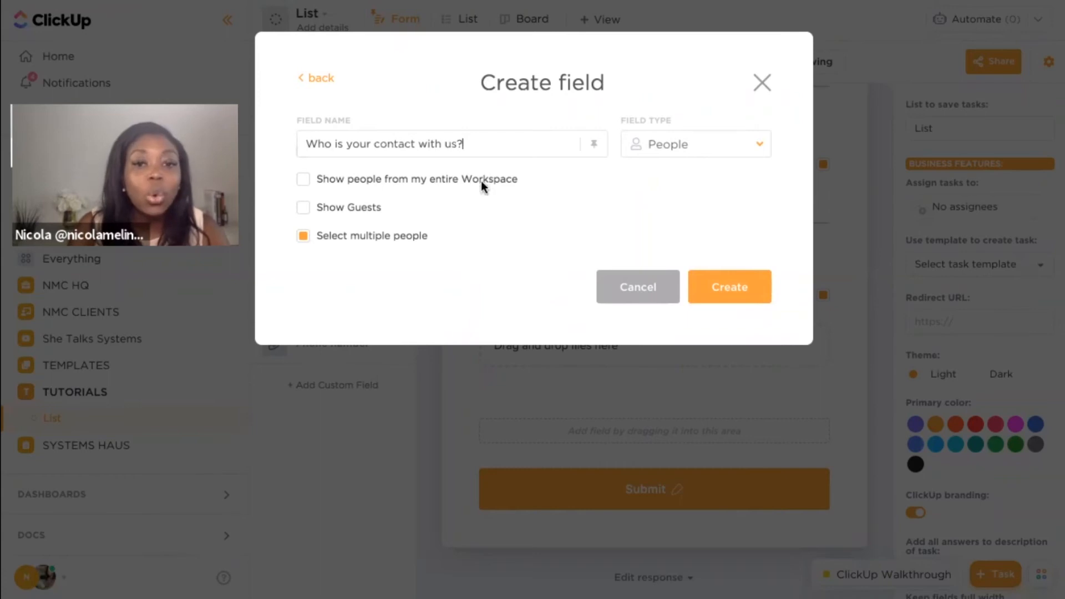
pyautogui.click(729, 286)
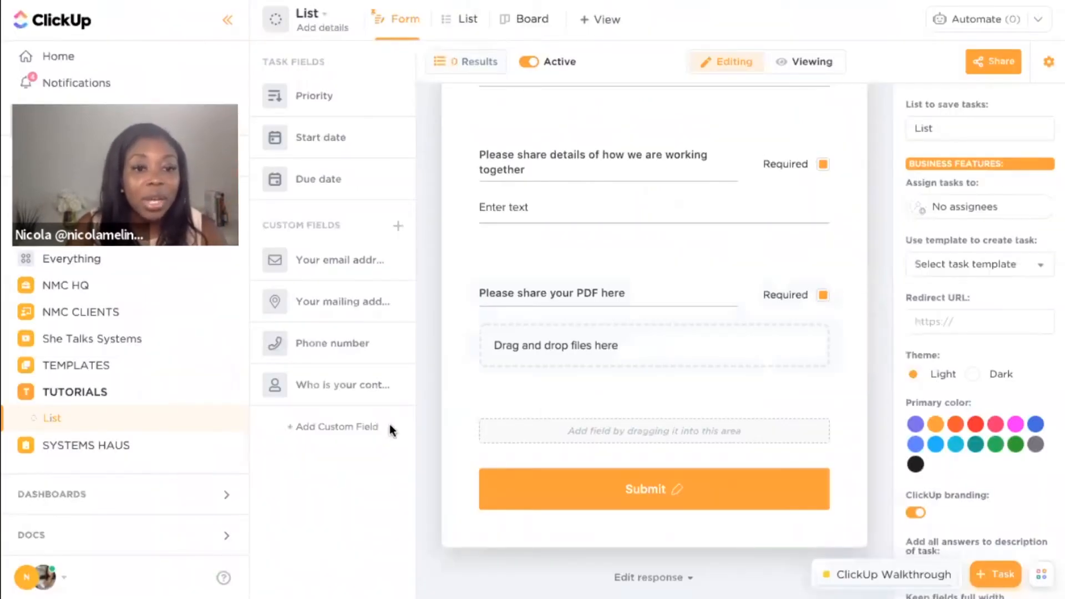
# Create a Checkbox custom field asking 'Are you excited to get started?'
pyautogui.click(333, 426)
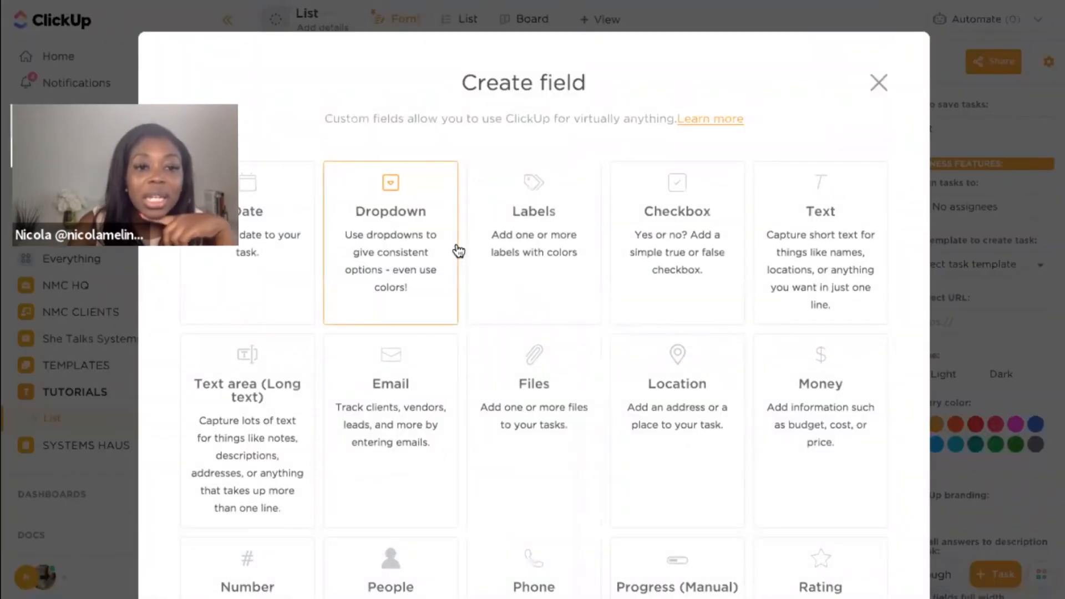
pyautogui.scroll(-3)
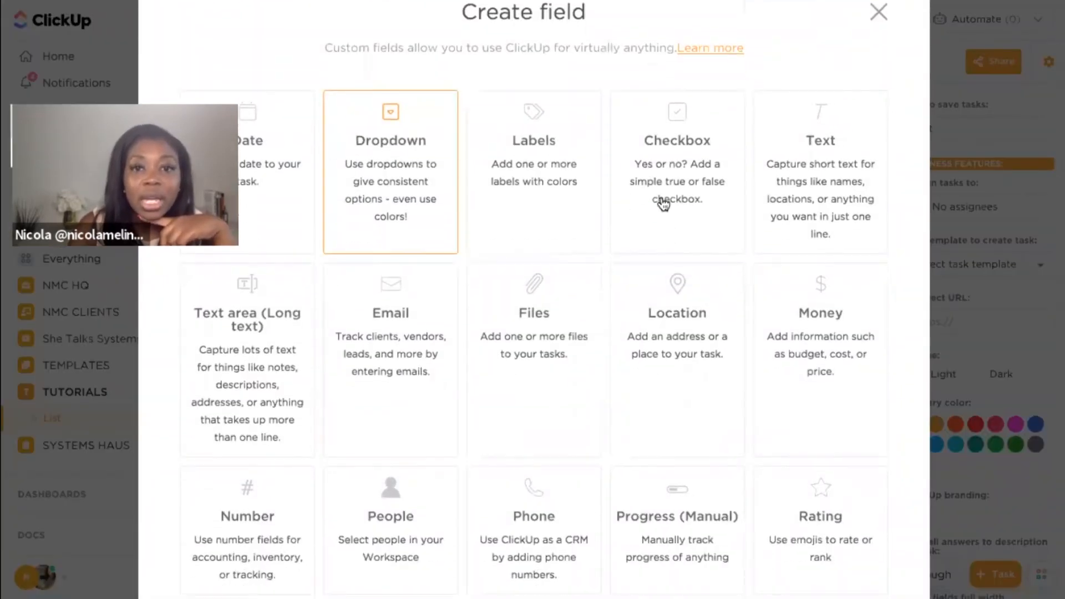
pyautogui.click(677, 171)
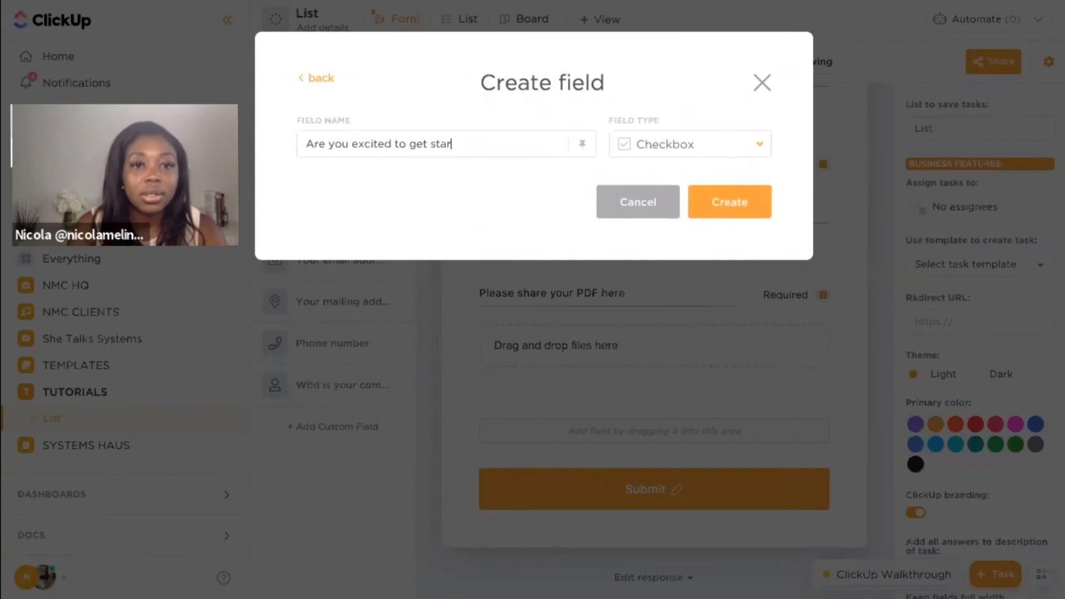
pyautogui.click(729, 202)
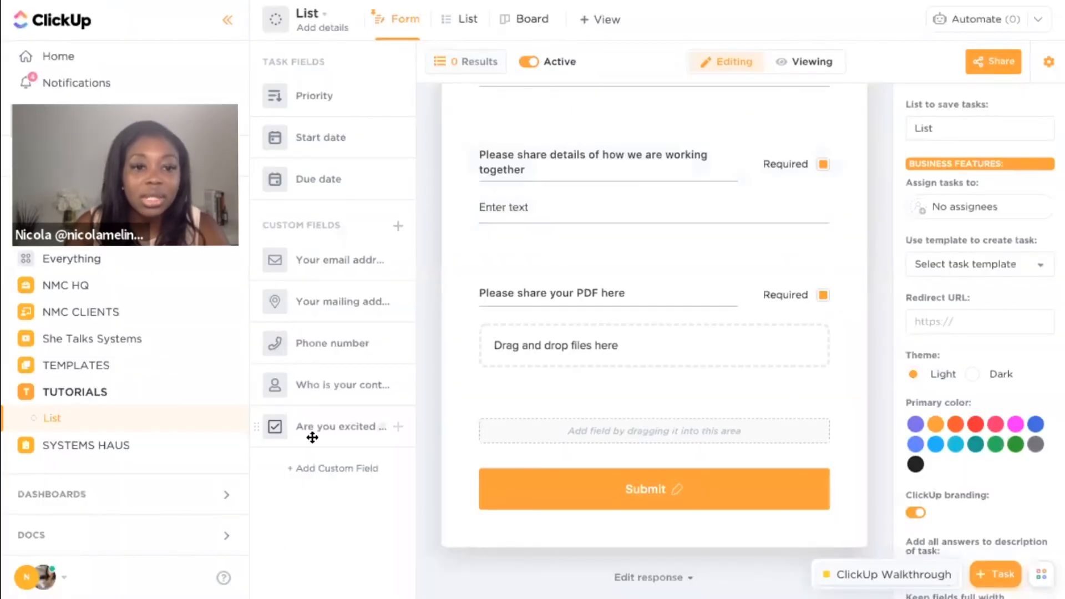
pyautogui.moveTo(326, 426)
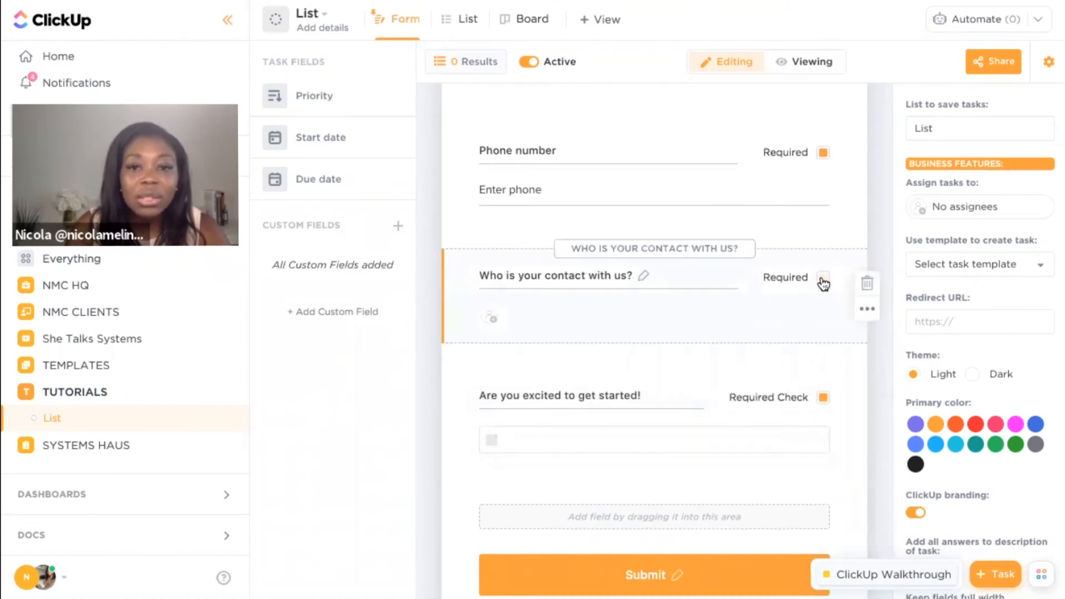
# Uncheck Required on the contact question and review the finished form
pyautogui.click(823, 281)
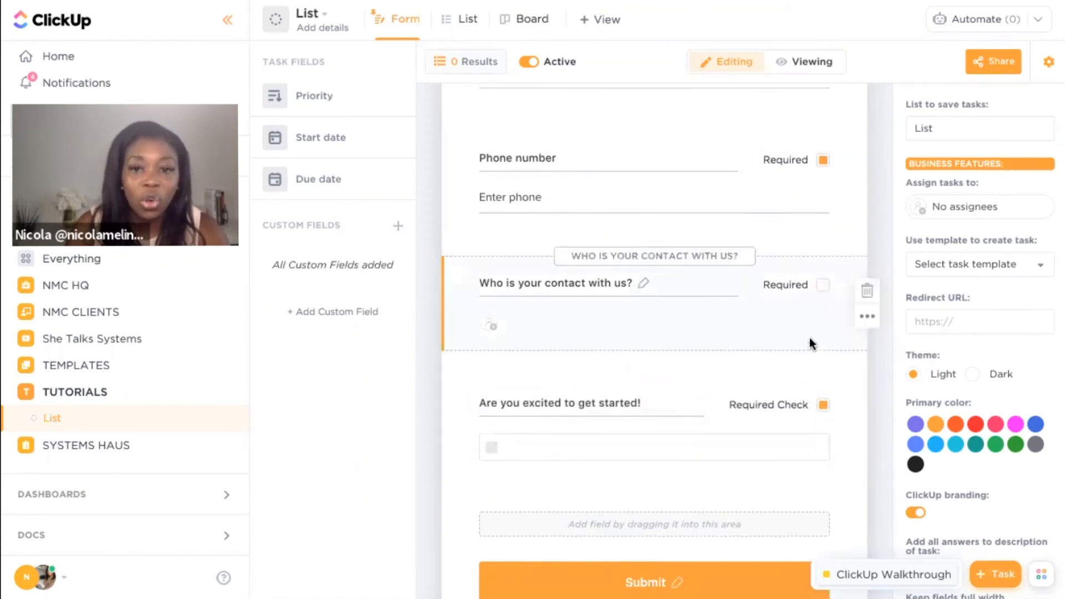
pyautogui.scroll(3)
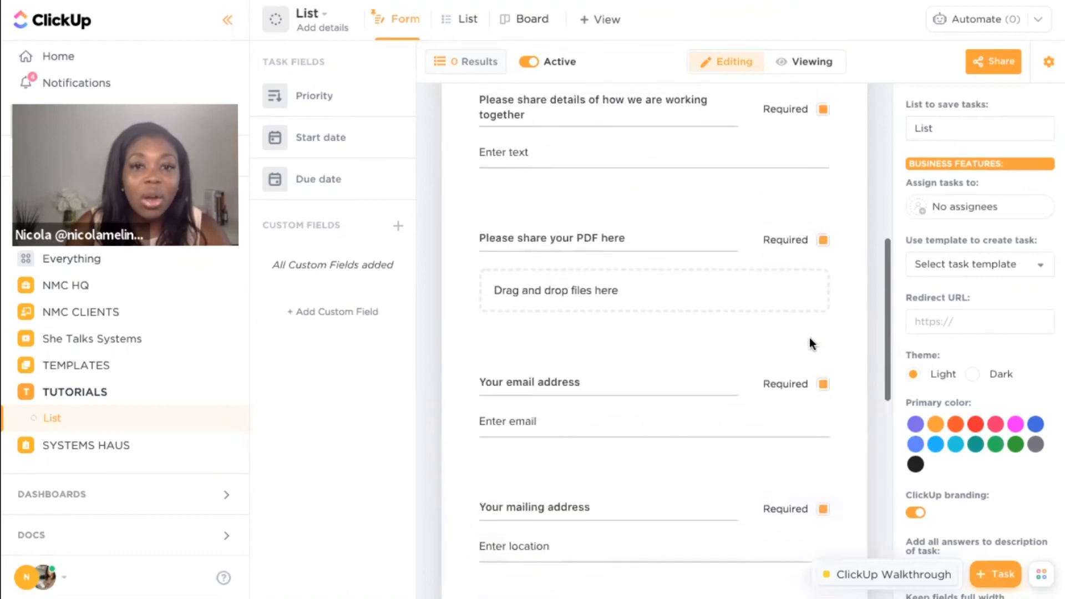
pyautogui.scroll(-3)
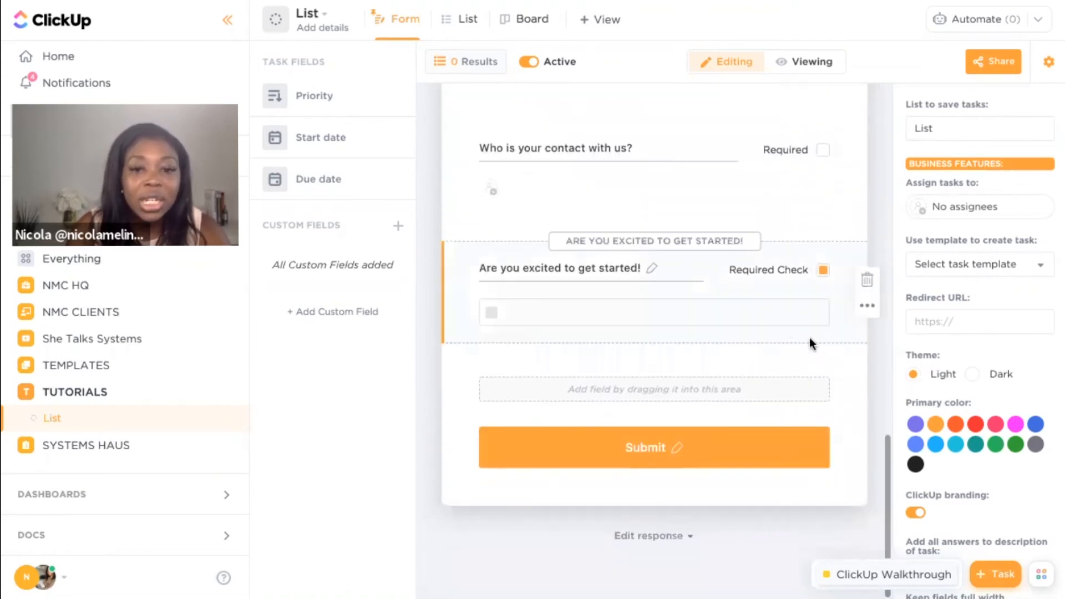
pyautogui.scroll(3)
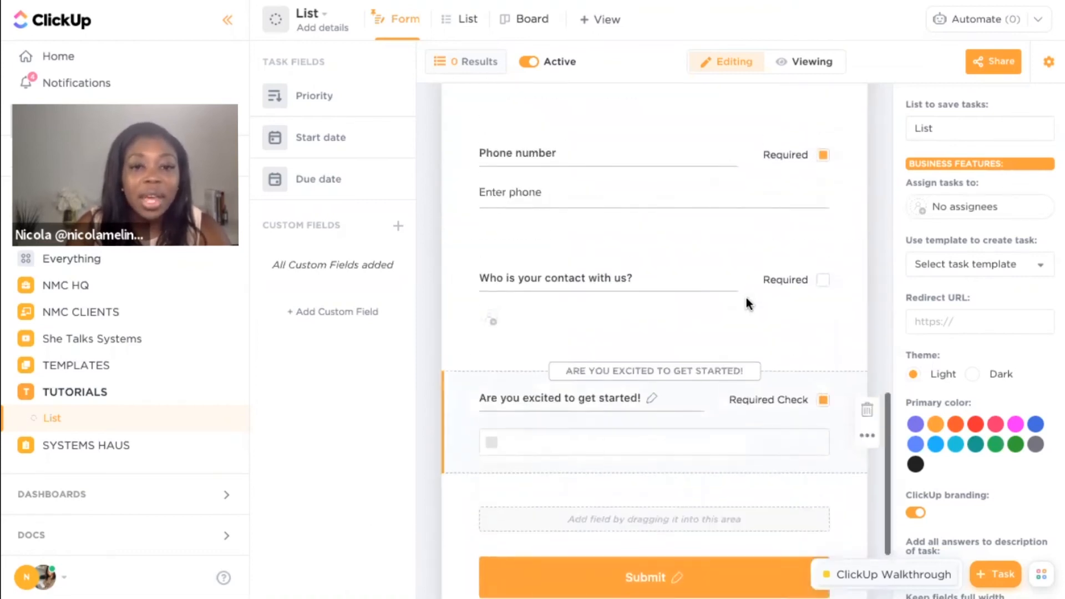
pyautogui.scroll(-3)
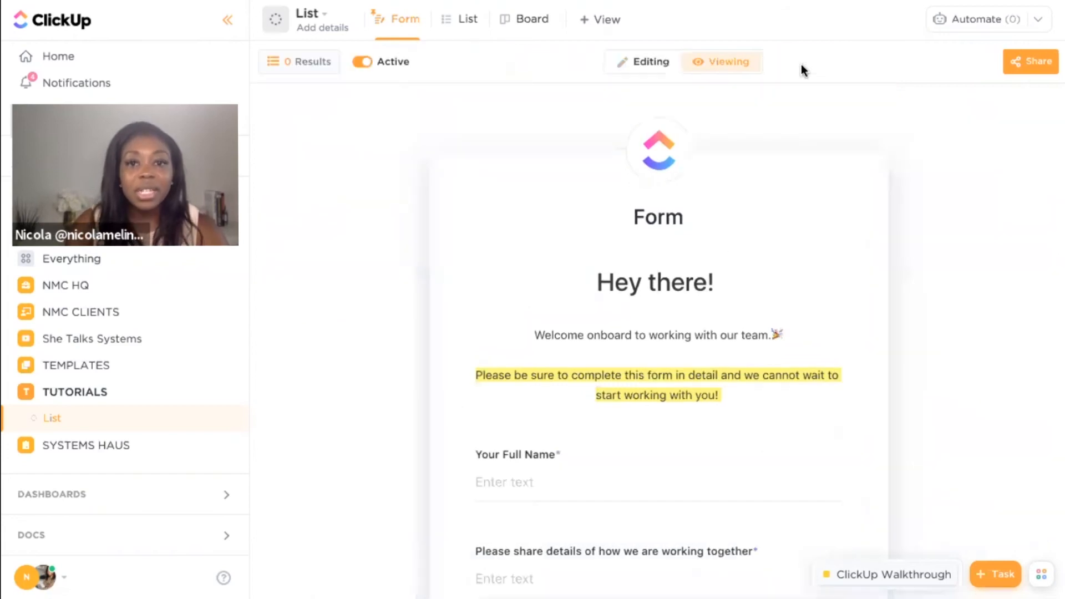
pyautogui.moveTo(814, 223)
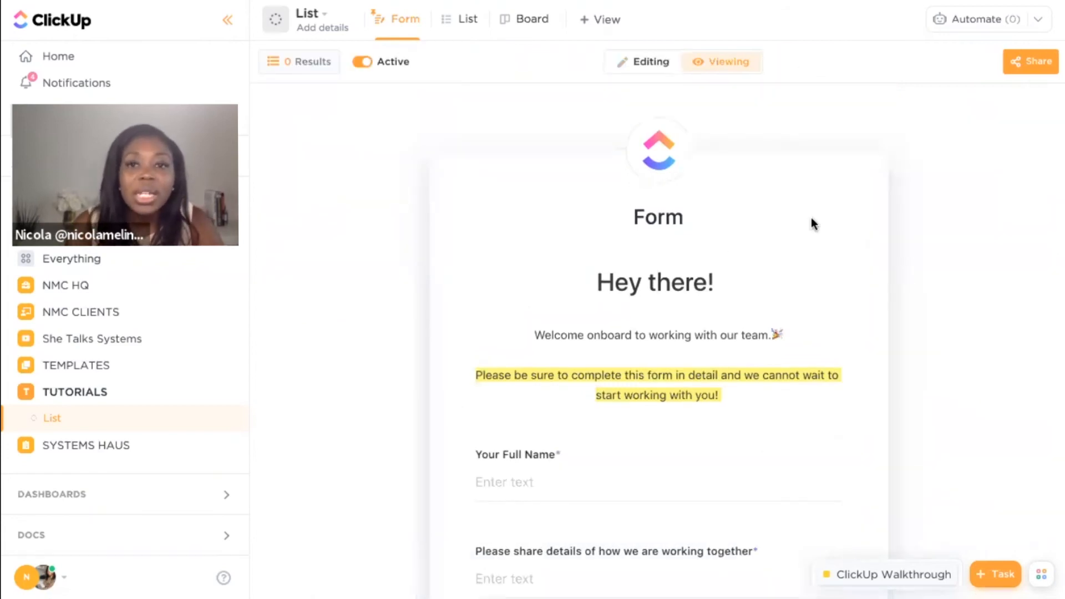
pyautogui.scroll(-3)
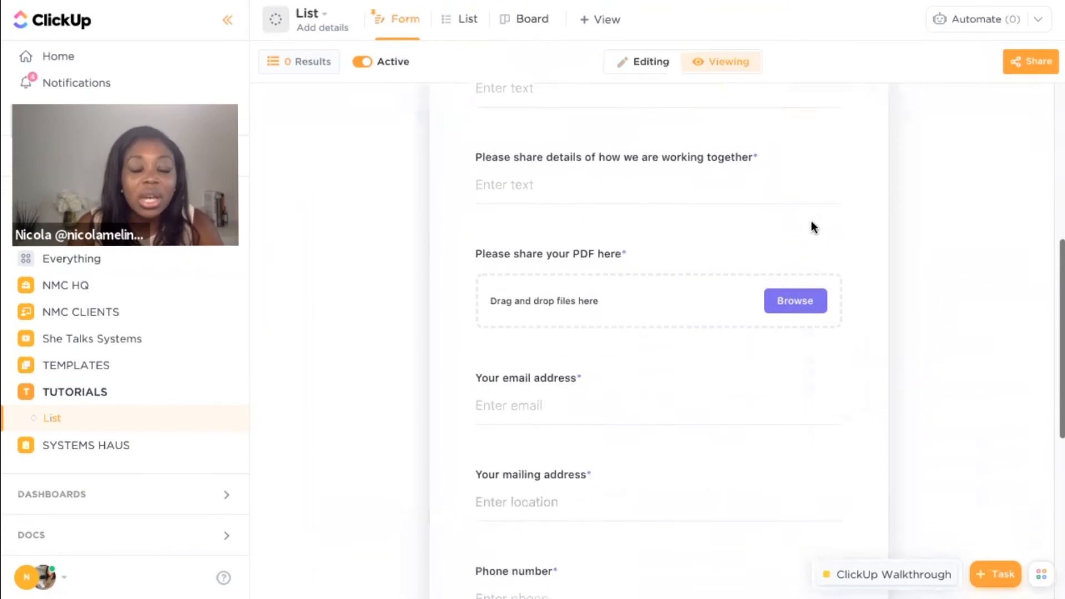
pyautogui.scroll(-3)
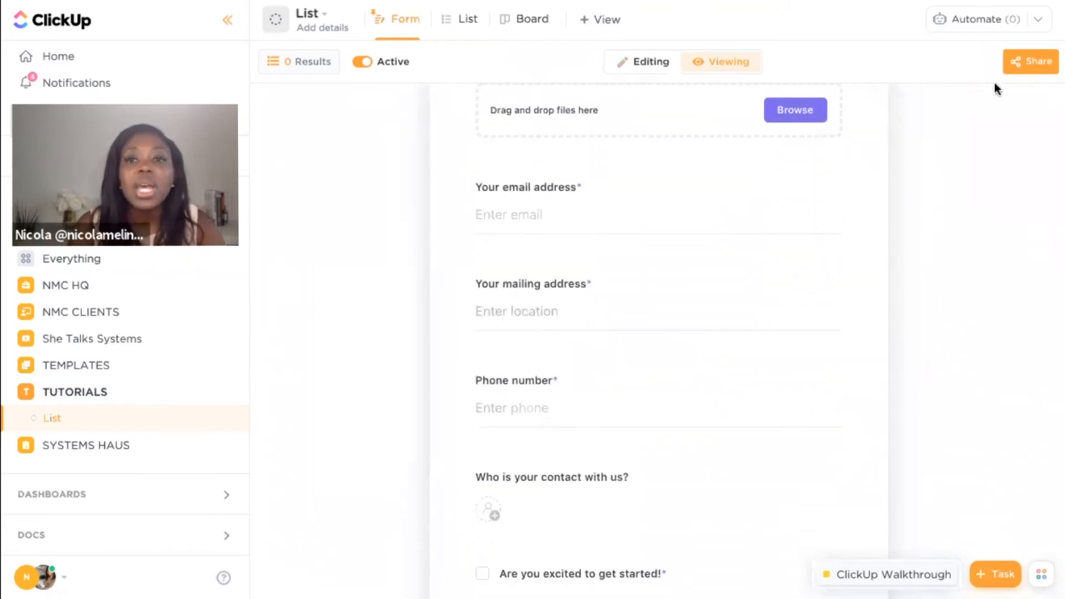
pyautogui.click(1030, 61)
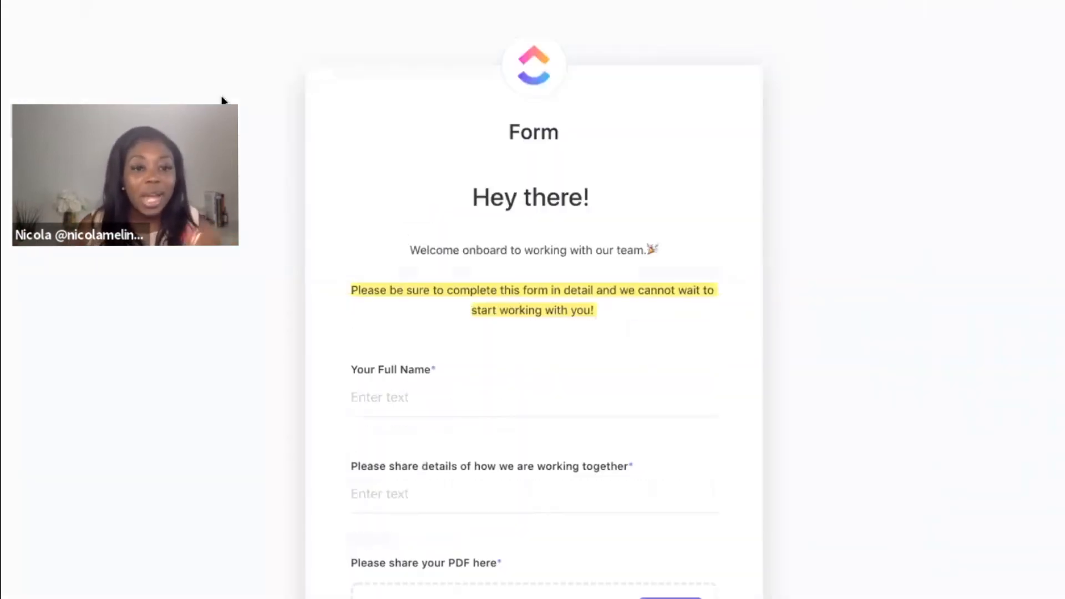
pyautogui.moveTo(576, 174)
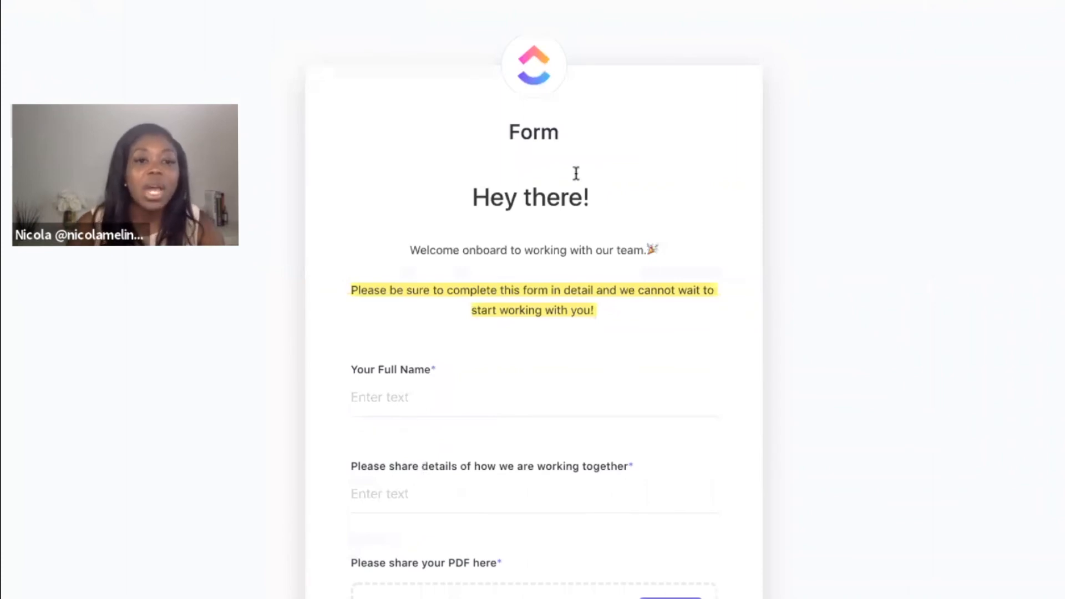
pyautogui.scroll(-3)
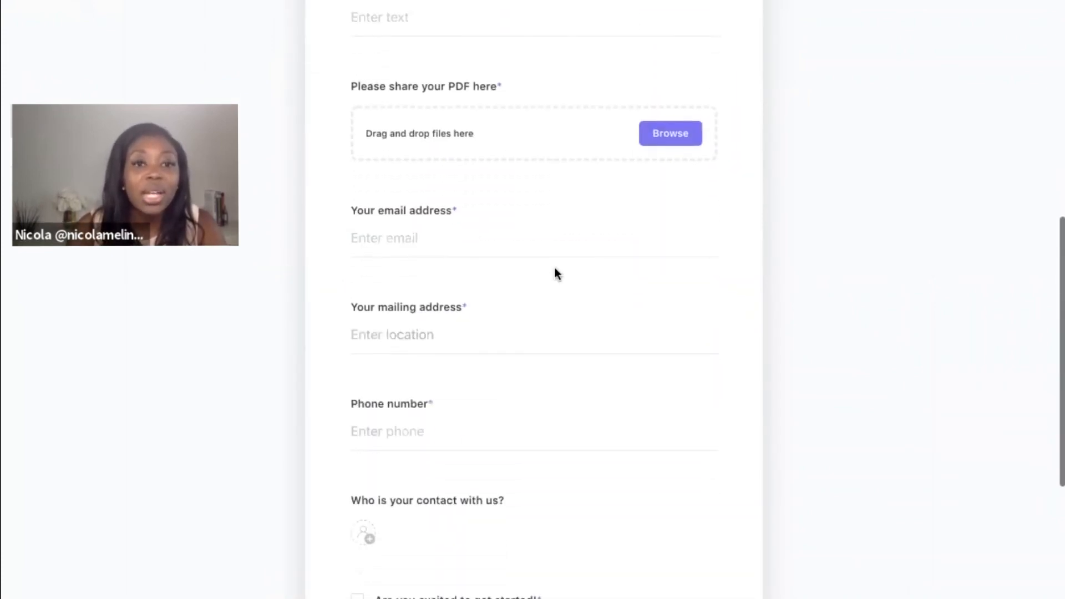
pyautogui.scroll(3)
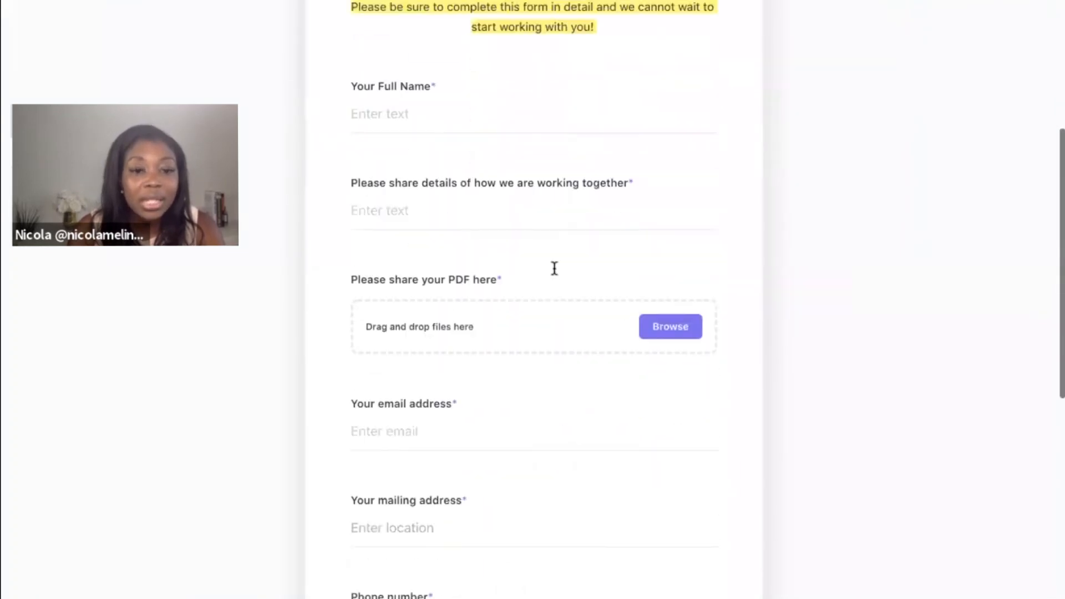
pyautogui.scroll(3)
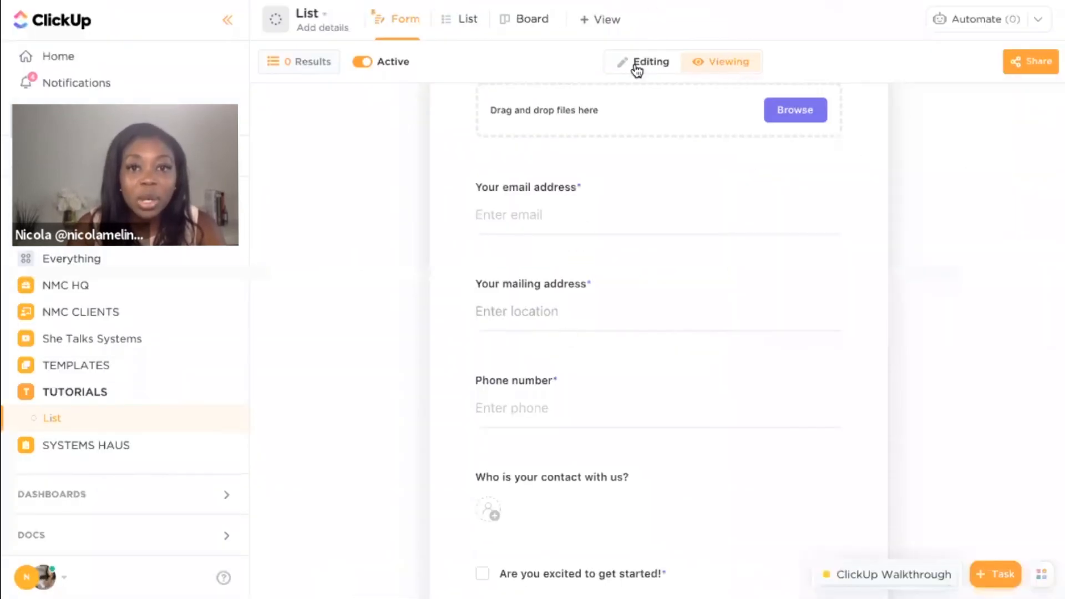
# Return to form editing and mark the 'Please share your PDF here' question optional
pyautogui.click(650, 62)
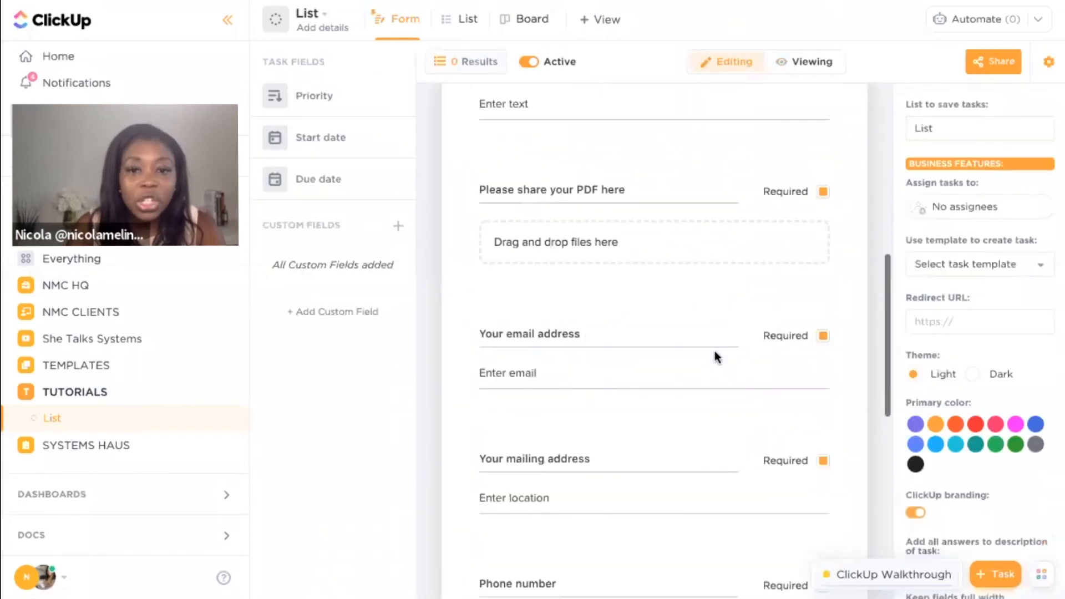
pyautogui.click(591, 241)
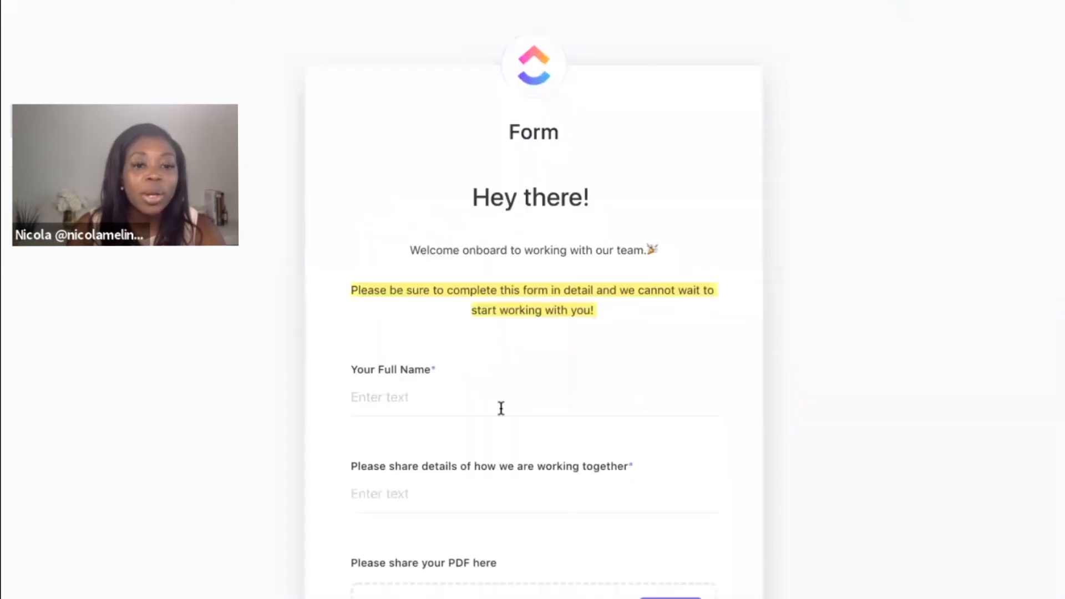
# Fill in the full name and email, tick the excitement checkbox and submit via Let's Start!
pyautogui.scroll(-3)
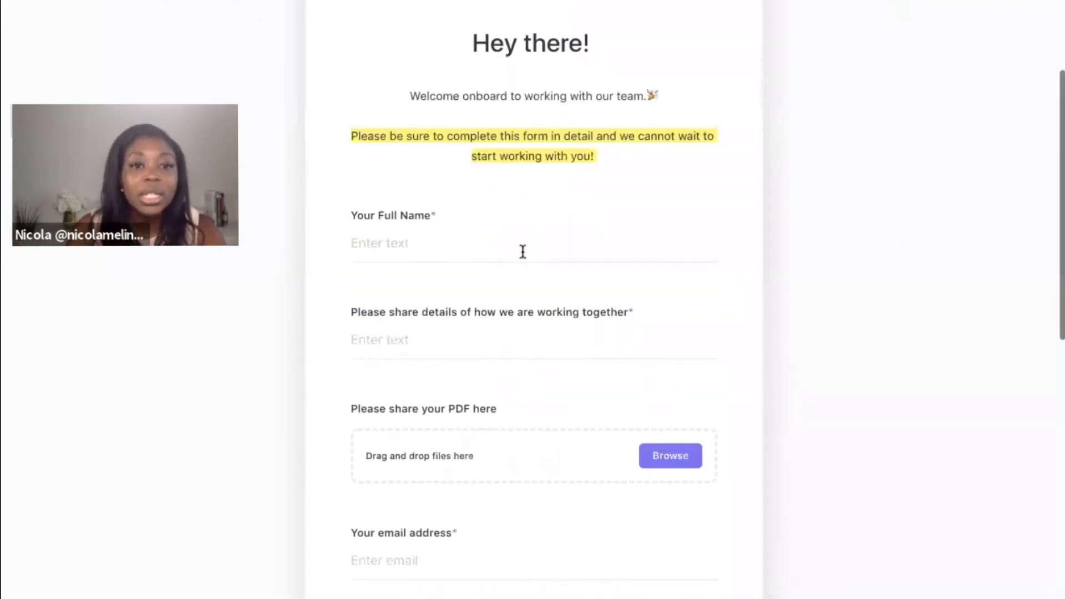
pyautogui.click(435, 243)
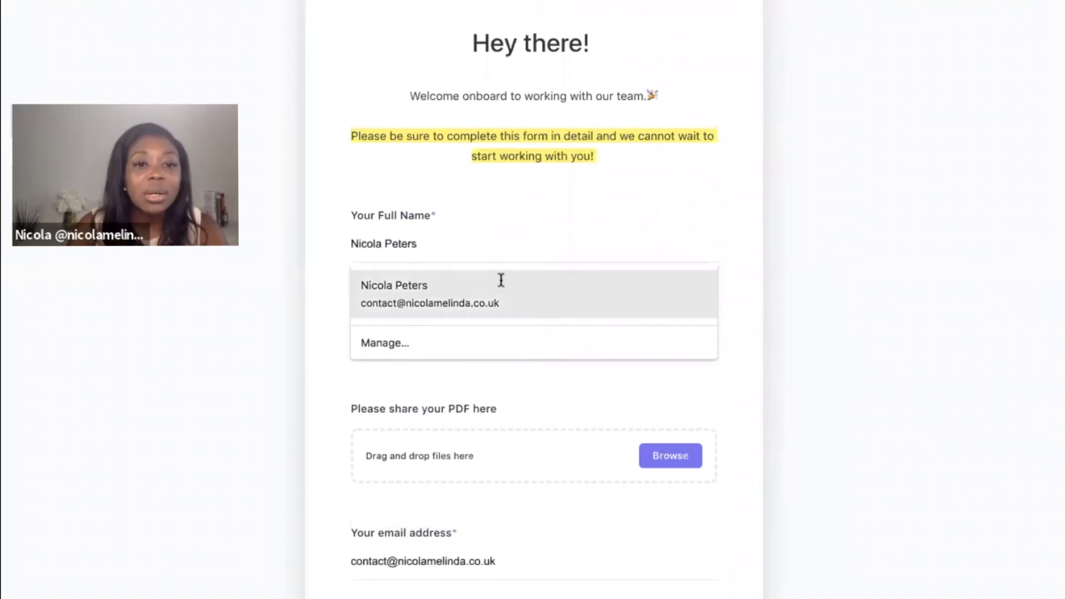
pyautogui.scroll(-3)
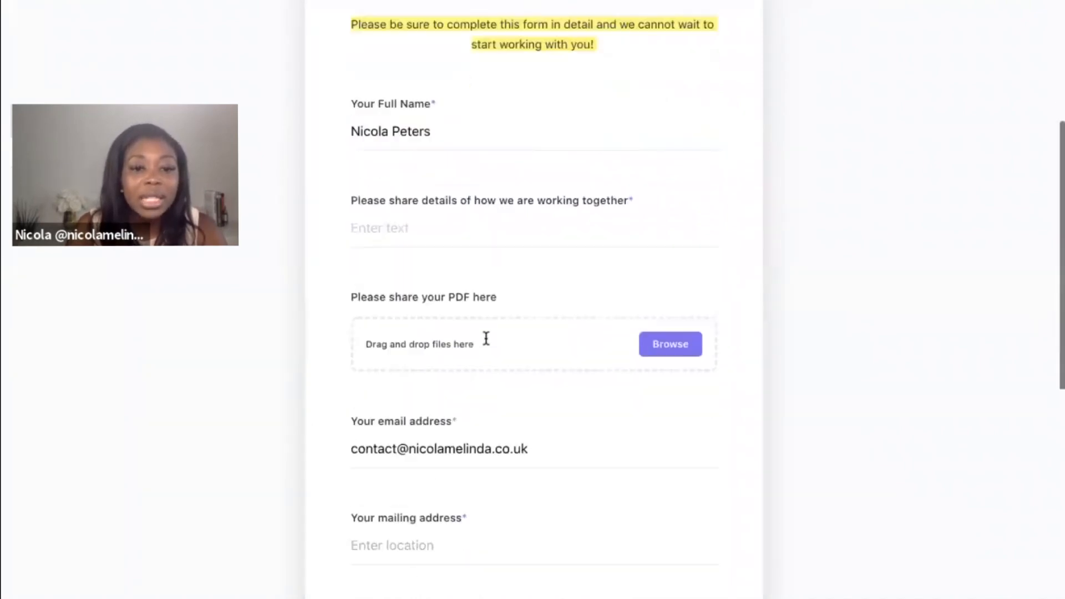
pyautogui.scroll(-3)
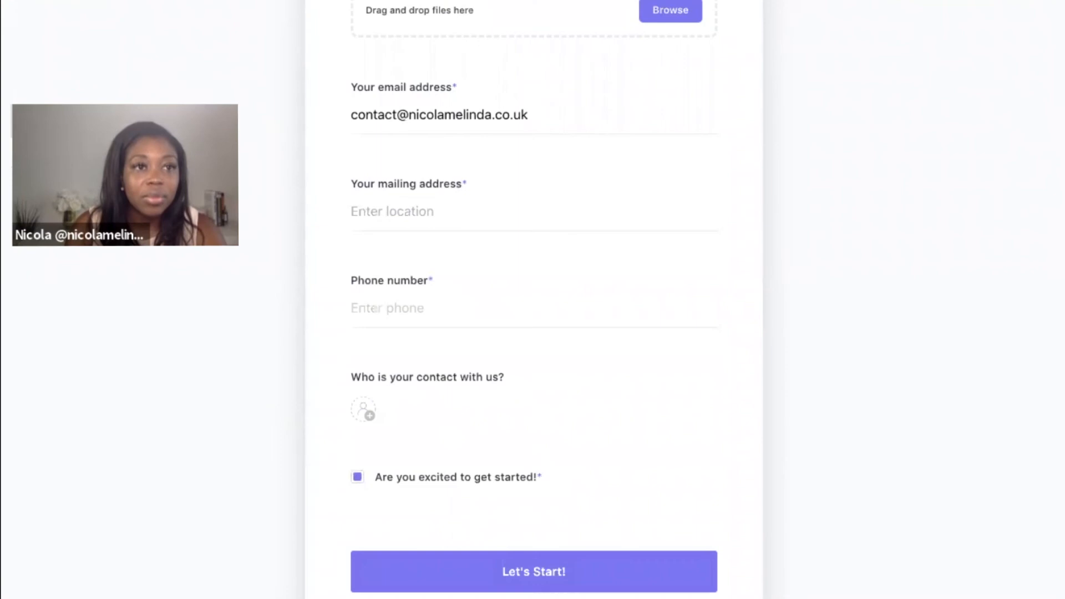
pyautogui.click(534, 572)
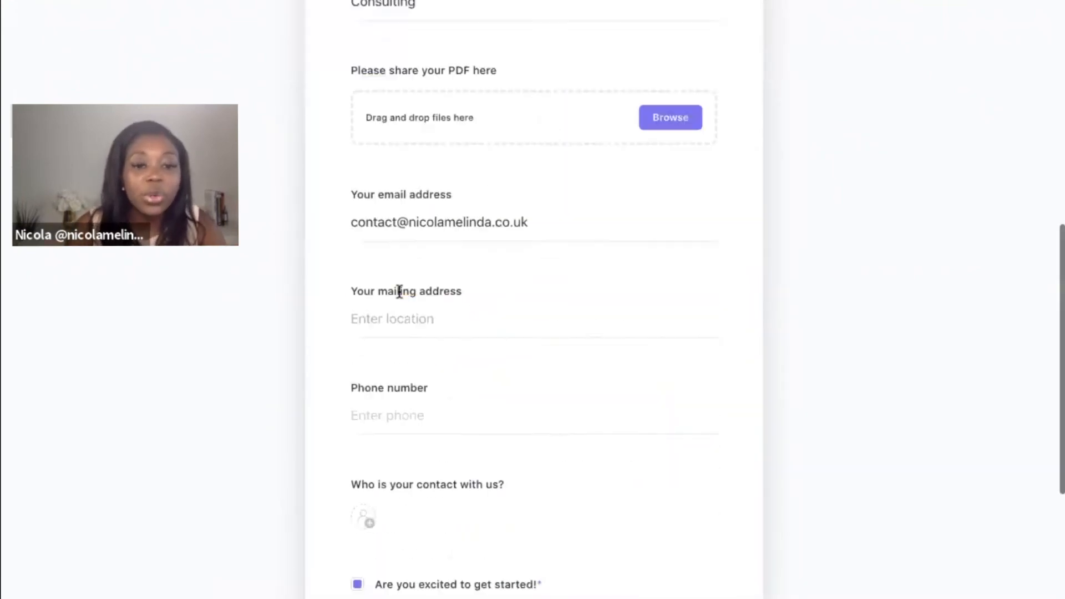
pyautogui.scroll(-3)
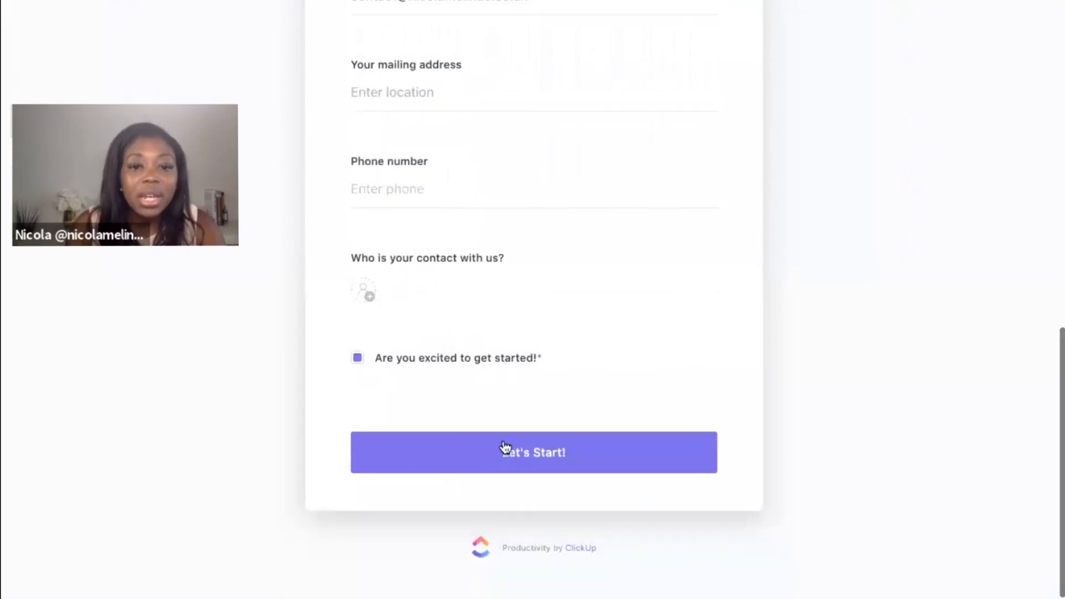
pyautogui.click(533, 453)
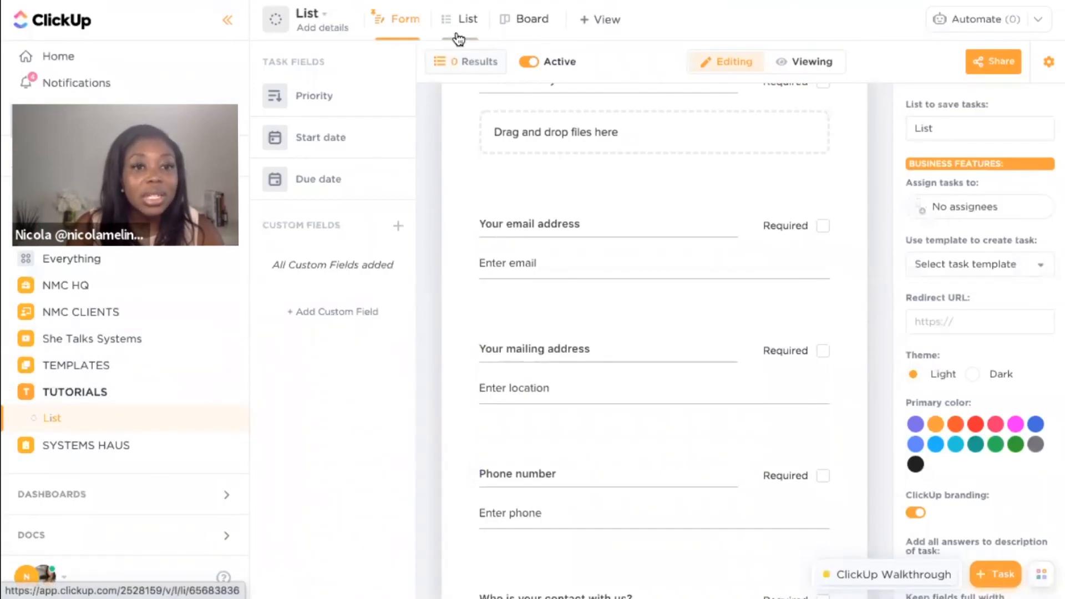
# Show the List view and open the To-Do task created by the form submission
pyautogui.click(467, 19)
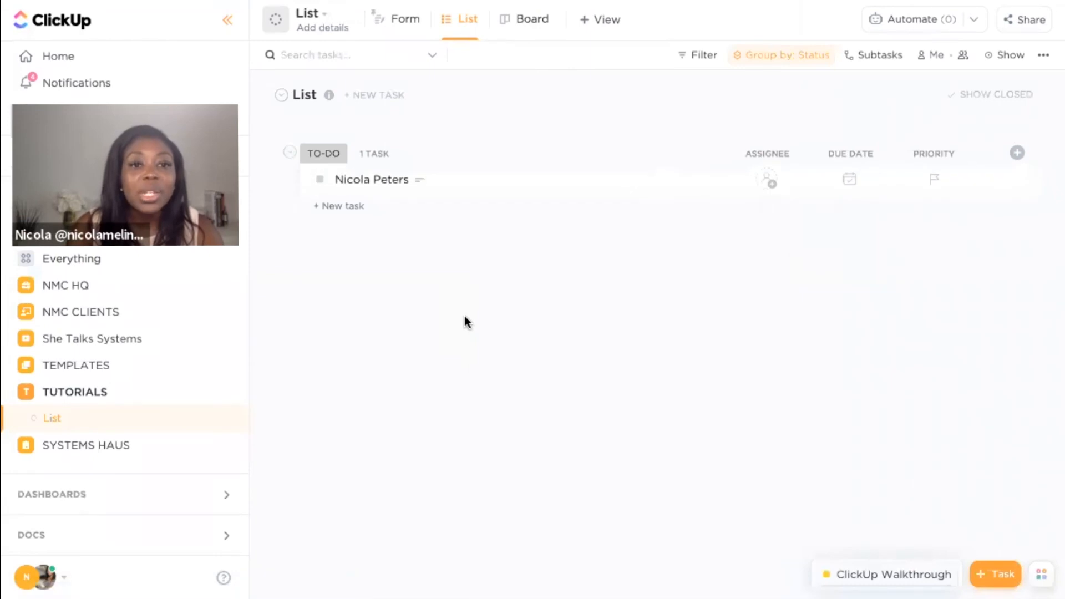
pyautogui.moveTo(604, 192)
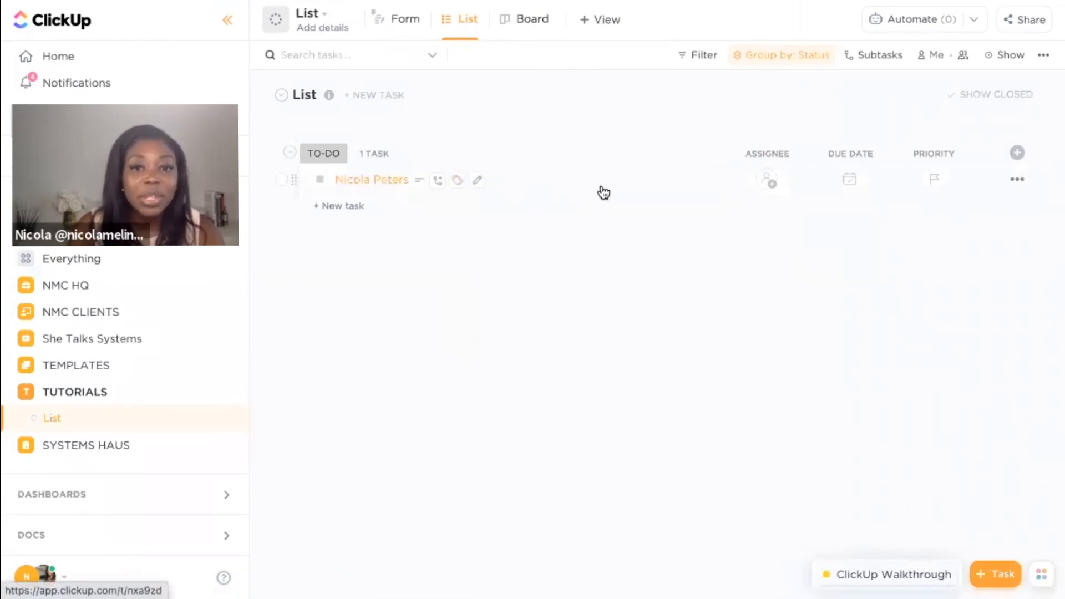
pyautogui.moveTo(768, 186)
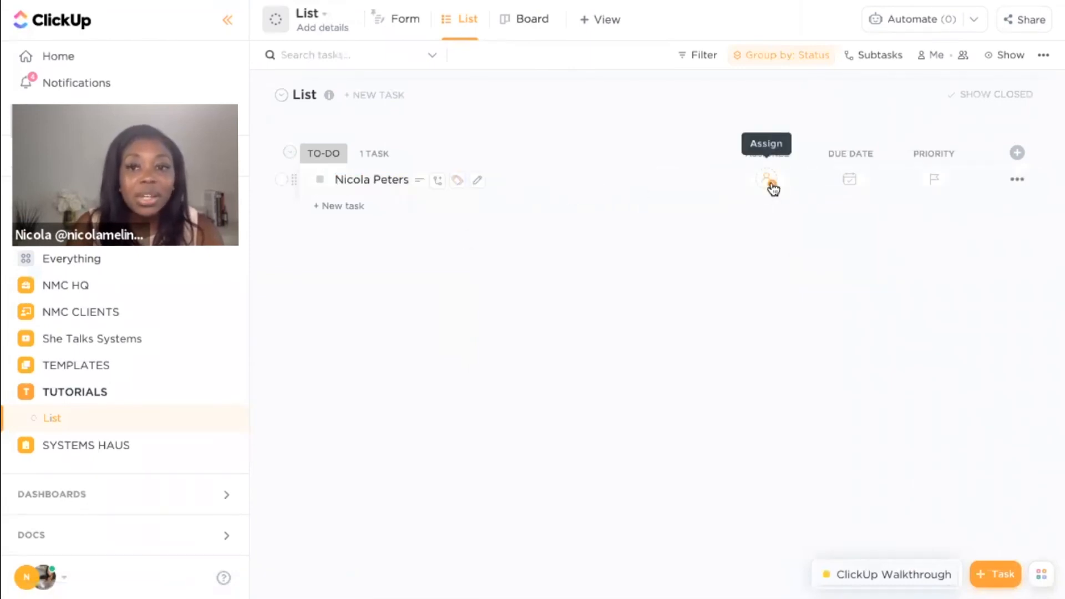
pyautogui.moveTo(779, 158)
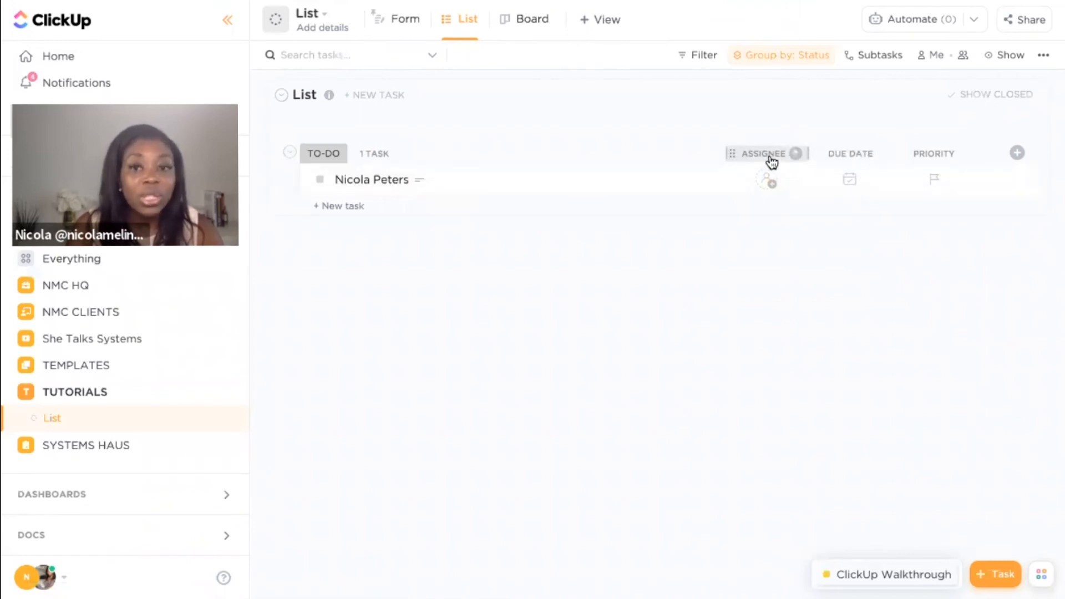
pyautogui.moveTo(448, 49)
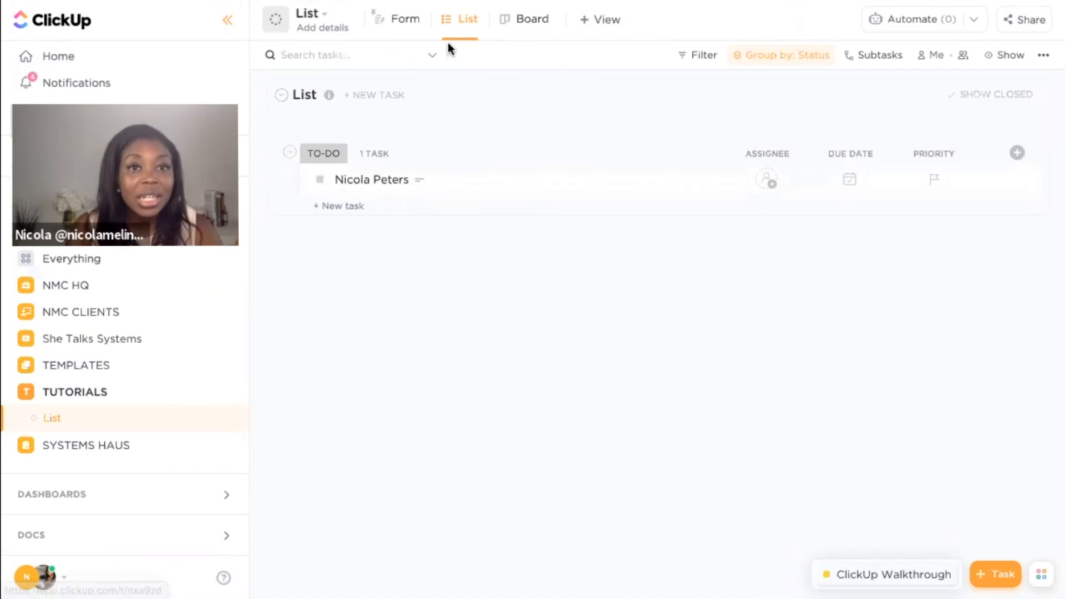
pyautogui.moveTo(460, 23)
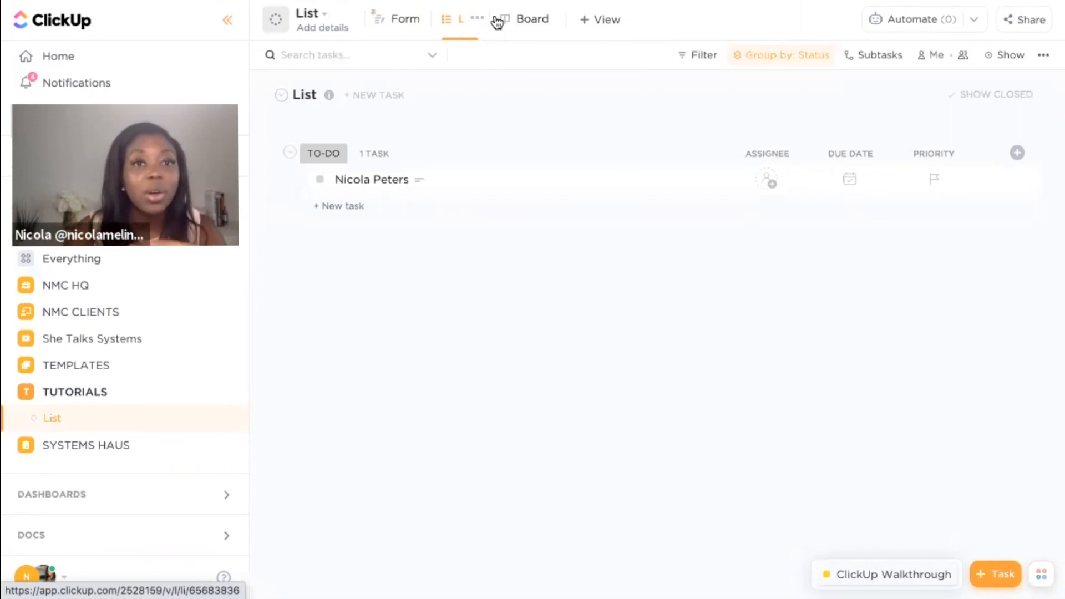
pyautogui.moveTo(556, 177)
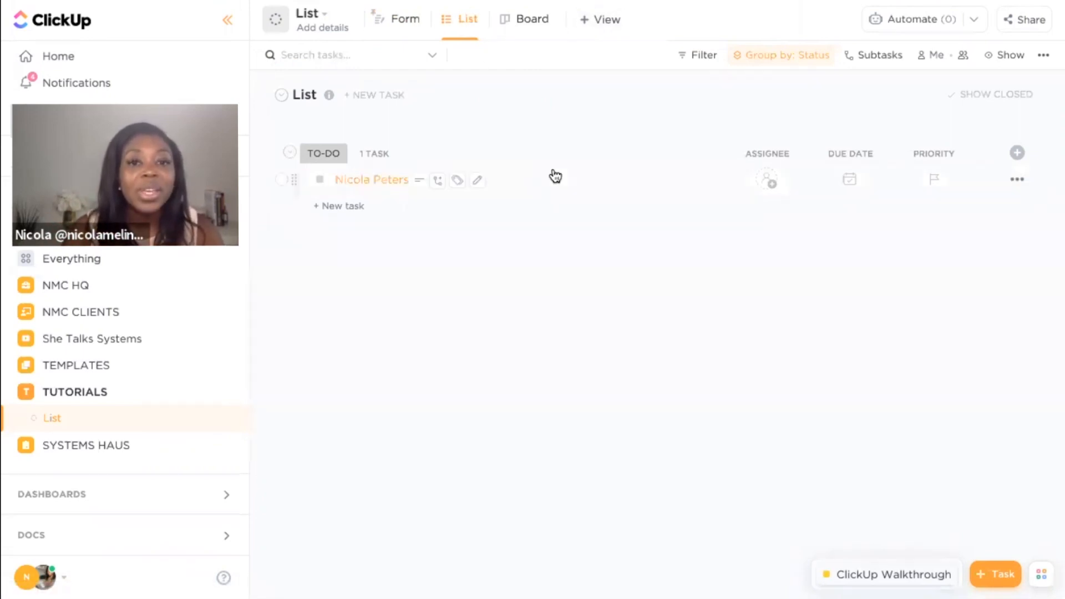
pyautogui.click(372, 180)
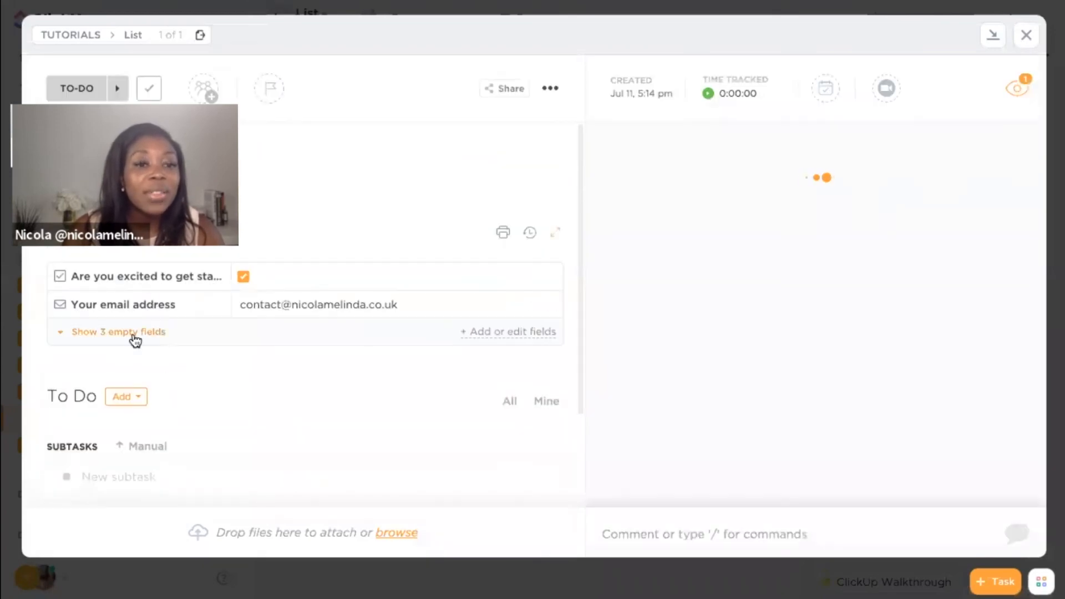
# Reveal the task's 3 empty form fields, review them, then close the task back to the list
pyautogui.click(119, 332)
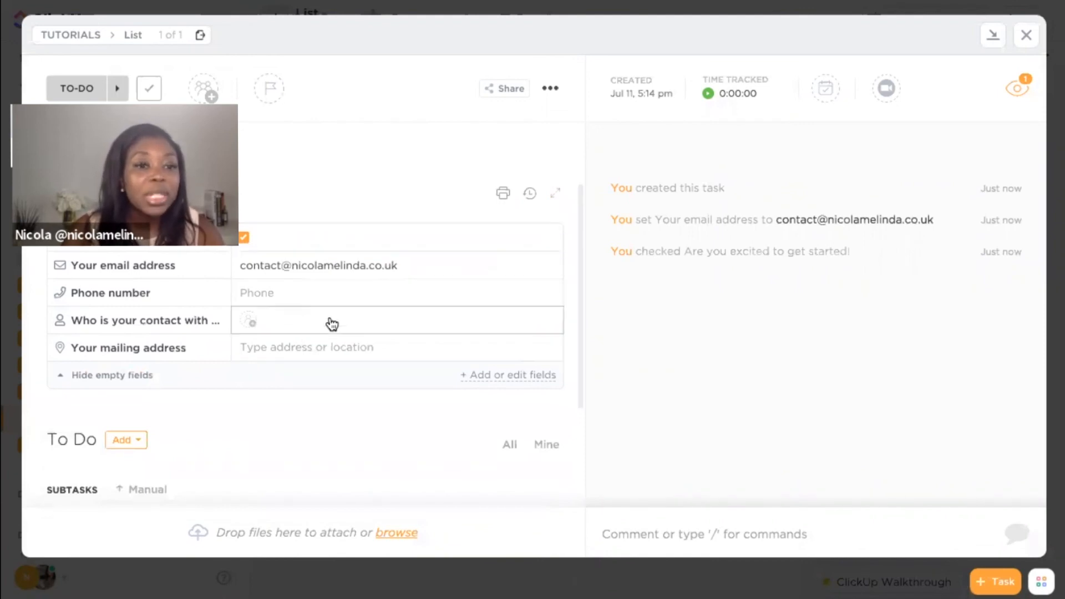
pyautogui.scroll(-3)
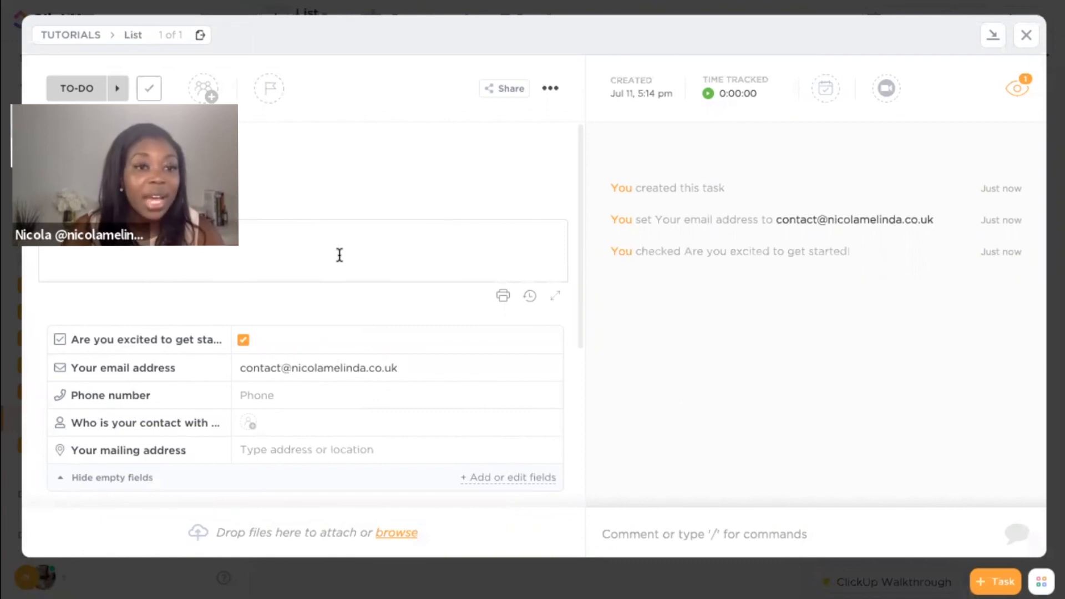
pyautogui.click(1025, 35)
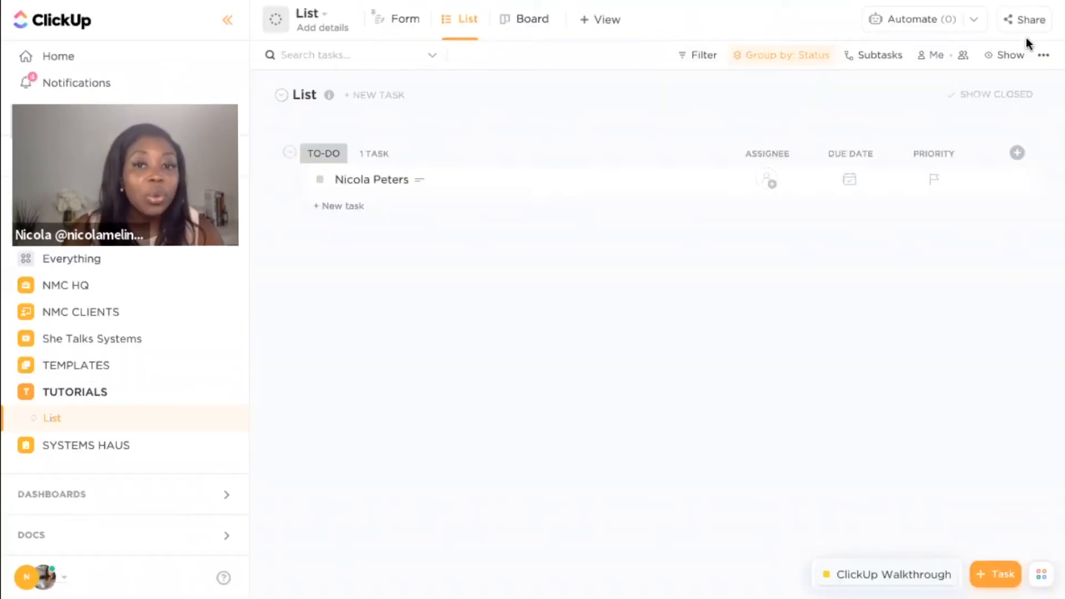
pyautogui.moveTo(850, 153)
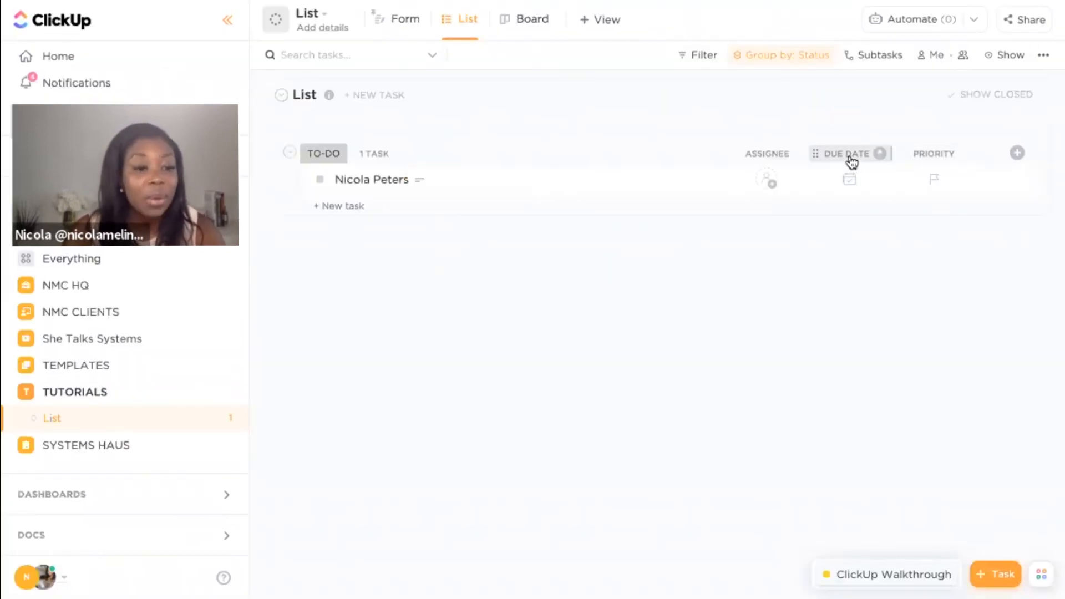
# Hide the Due Date and Priority columns from the List view
pyautogui.click(880, 153)
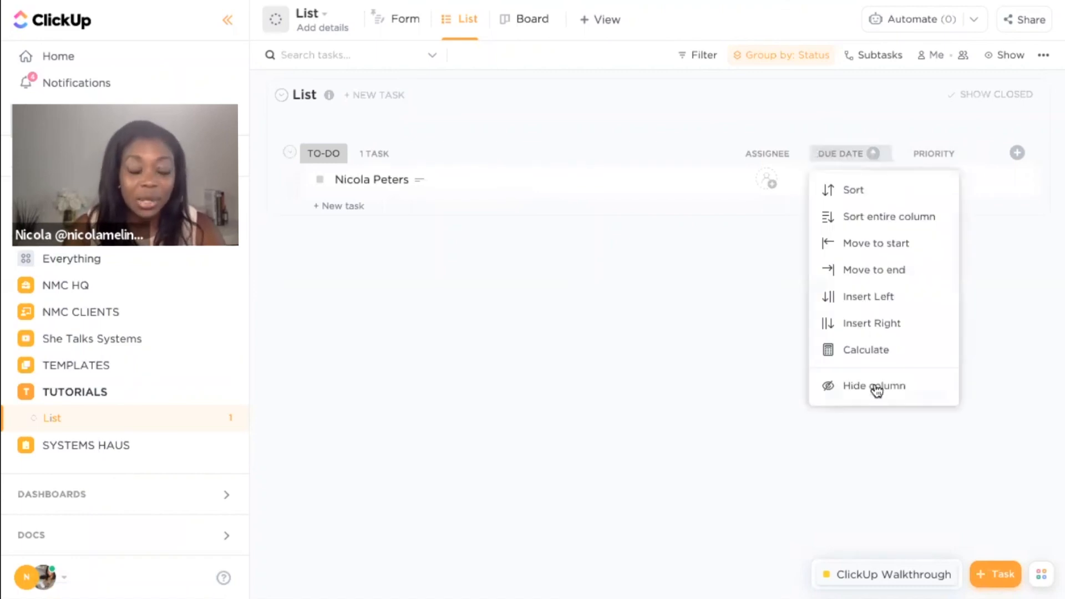
pyautogui.click(875, 386)
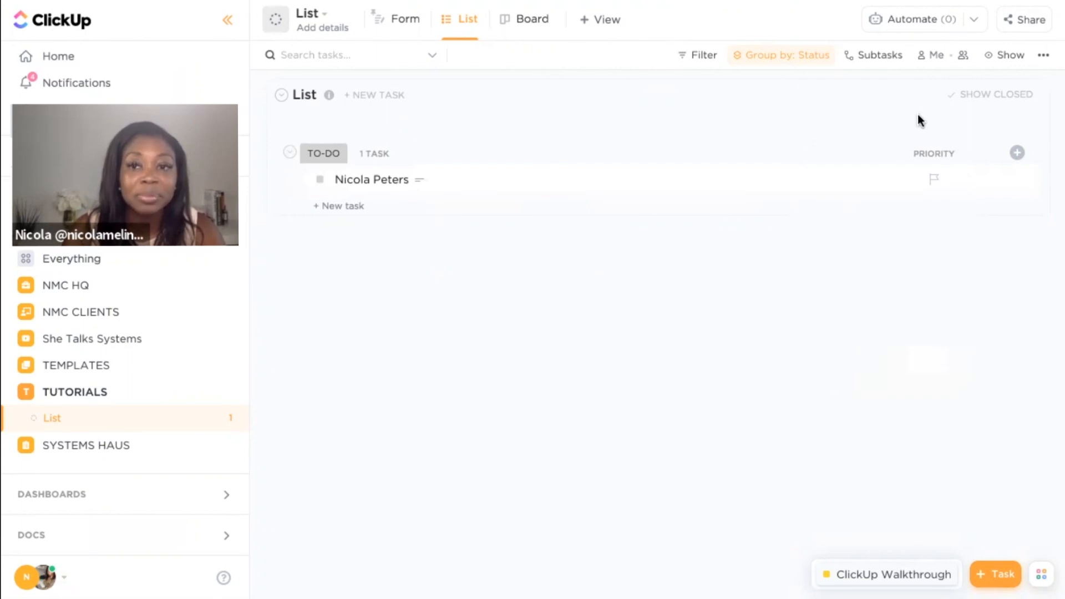
pyautogui.click(934, 153)
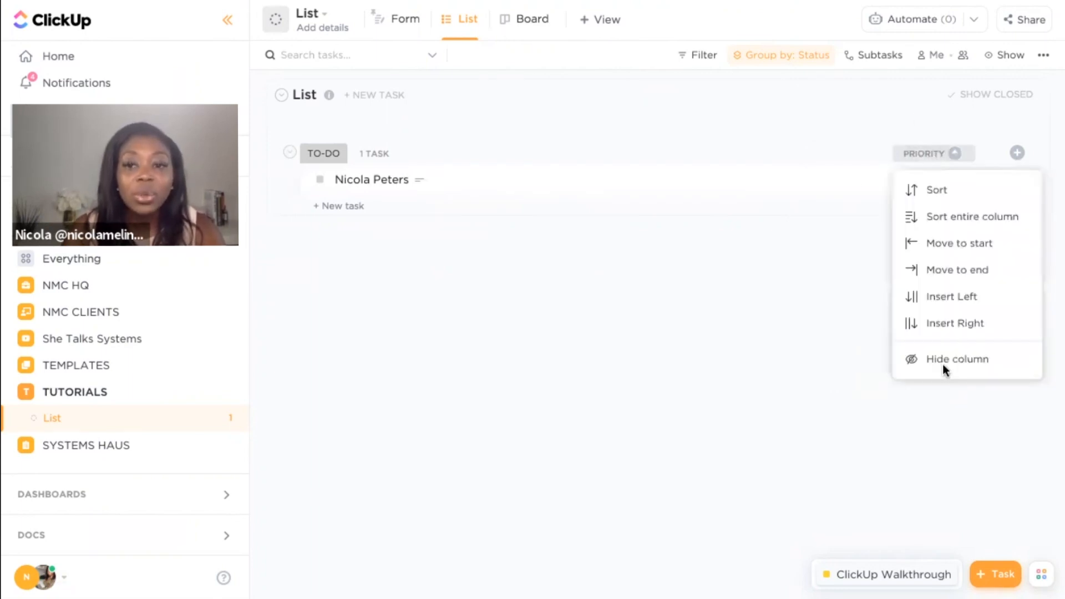
pyautogui.click(1018, 153)
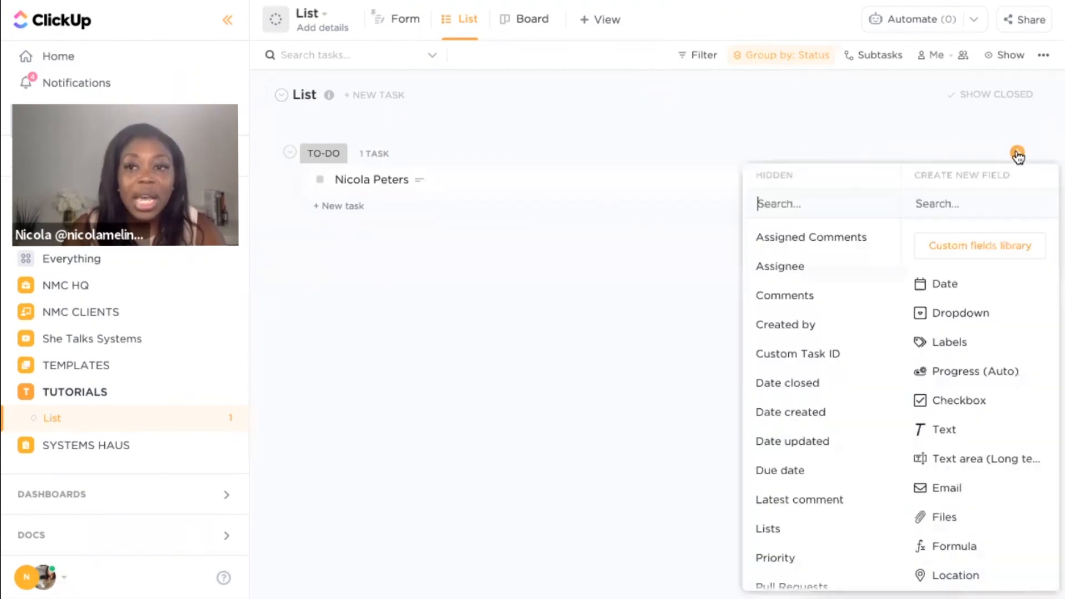
# Unhide the phone number and mailing address form answers as list columns
pyautogui.scroll(-3)
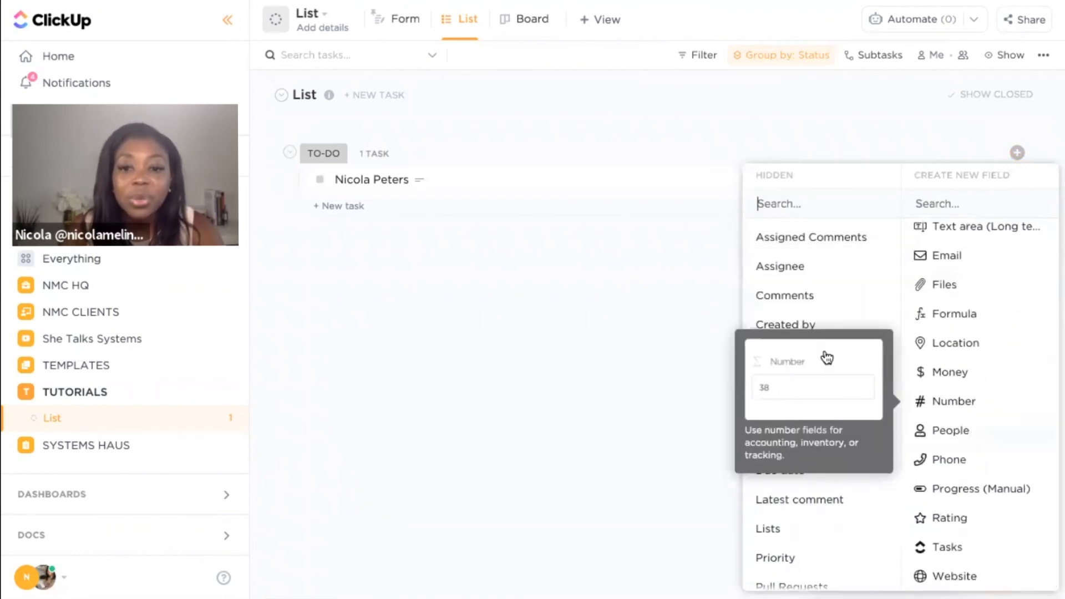
pyautogui.scroll(-3)
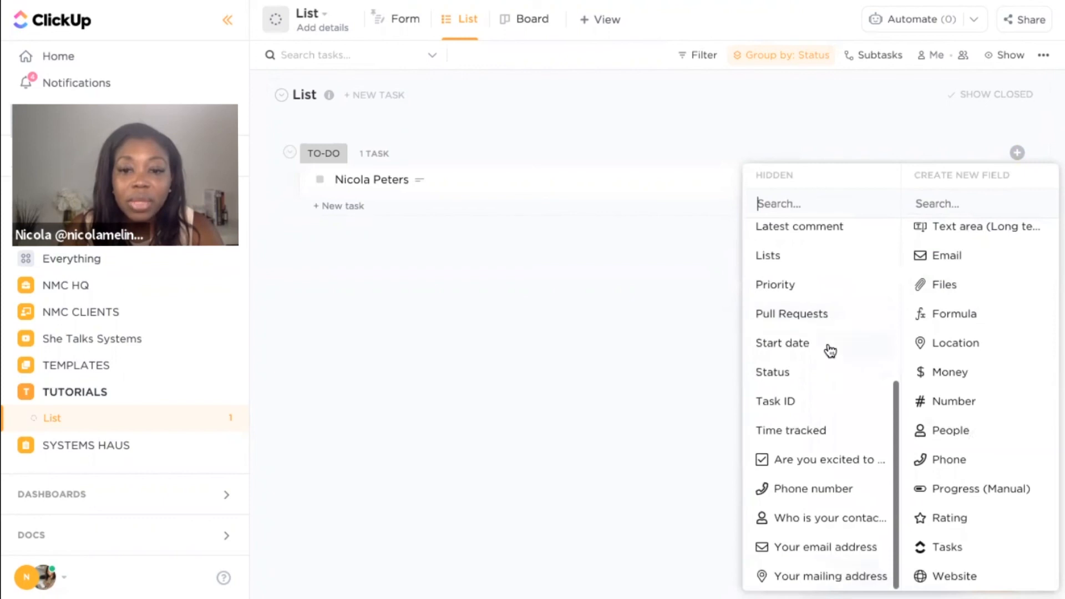
pyautogui.moveTo(807, 498)
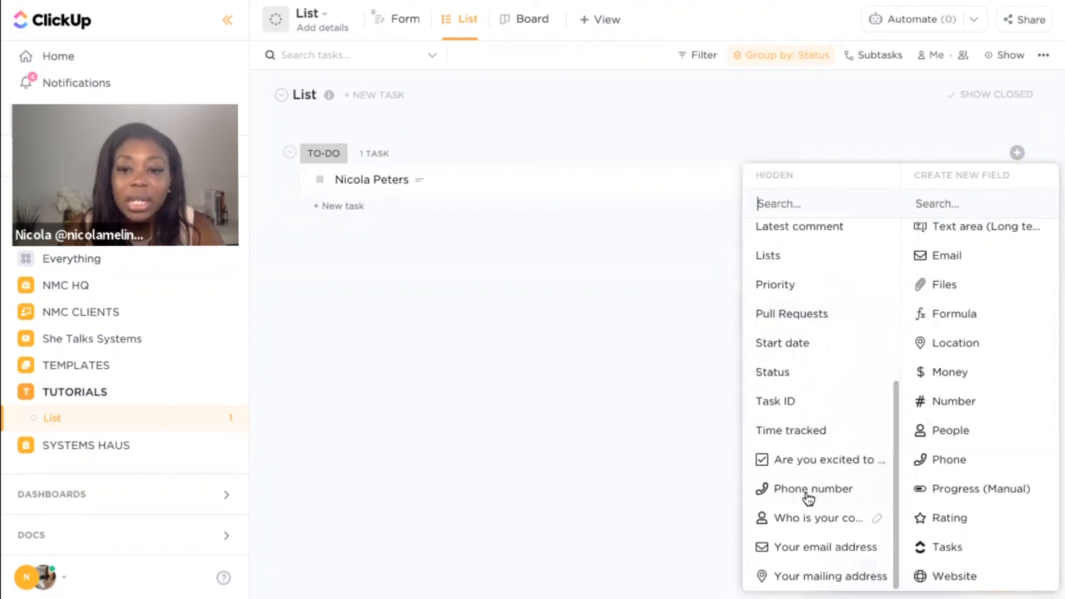
pyautogui.click(812, 488)
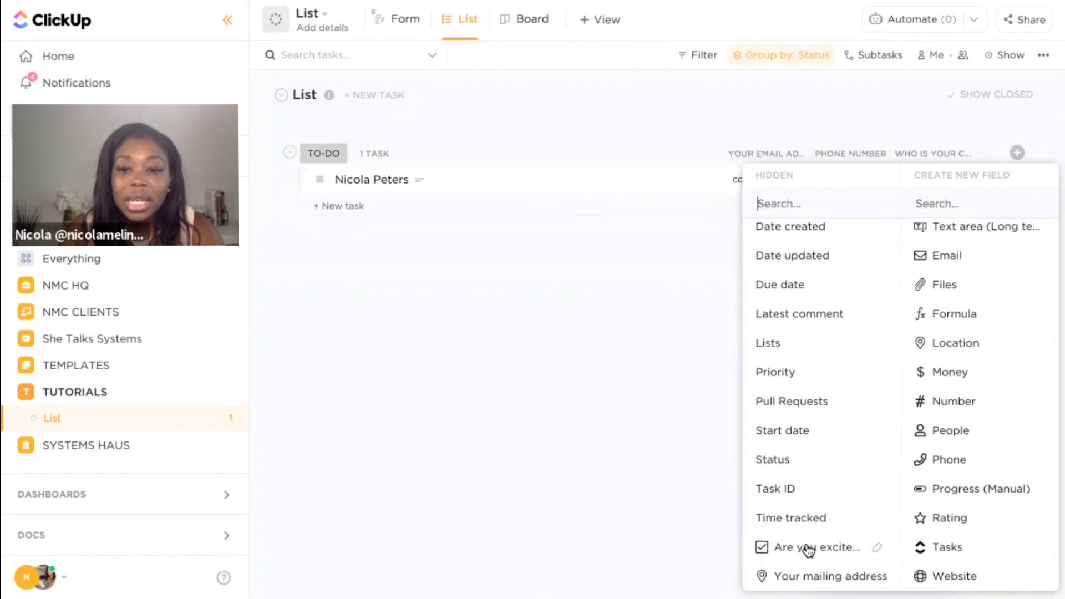
pyautogui.click(830, 576)
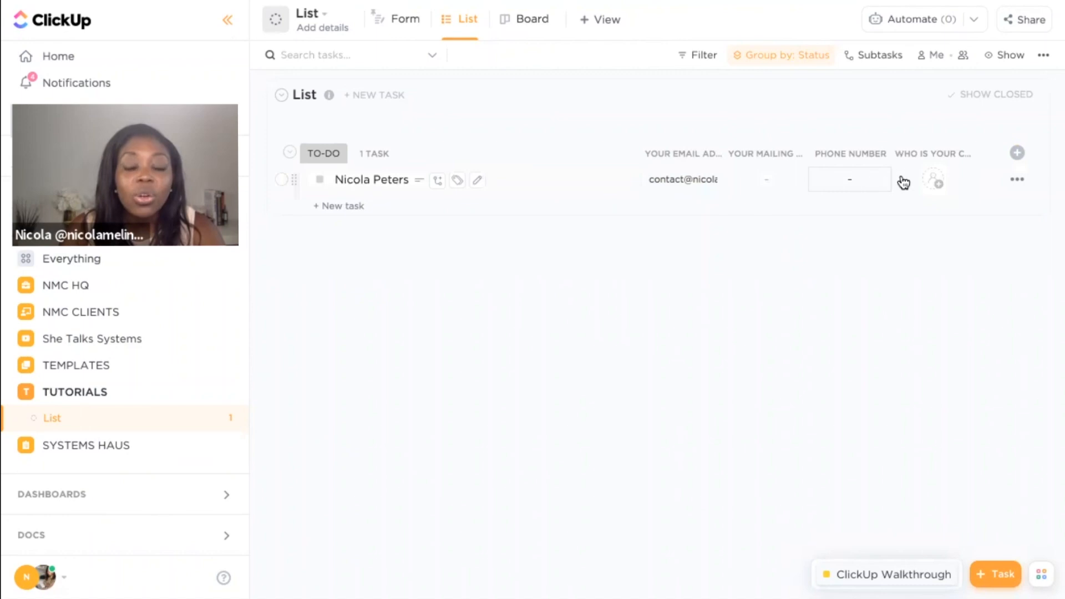
pyautogui.moveTo(935, 182)
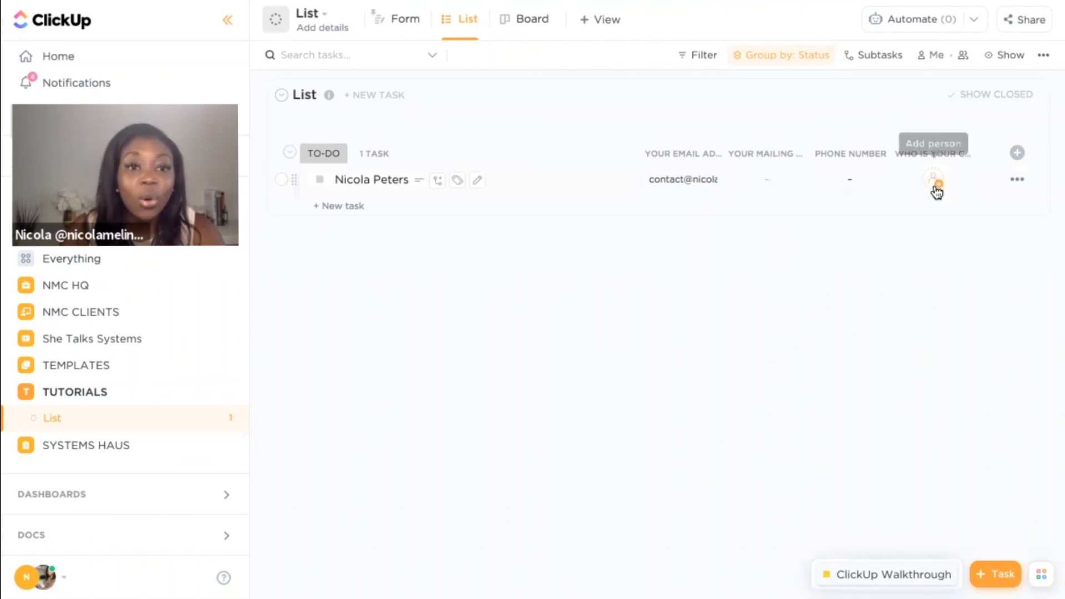
pyautogui.moveTo(856, 187)
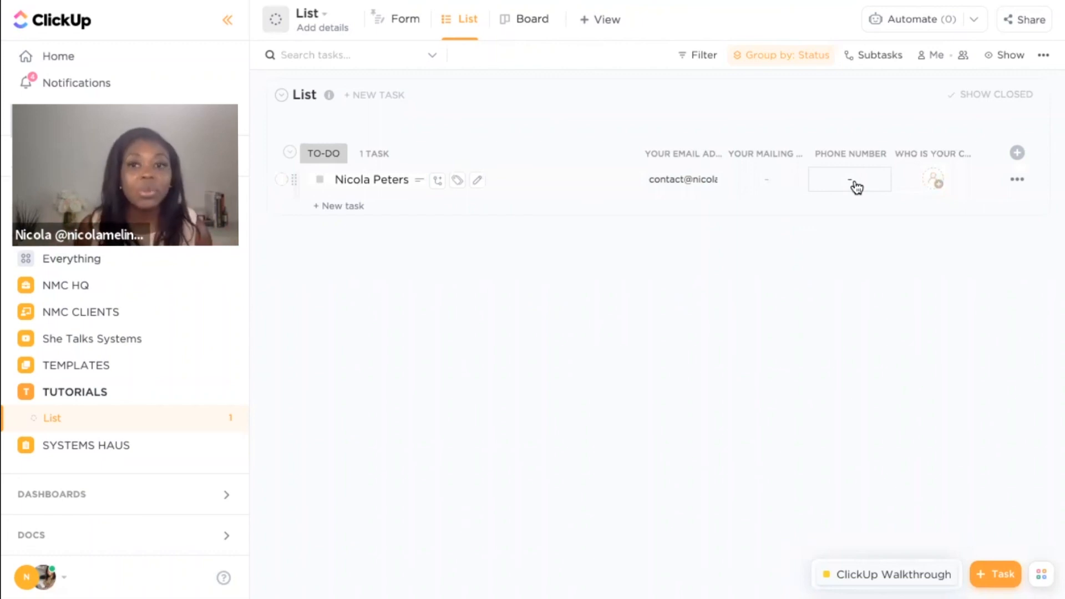
# Check the phone number, email address and mailing address answer cells for the submitted task
pyautogui.click(1018, 152)
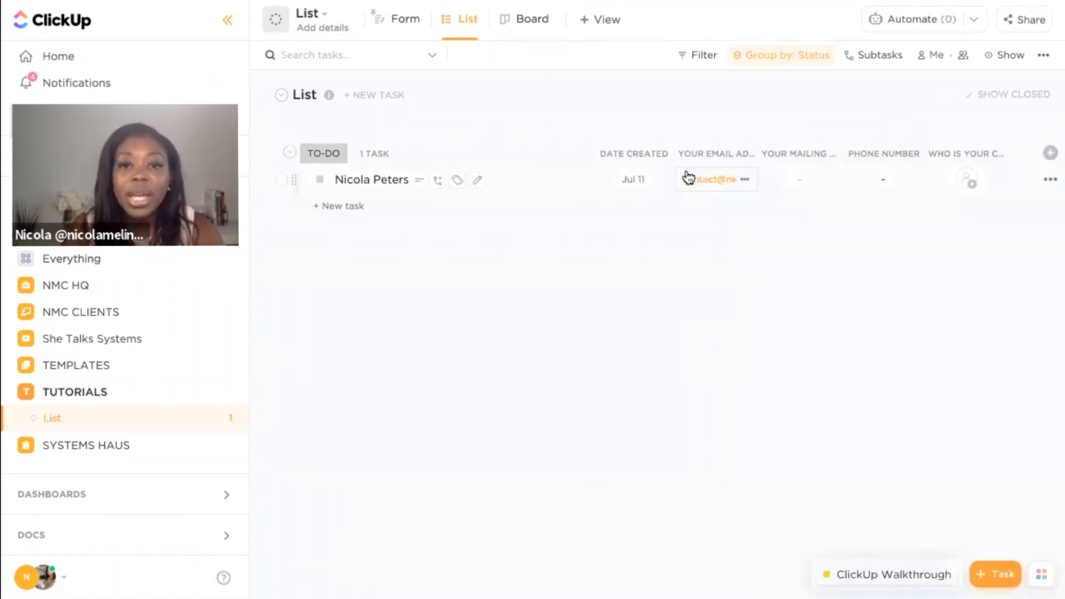
pyautogui.moveTo(645, 190)
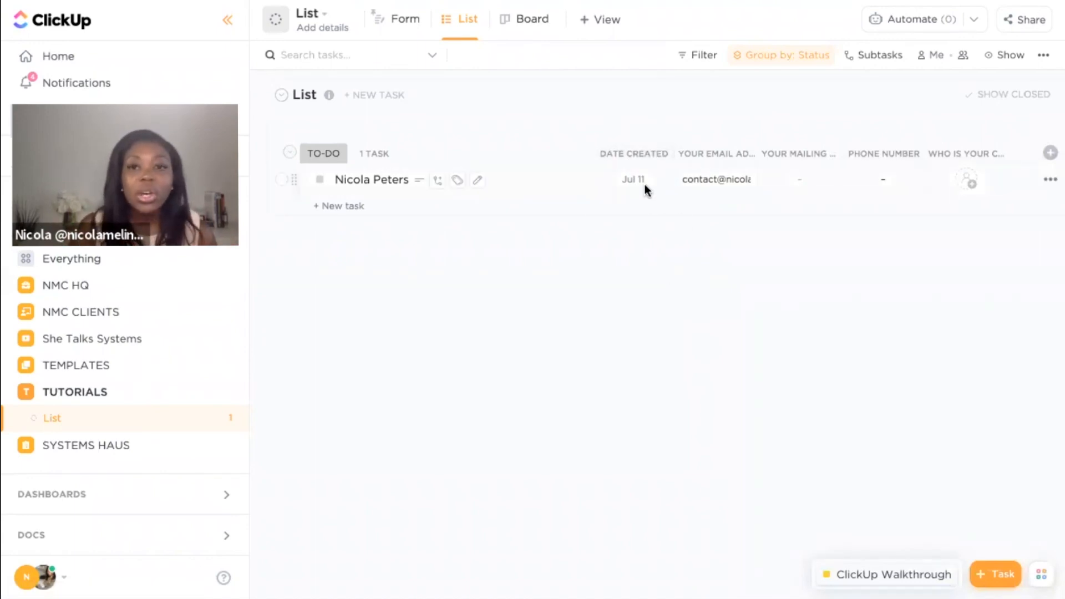
pyautogui.click(716, 180)
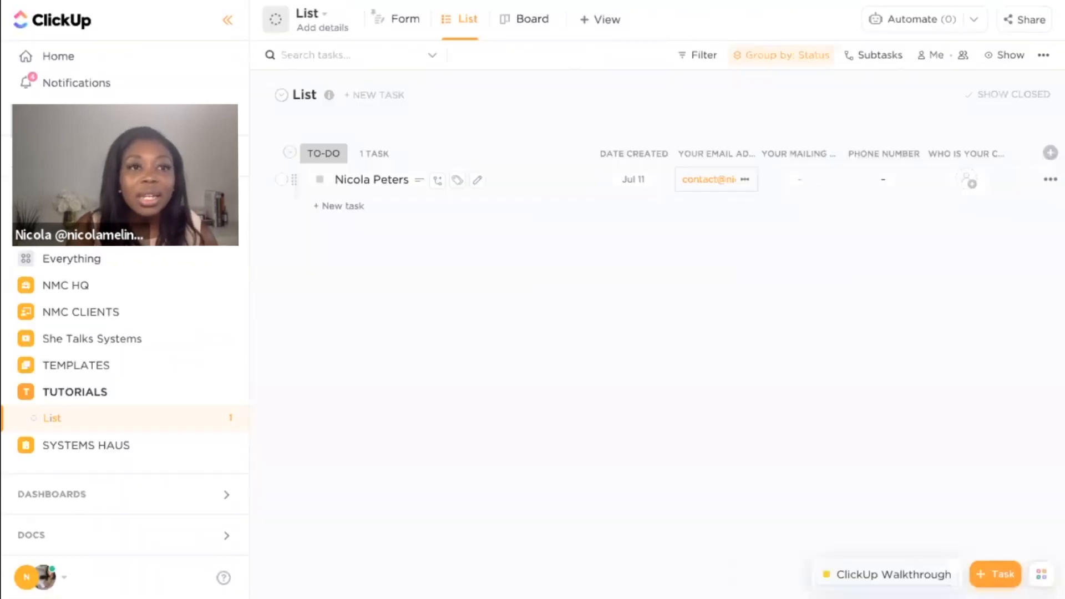
pyautogui.click(800, 179)
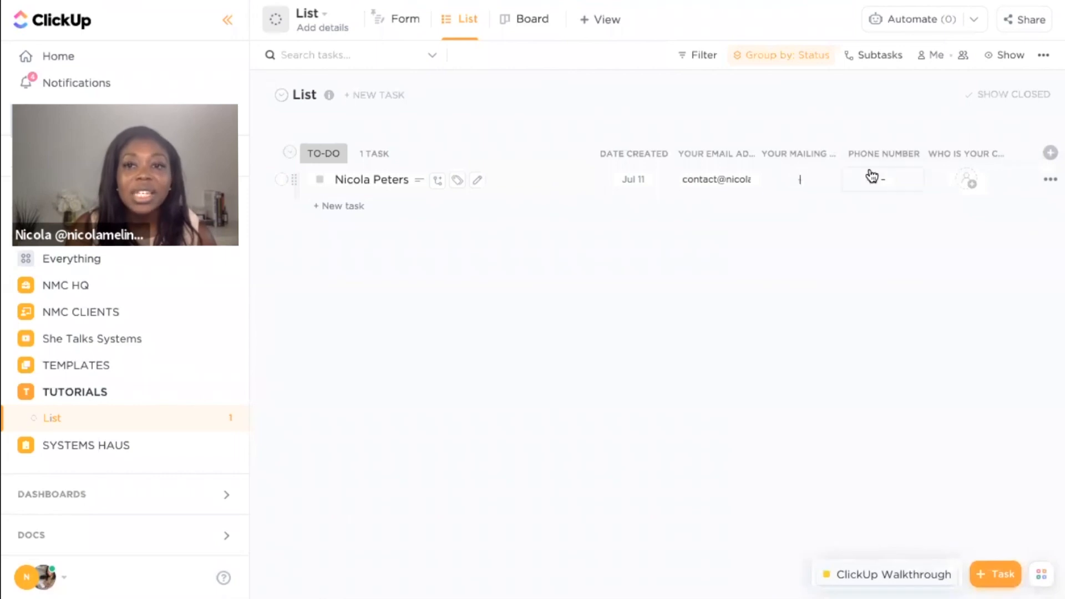
pyautogui.moveTo(643, 380)
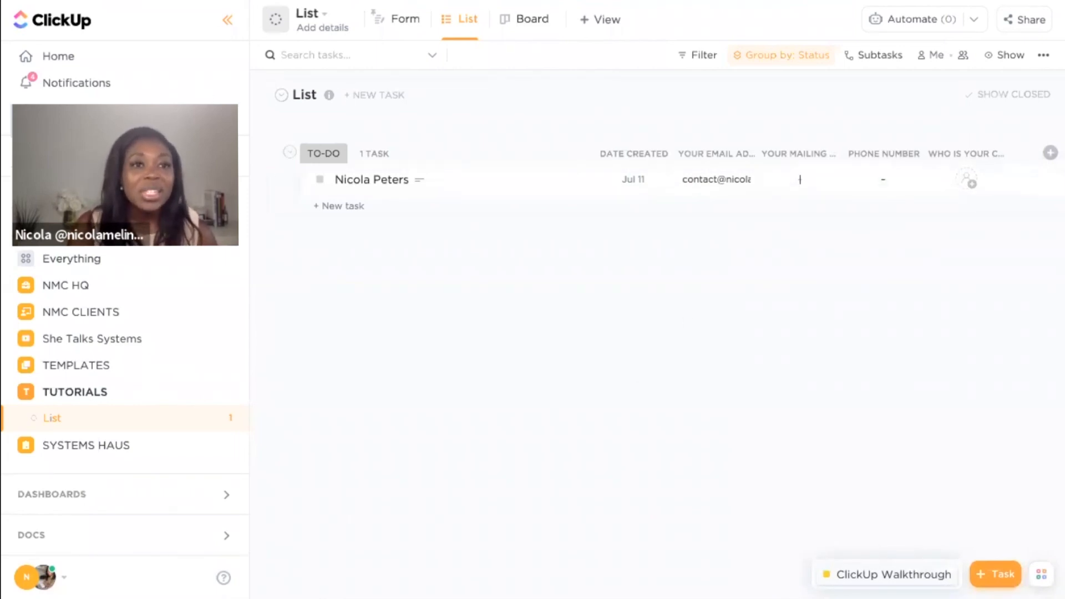
# Switch from the List view back to the onboarding Form view
pyautogui.click(398, 19)
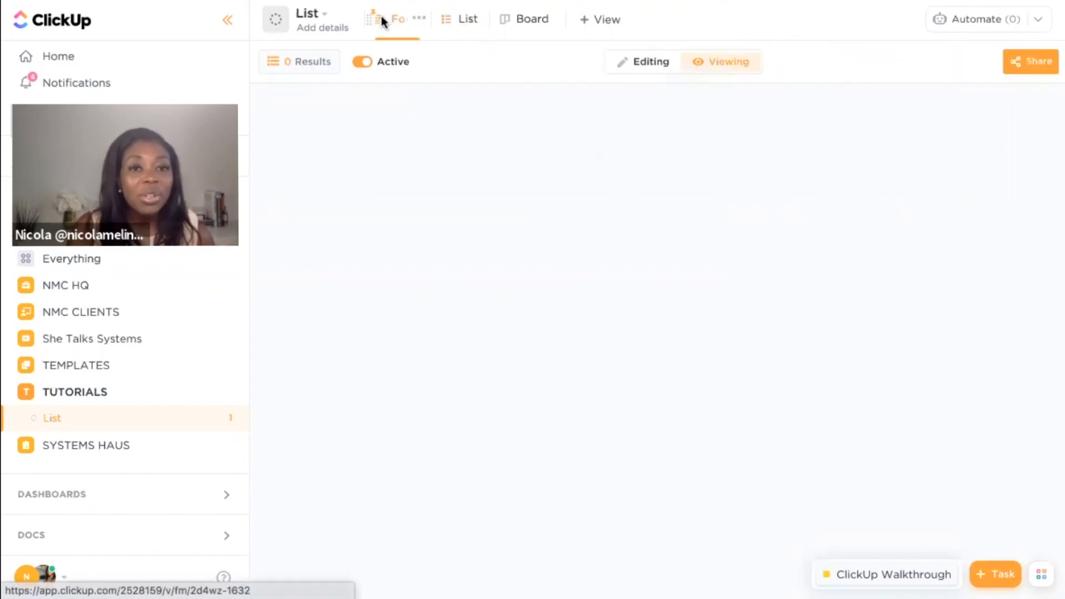
pyautogui.click(396, 19)
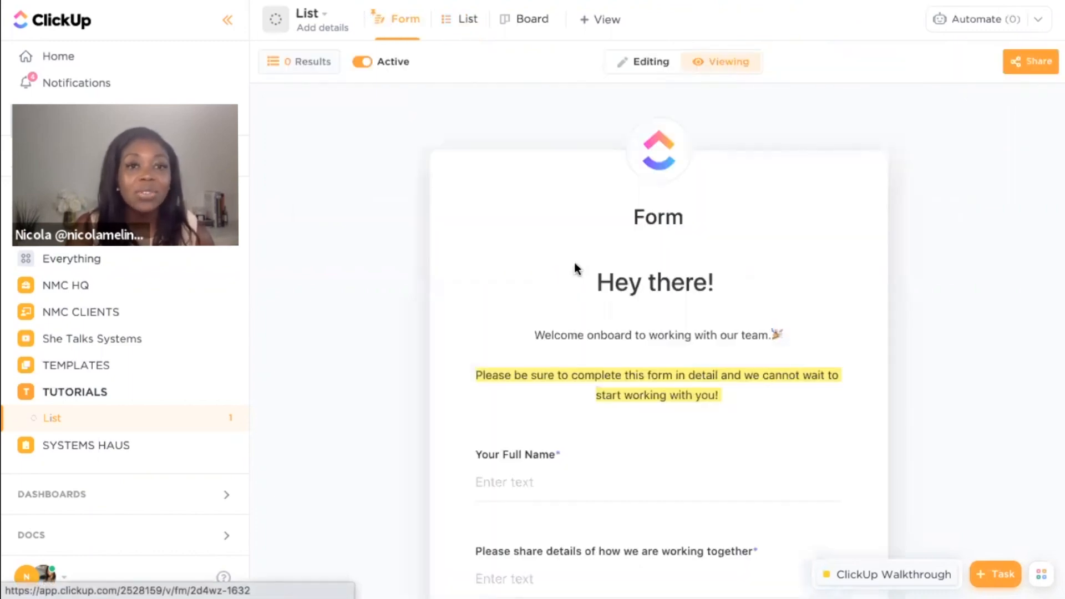
pyautogui.moveTo(903, 180)
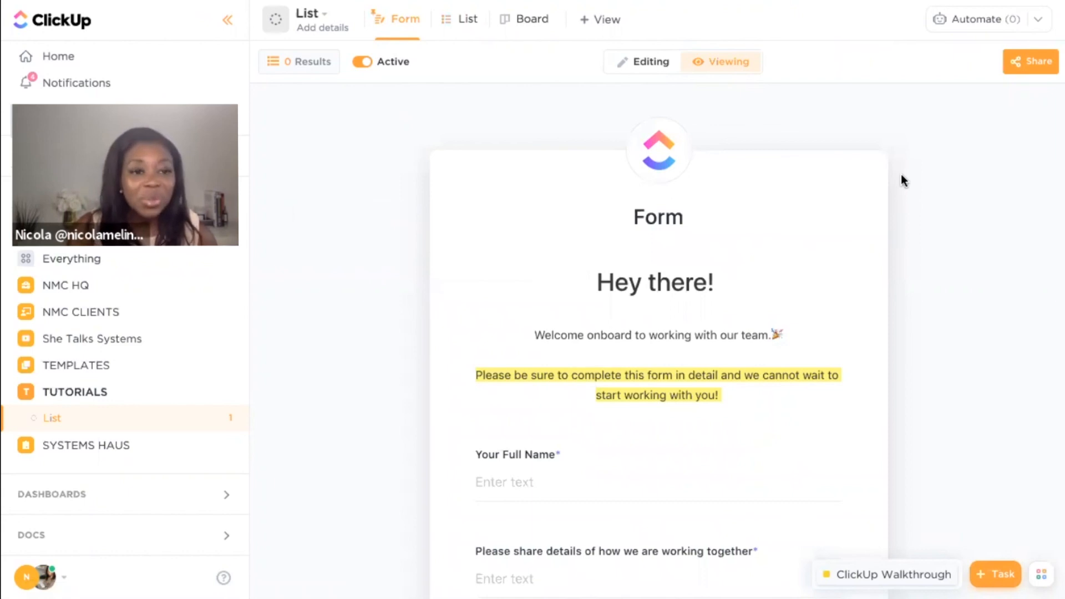